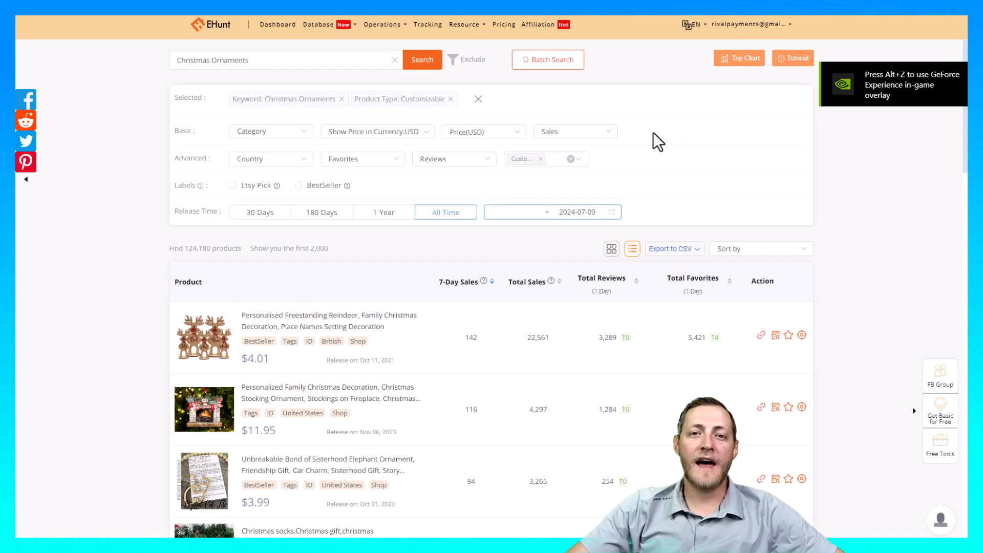
mouse_move(575, 131)
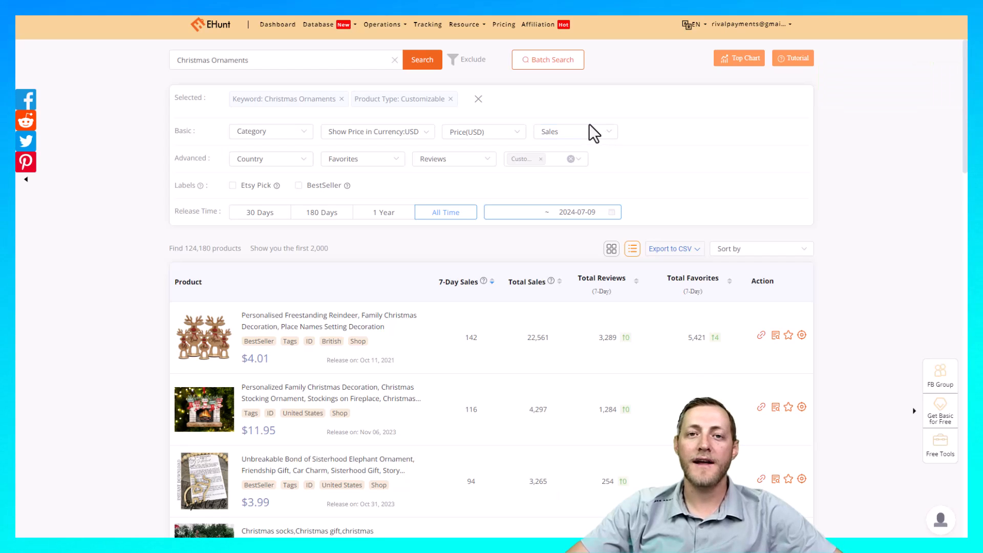
mouse_move(576, 132)
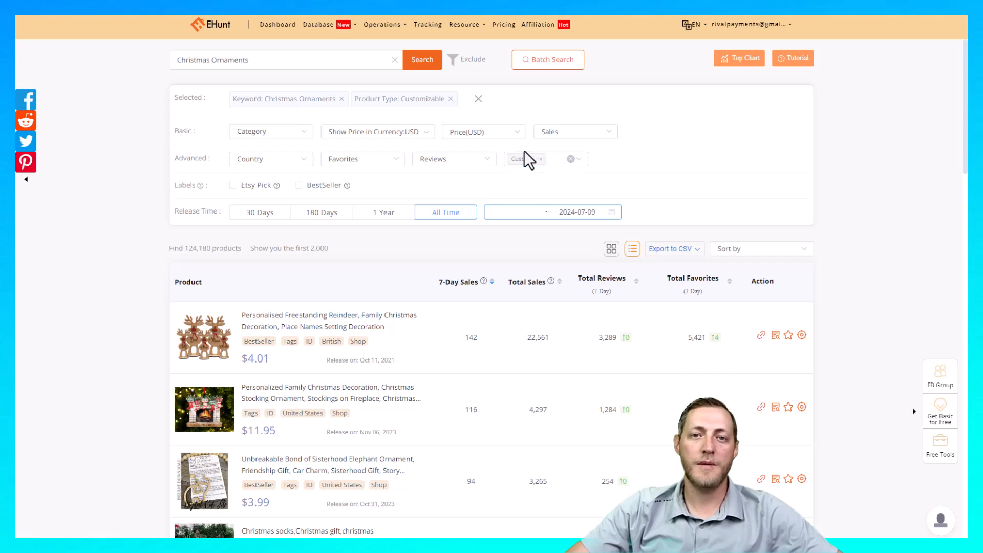
Scroll to the personalised Baby's First Christmas ornament in EHunt and view its second product photo
scroll("down", 3)
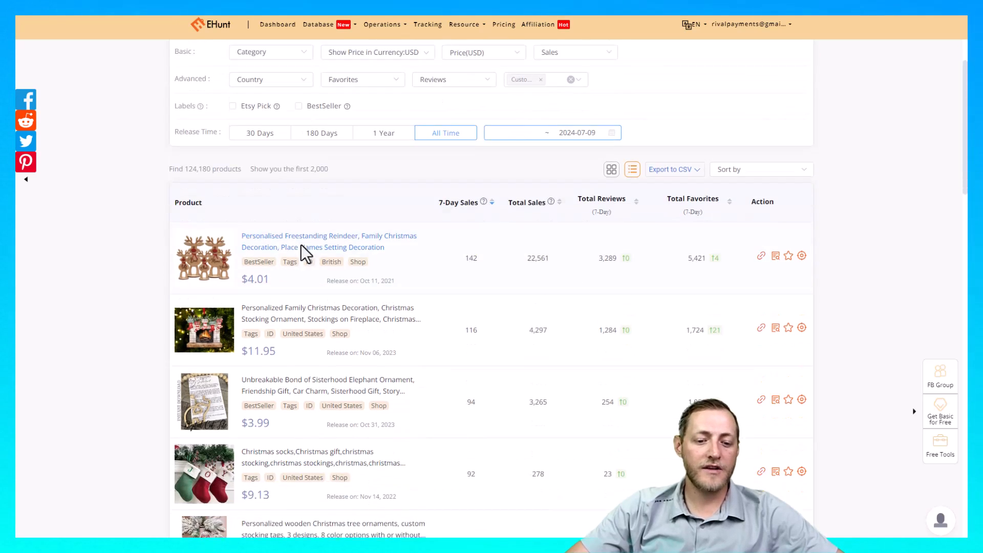
scroll("down", 3)
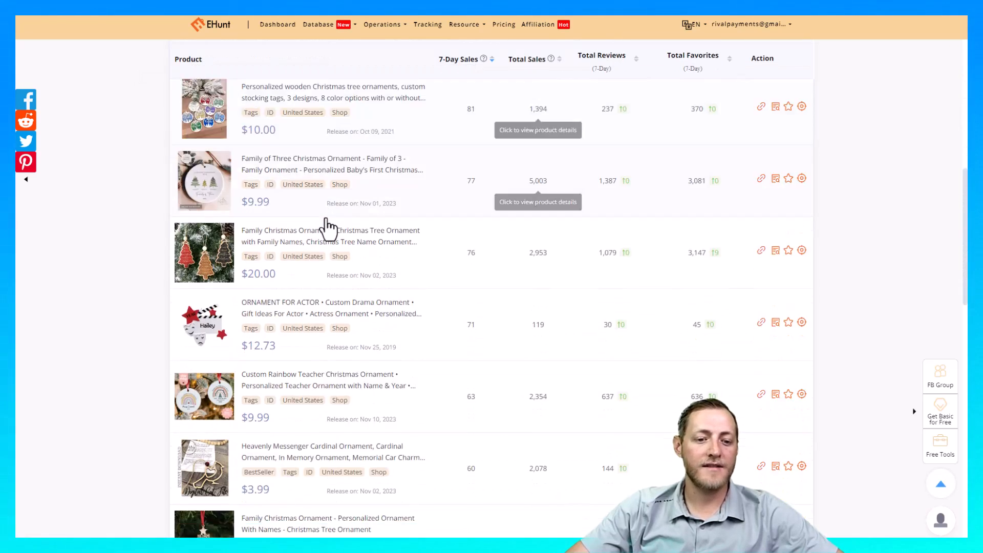
scroll("down", 3)
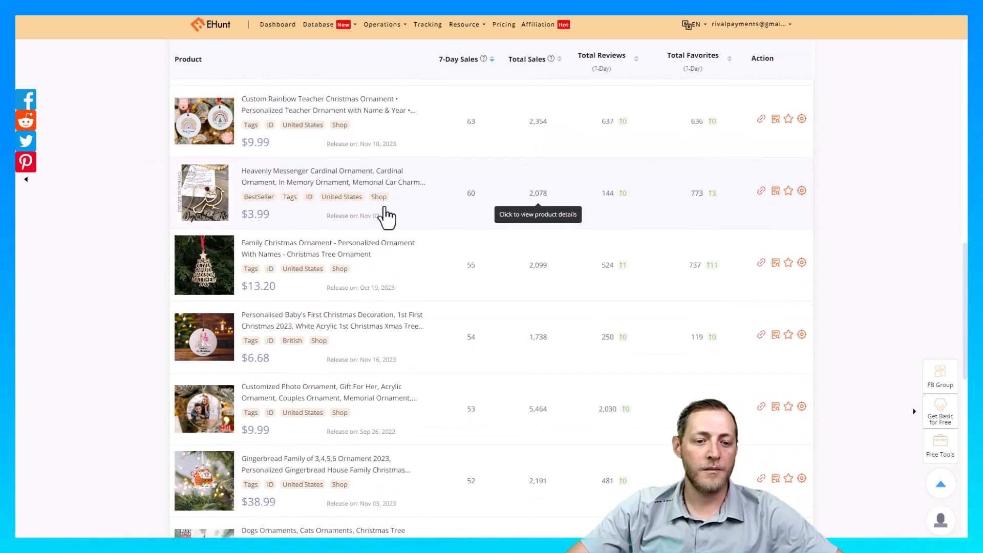
scroll("down", 3)
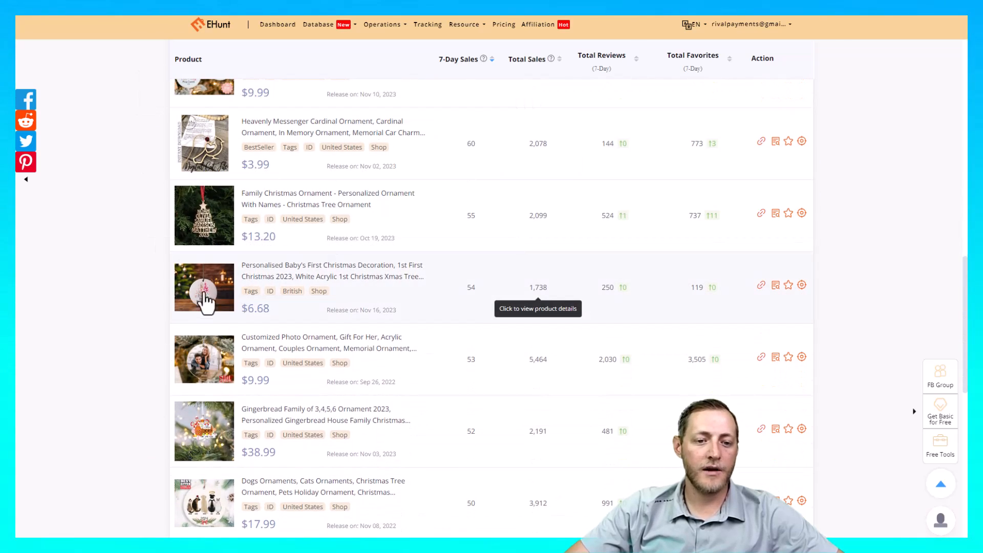
mouse_move(476, 295)
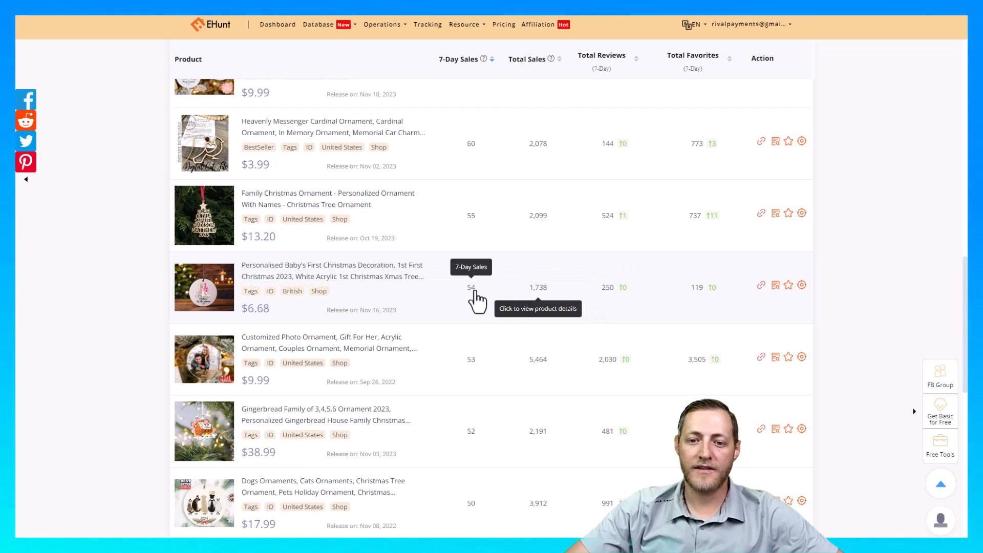
mouse_move(549, 307)
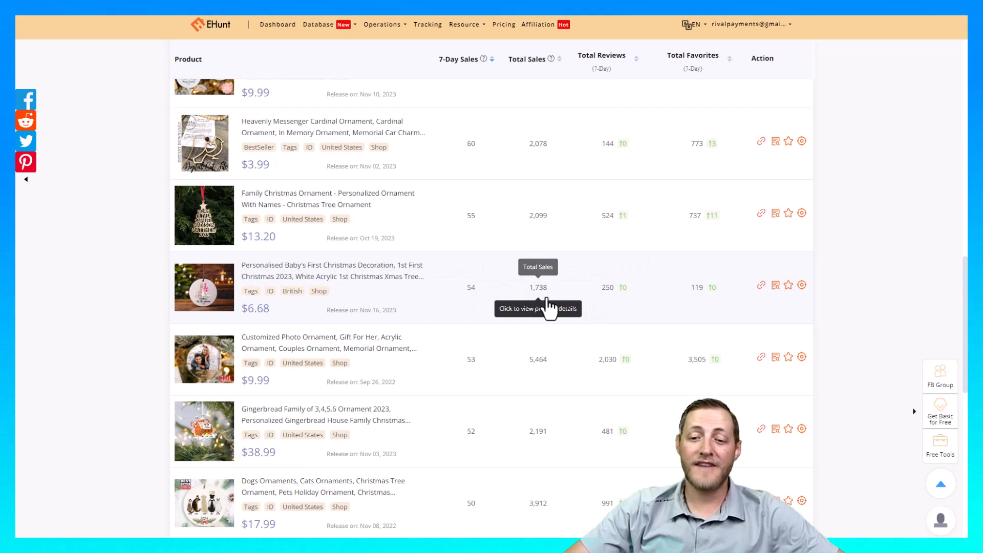
mouse_move(469, 304)
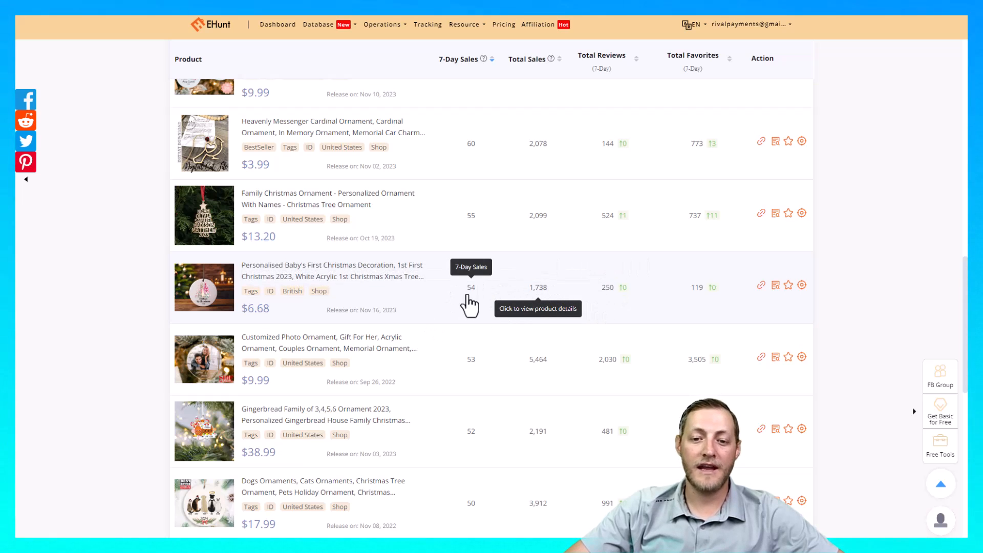
mouse_move(468, 320)
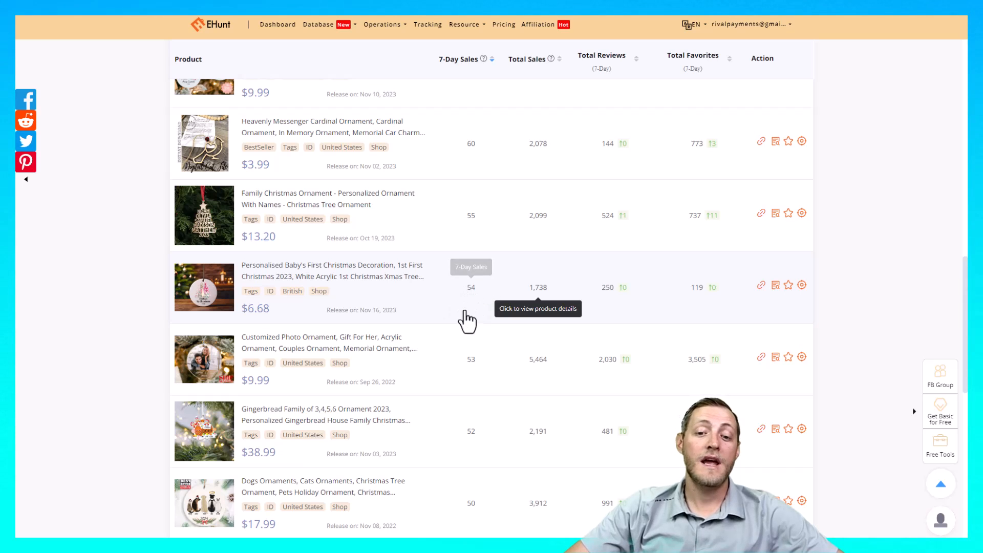
mouse_move(458, 288)
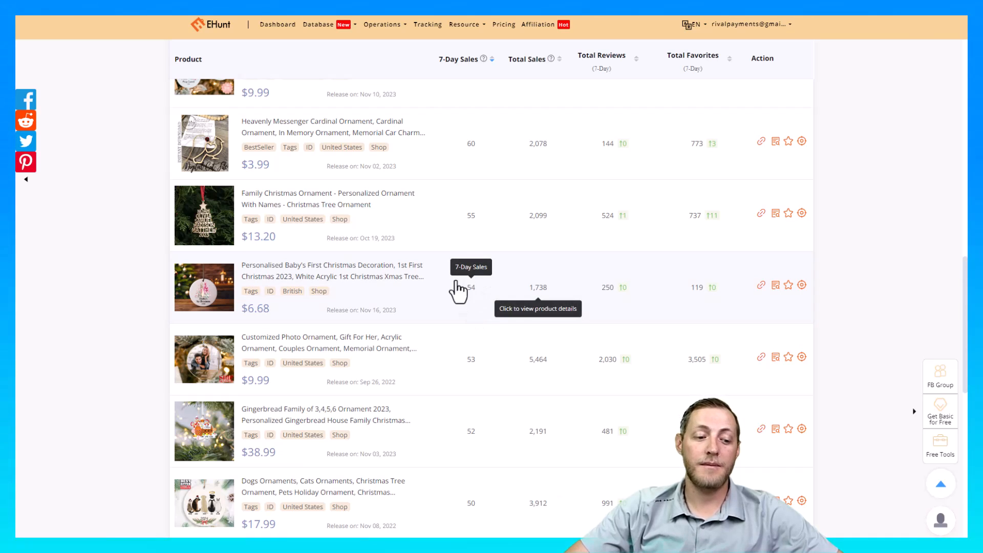
mouse_move(493, 288)
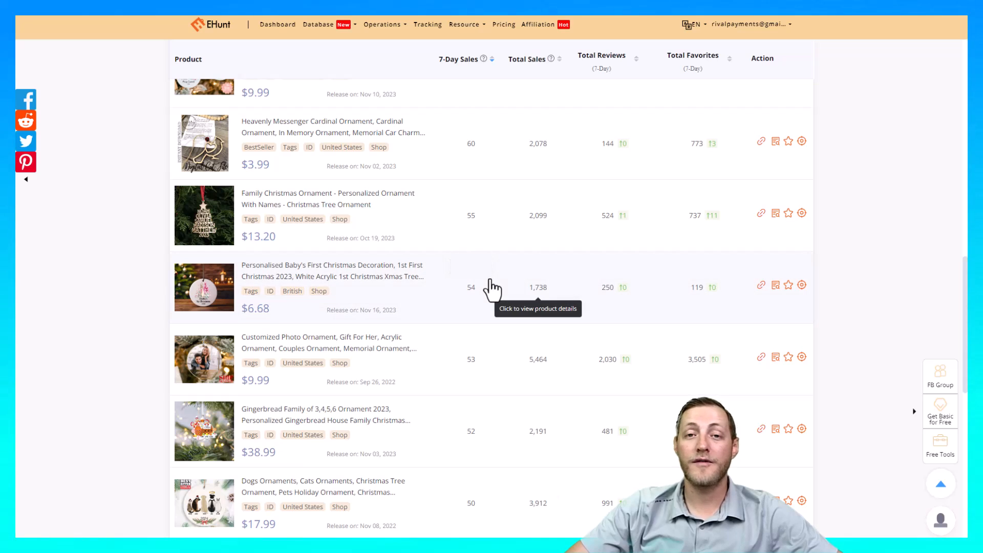
mouse_move(469, 315)
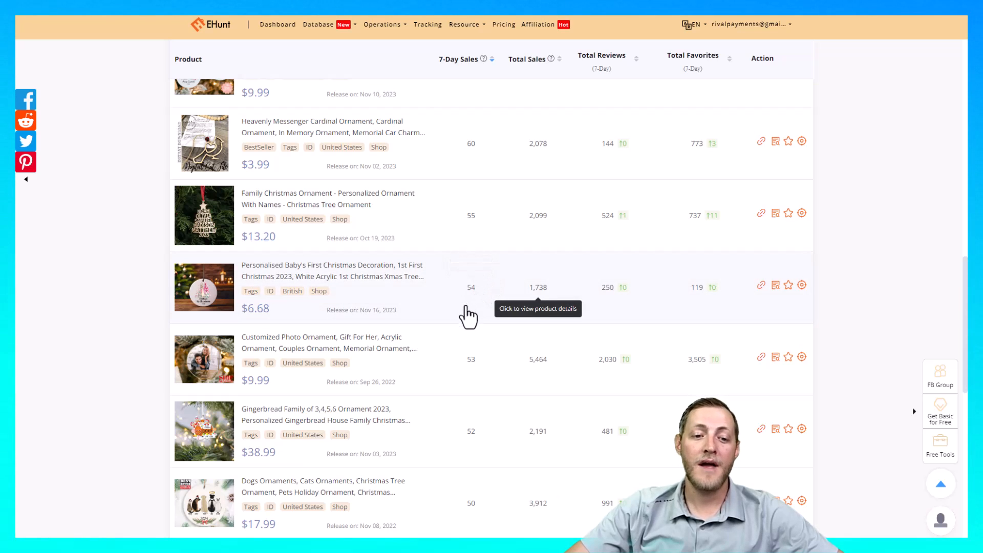
mouse_move(489, 295)
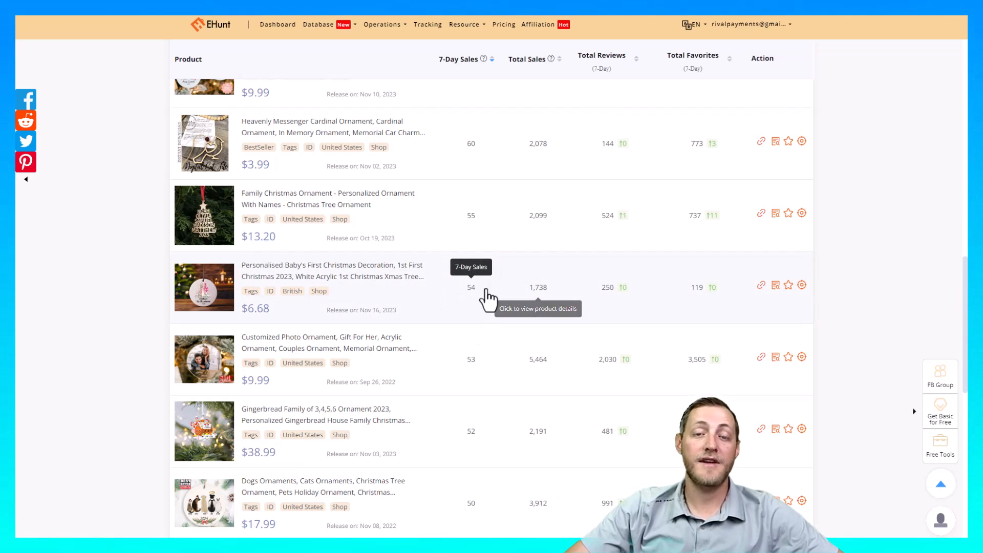
mouse_move(389, 295)
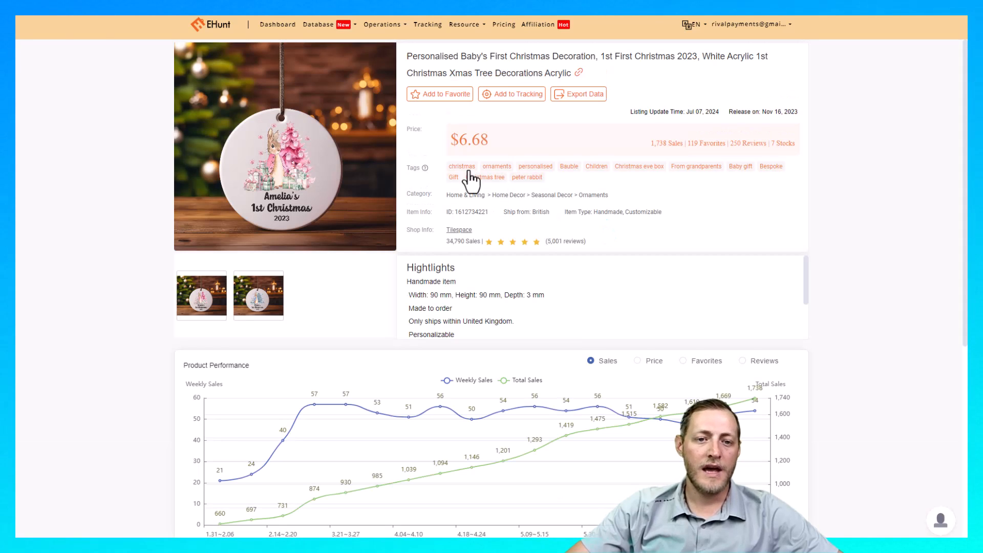
mouse_move(311, 227)
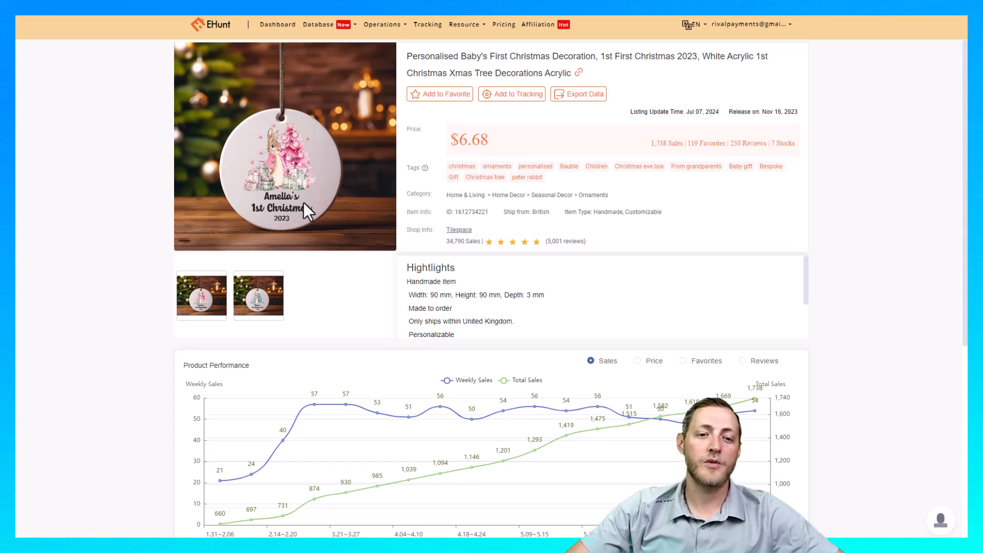
mouse_move(305, 158)
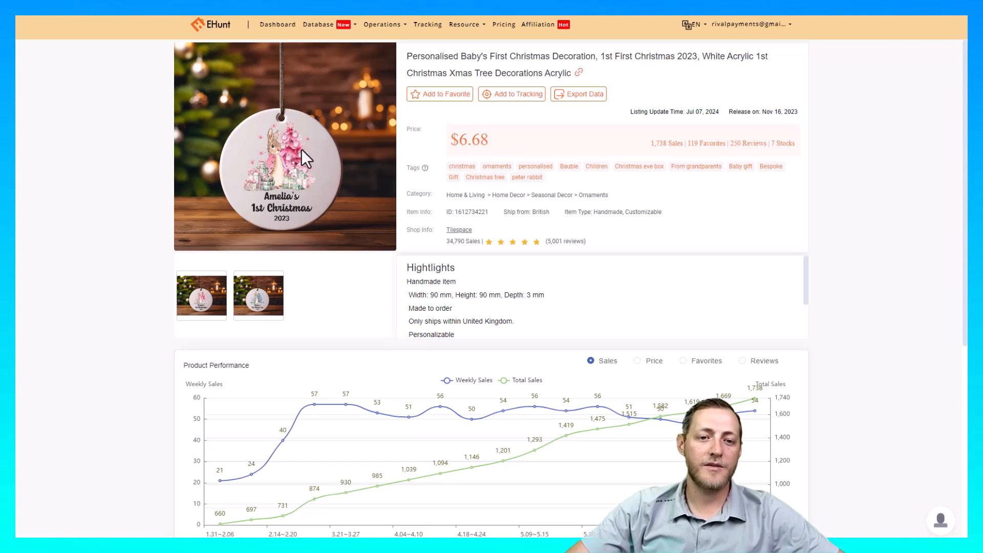
left_click(257, 296)
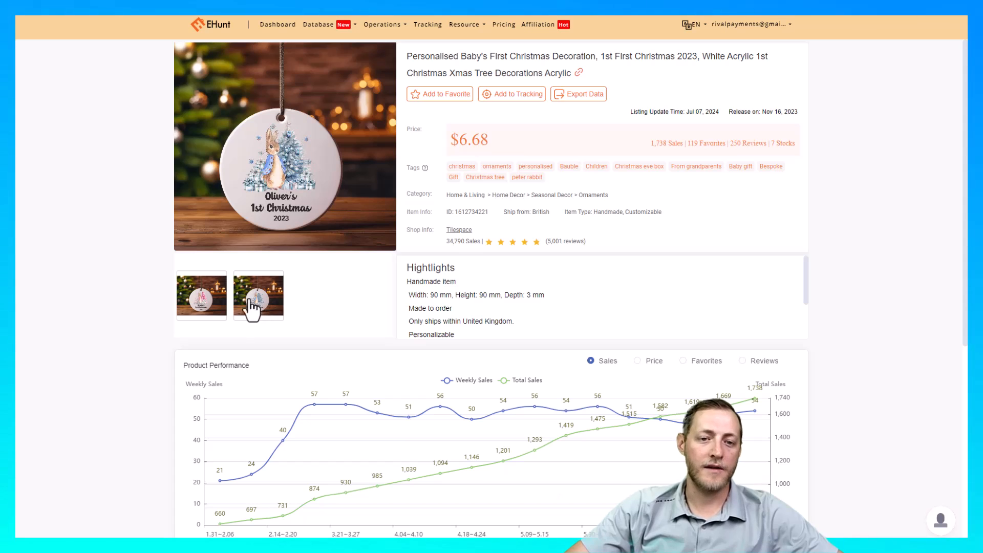
left_click(202, 295)
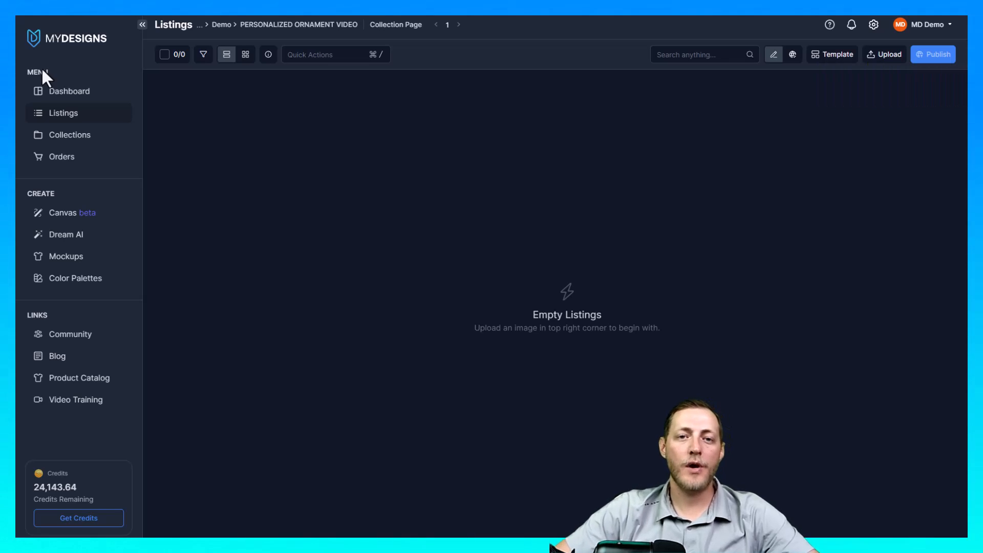
mouse_move(531, 160)
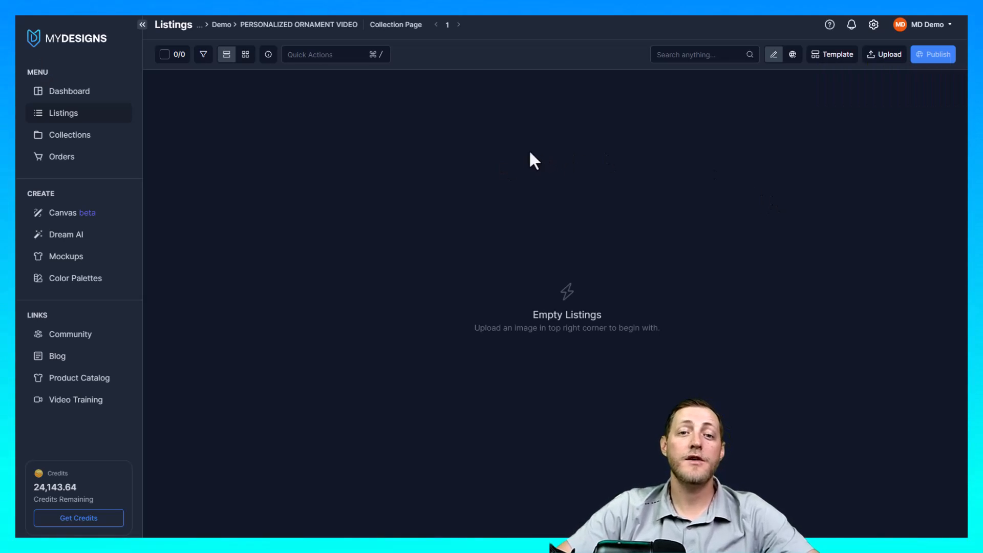
mouse_move(508, 168)
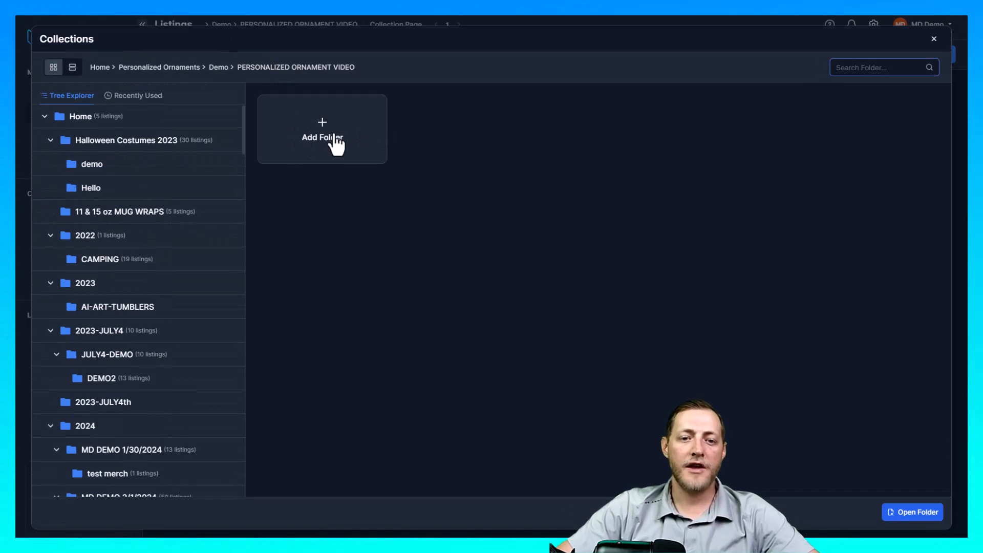
left_click(322, 129)
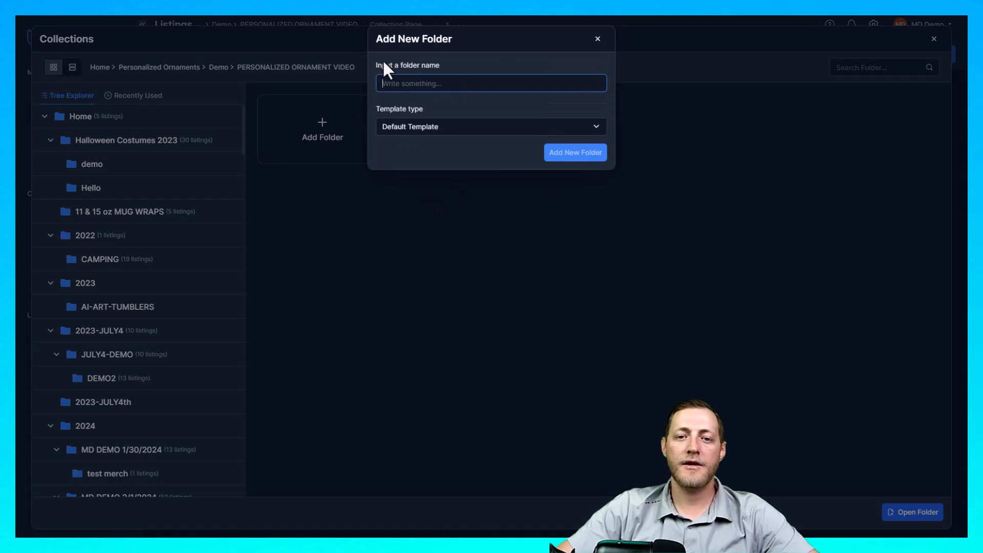
left_click(596, 39)
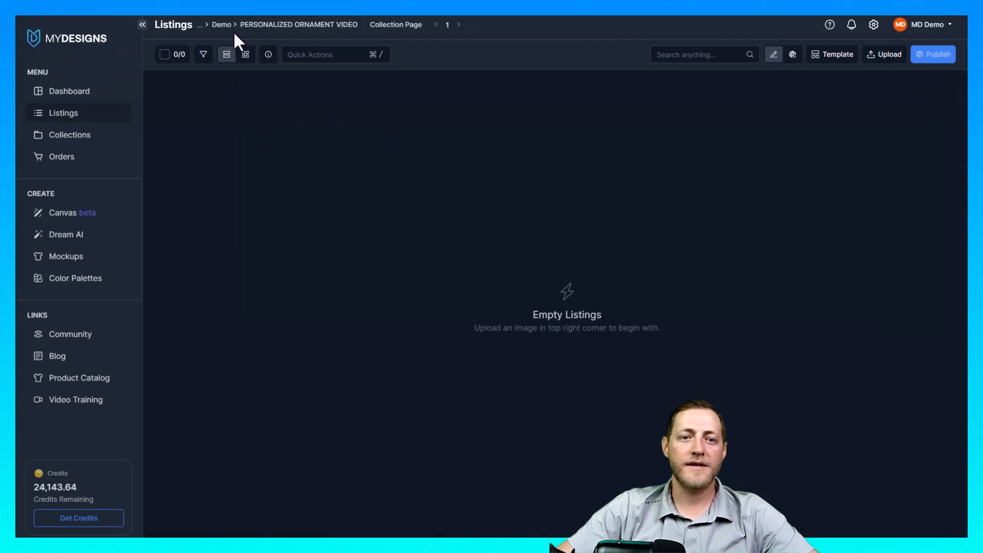
mouse_move(355, 35)
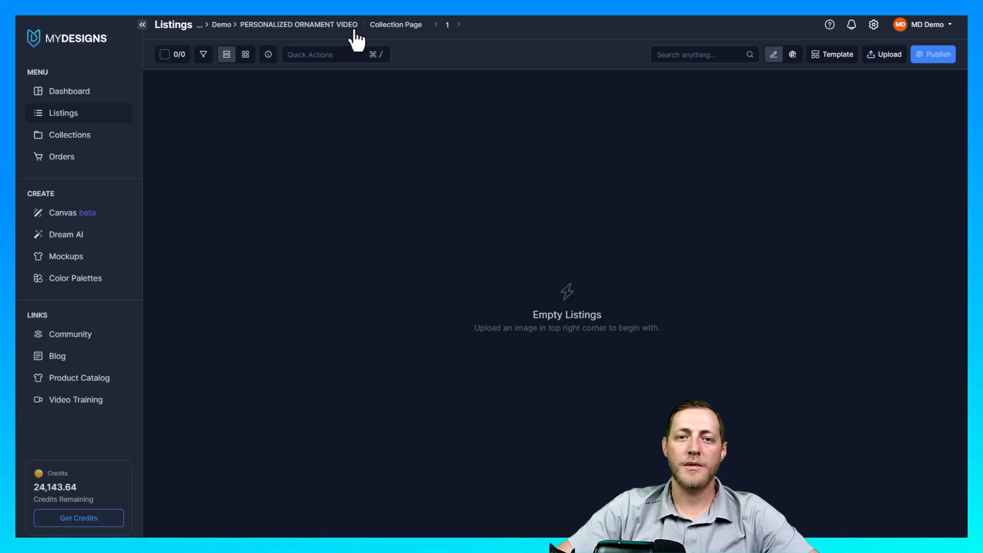
mouse_move(344, 48)
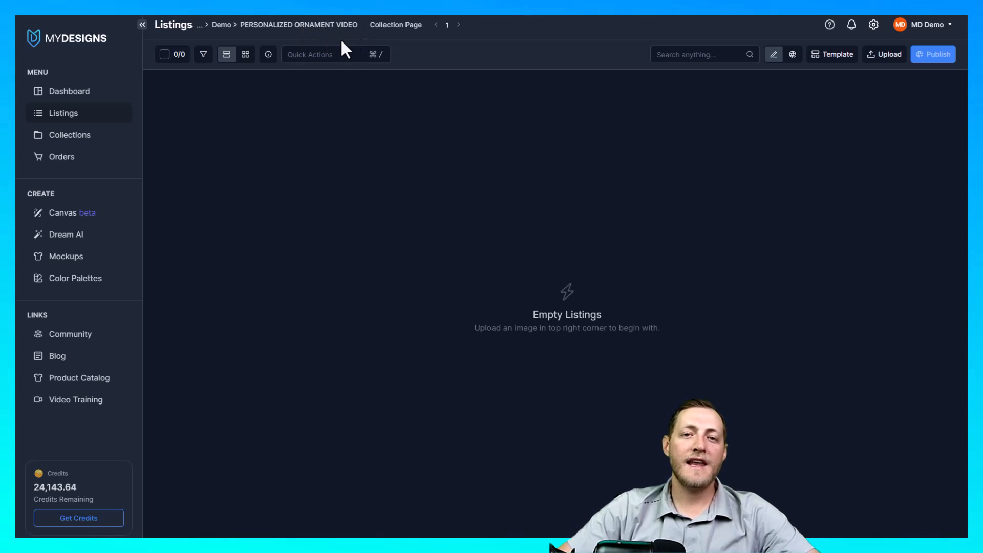
mouse_move(335, 51)
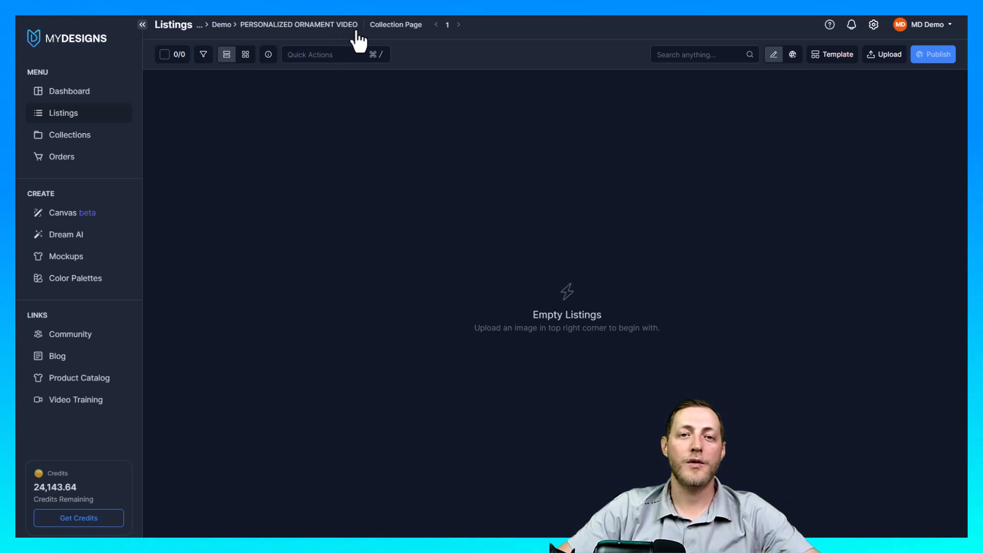
mouse_move(356, 123)
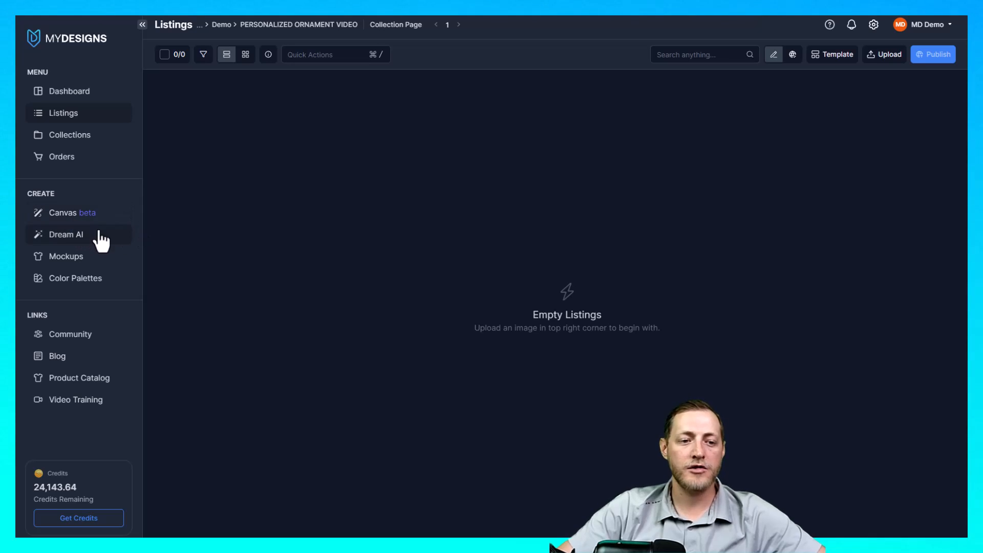
Open a blank design canvas and search product templates for 'Orn' to find the Round Ceramic Ornament
left_click(62, 212)
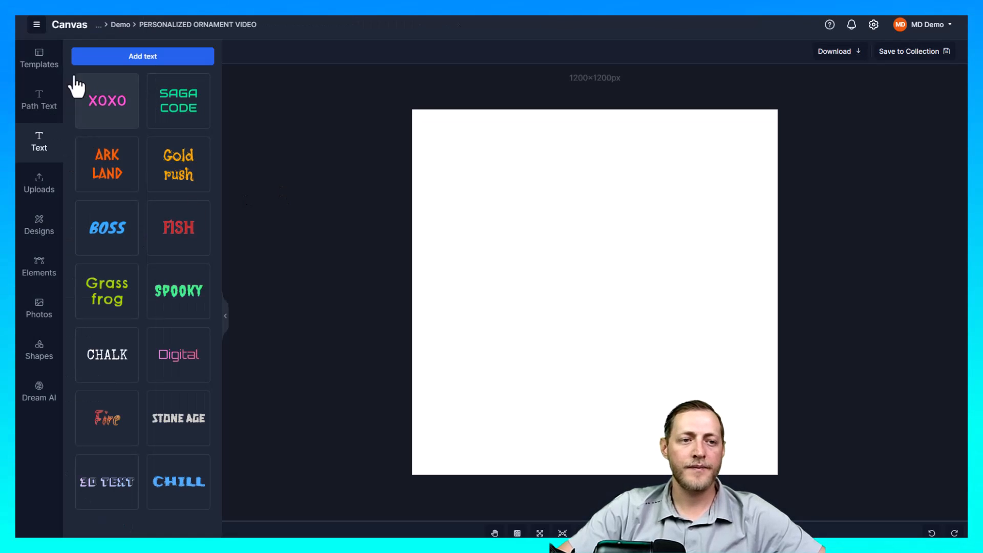
left_click(38, 58)
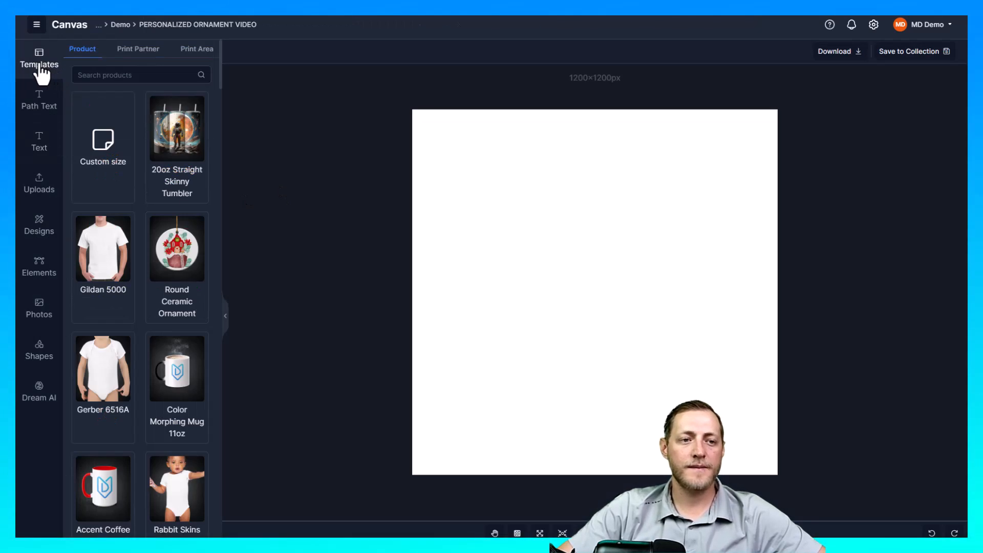
type("Orn")
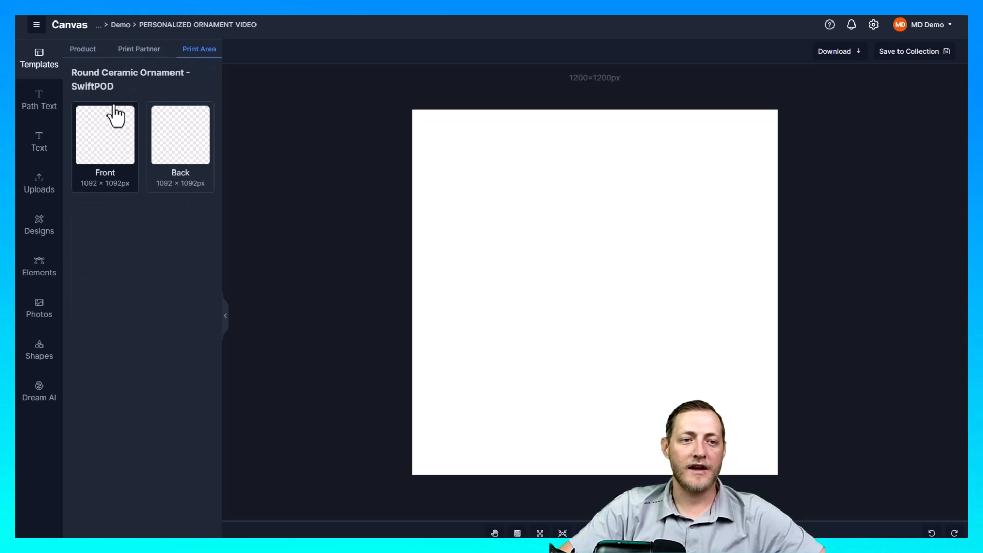
mouse_move(149, 97)
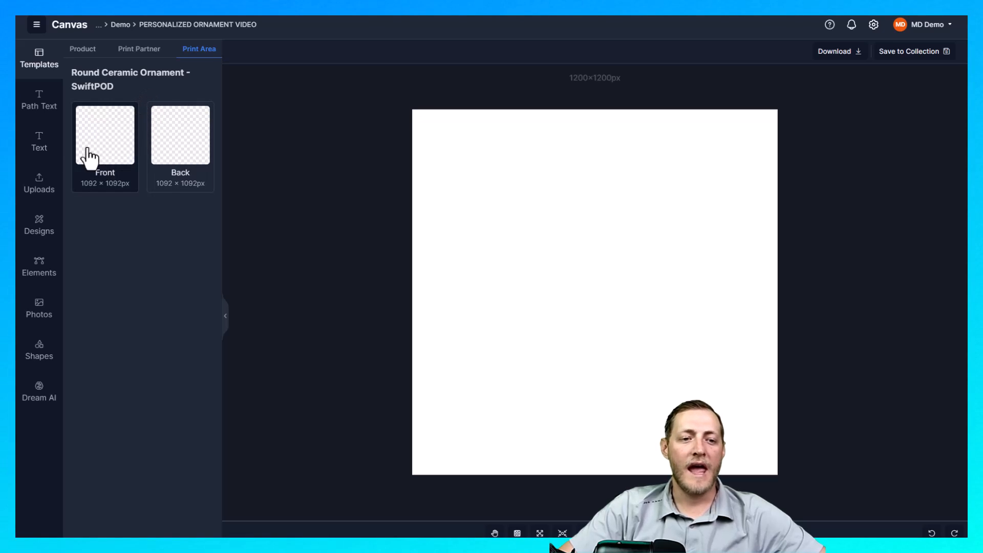
Load the 1092×1092 Round Ceramic Ornament front template onto the canvas
left_click(105, 134)
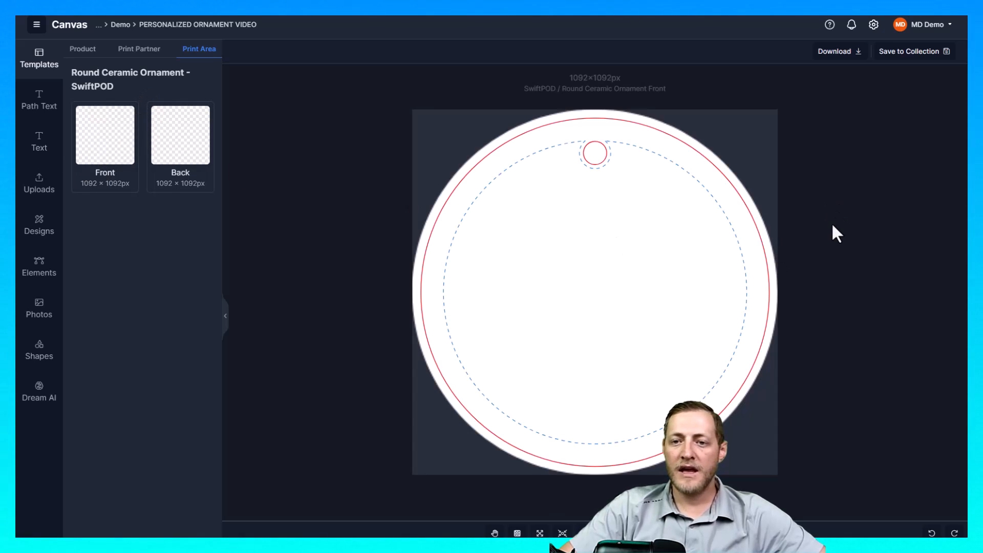
mouse_move(595, 212)
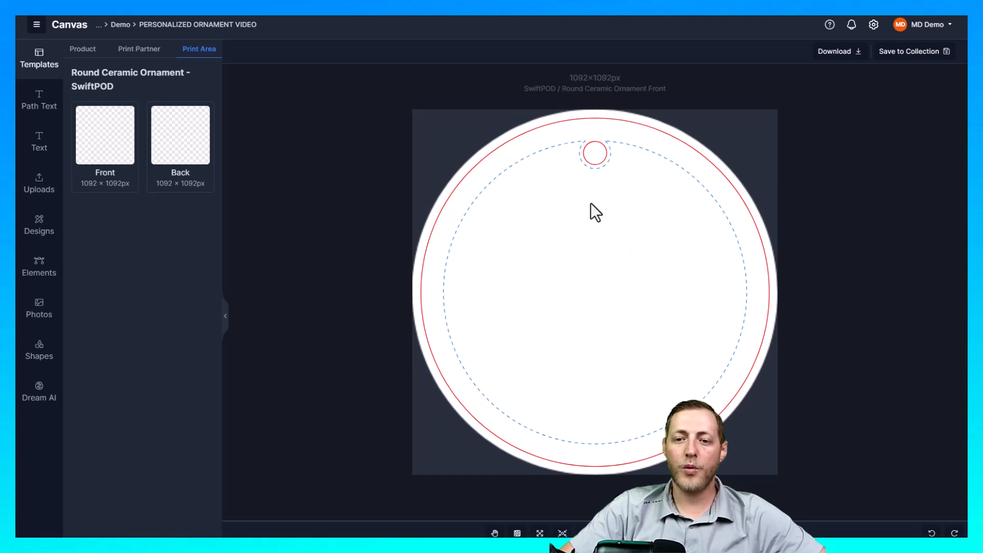
mouse_move(621, 134)
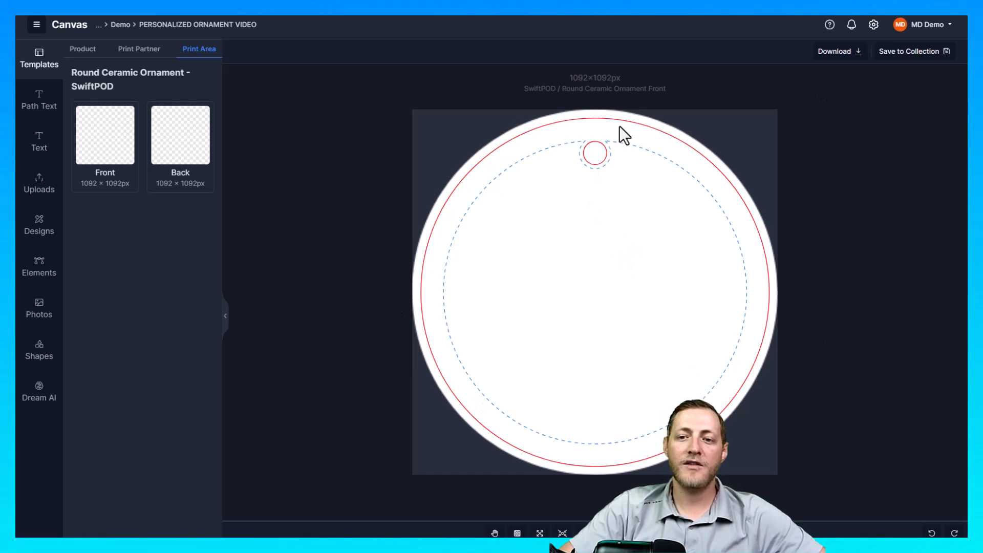
mouse_move(746, 329)
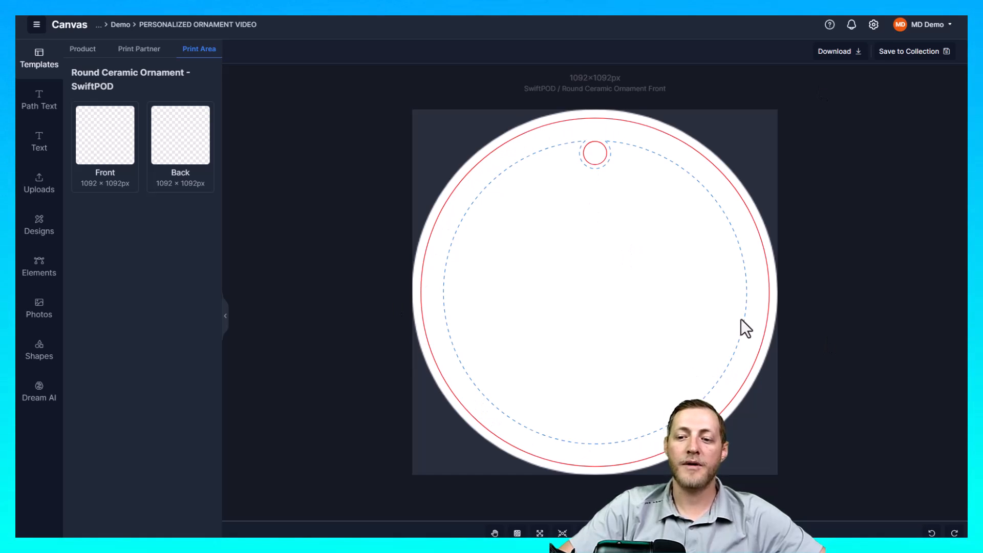
mouse_move(485, 285)
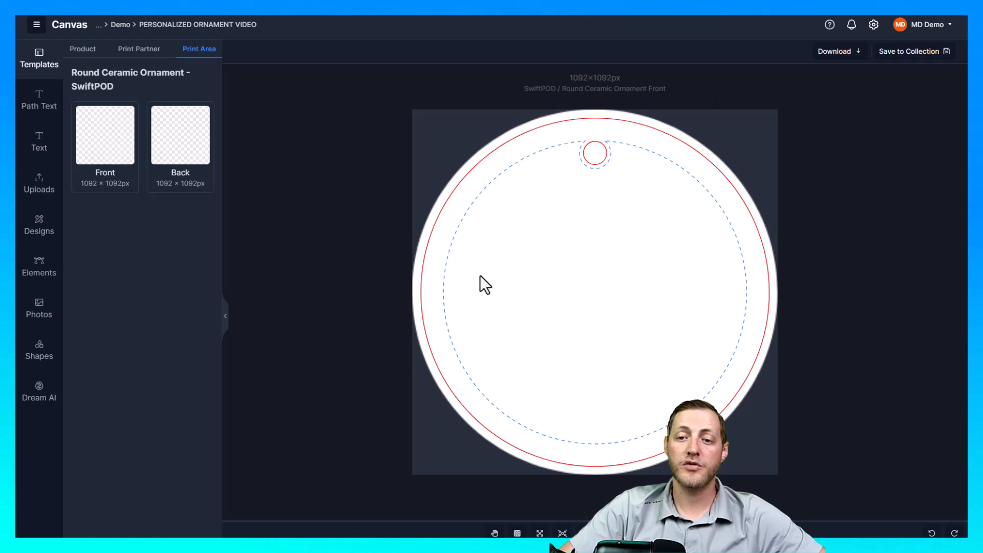
mouse_move(531, 337)
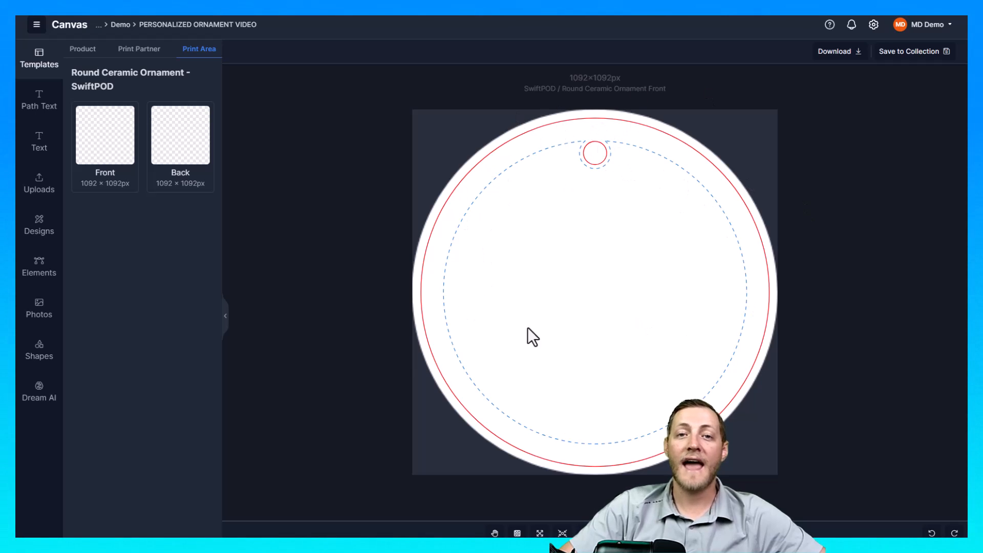
mouse_move(594, 167)
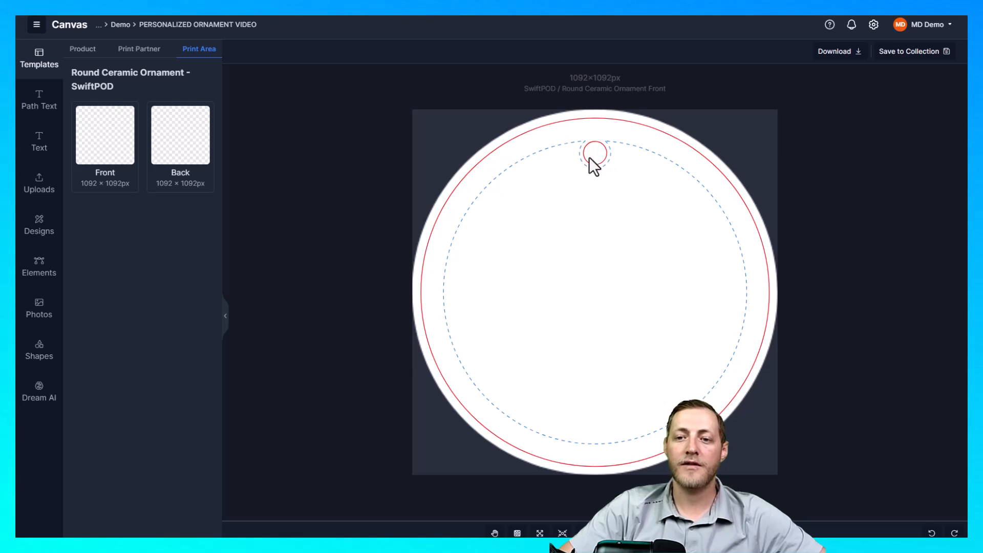
mouse_move(600, 166)
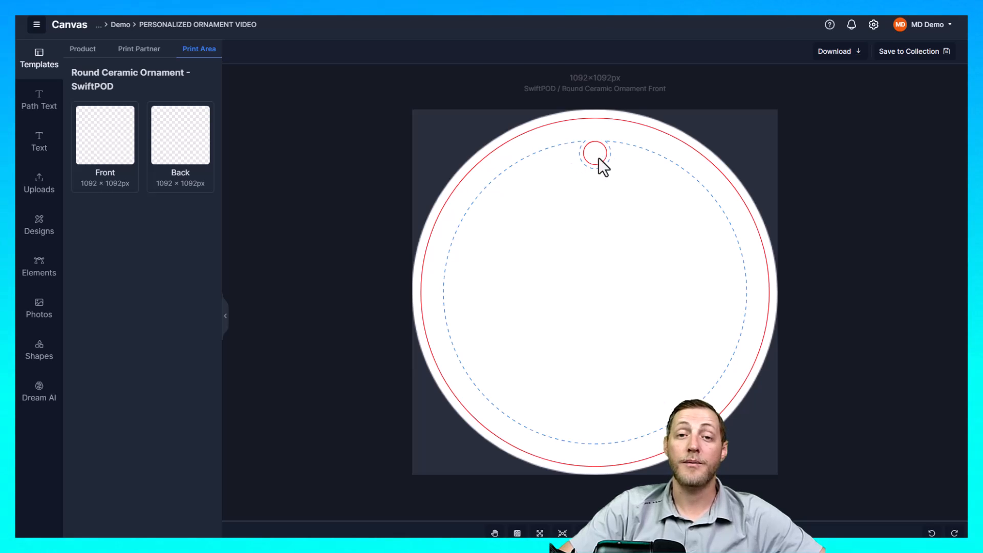
mouse_move(637, 139)
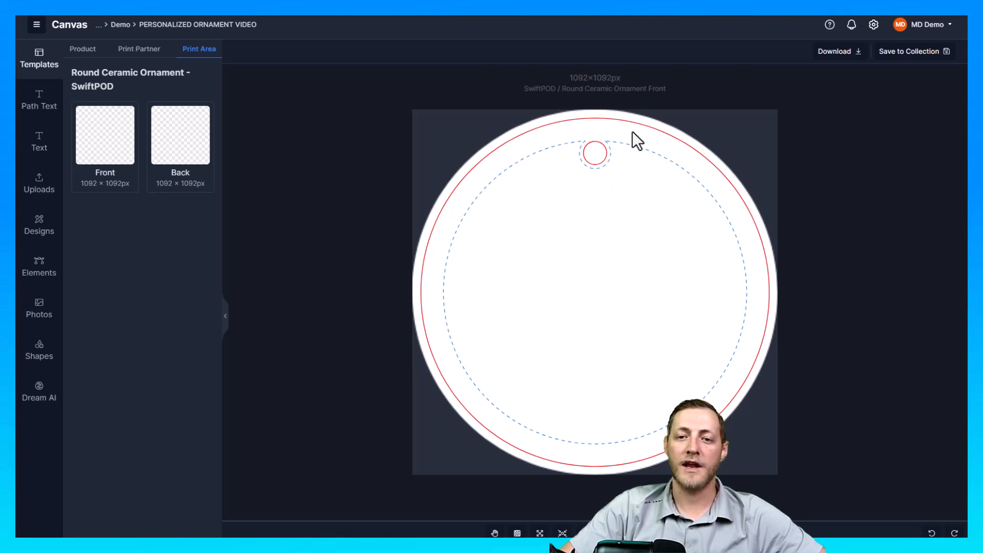
mouse_move(722, 259)
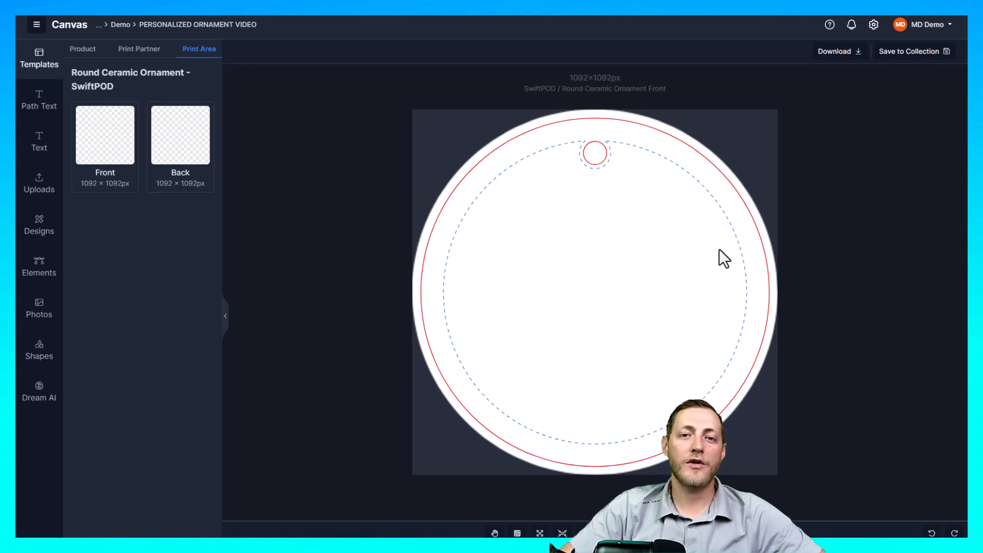
mouse_move(668, 240)
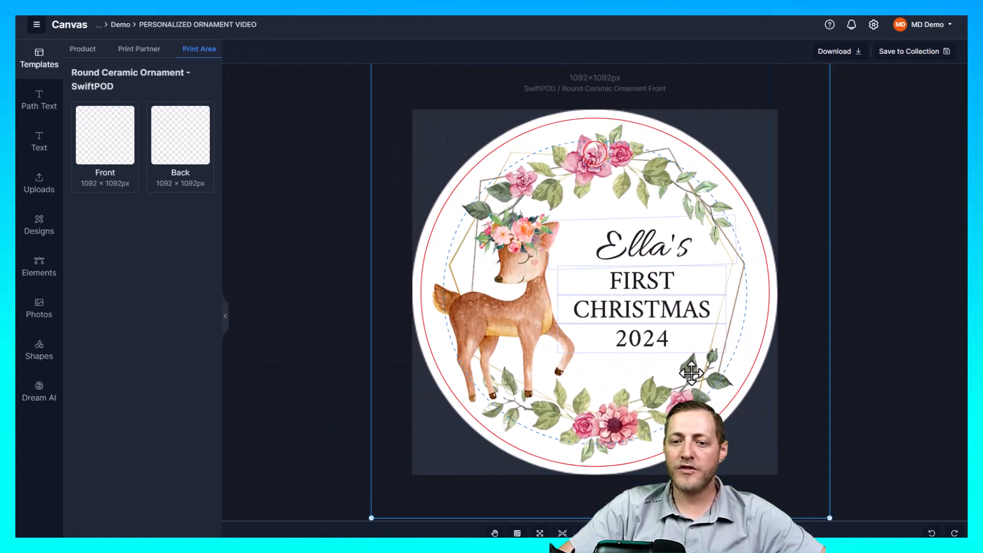
mouse_move(635, 157)
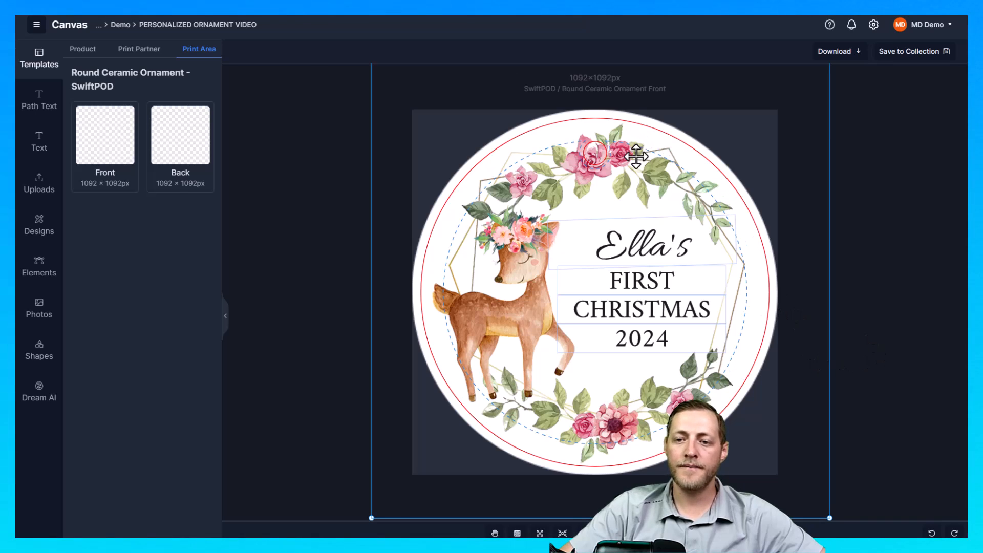
mouse_move(714, 373)
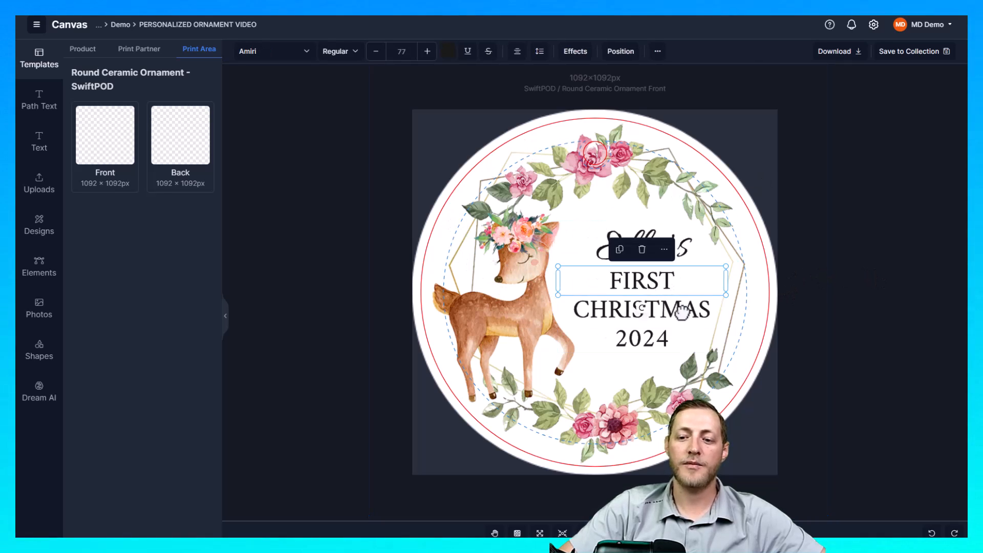
Bring up the ready-made text styles for the deer wreath design
left_click(38, 141)
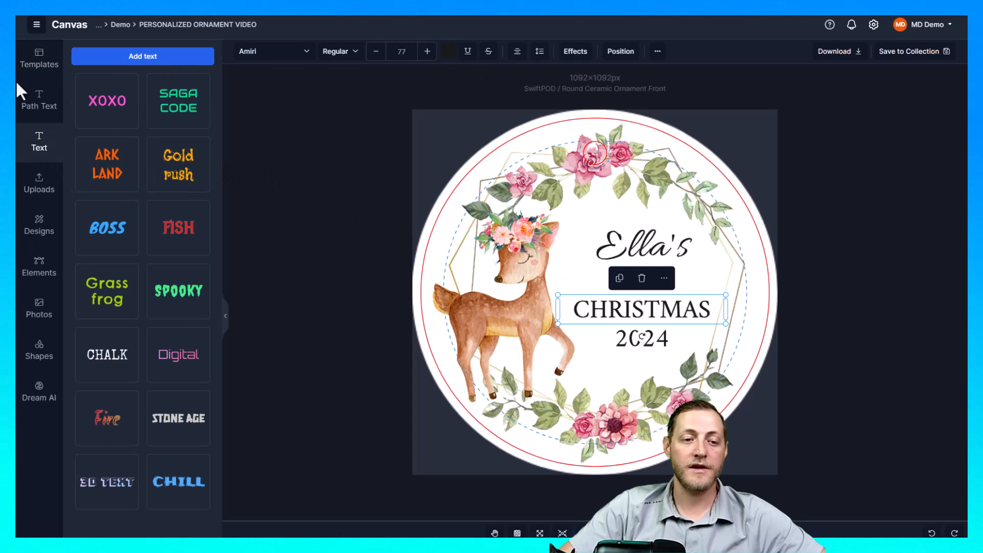
mouse_move(50, 170)
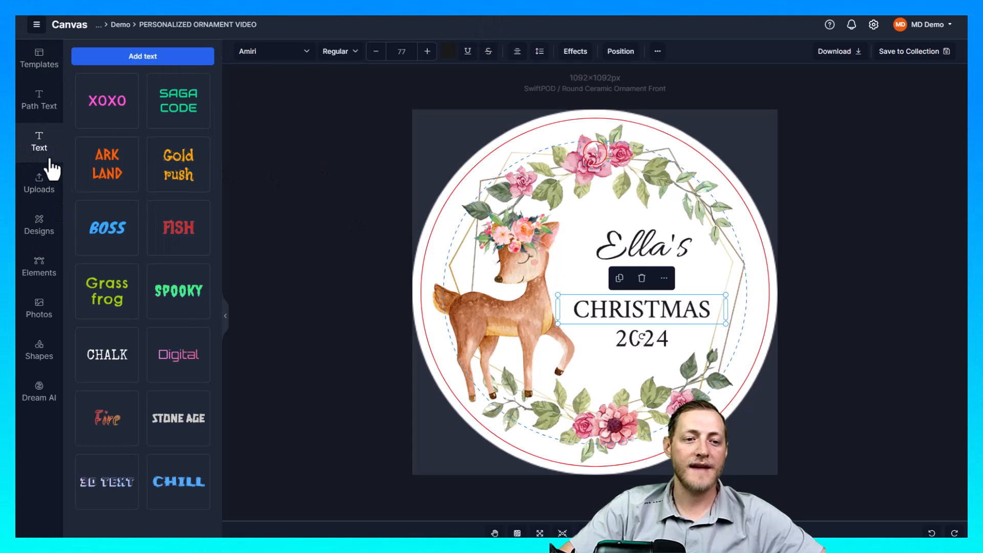
mouse_move(629, 243)
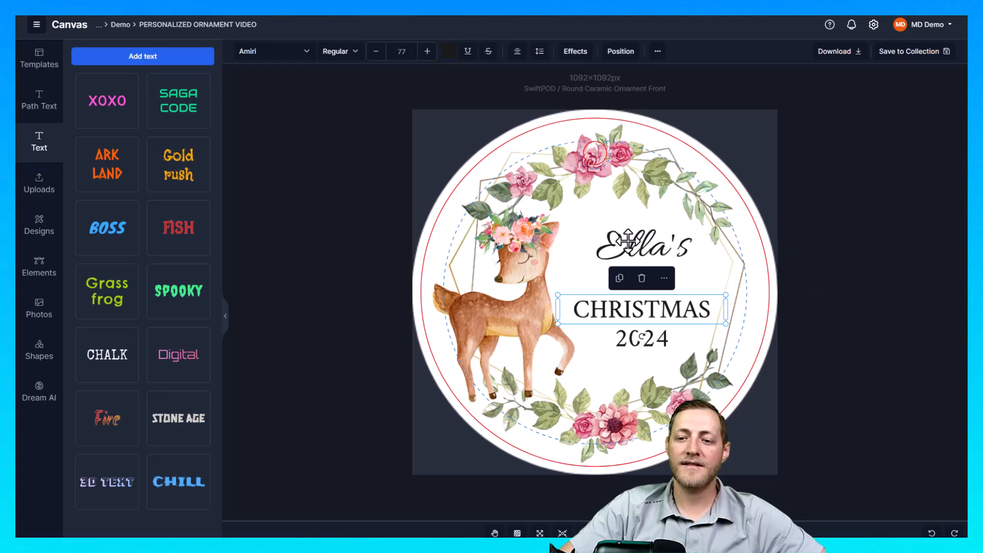
mouse_move(727, 319)
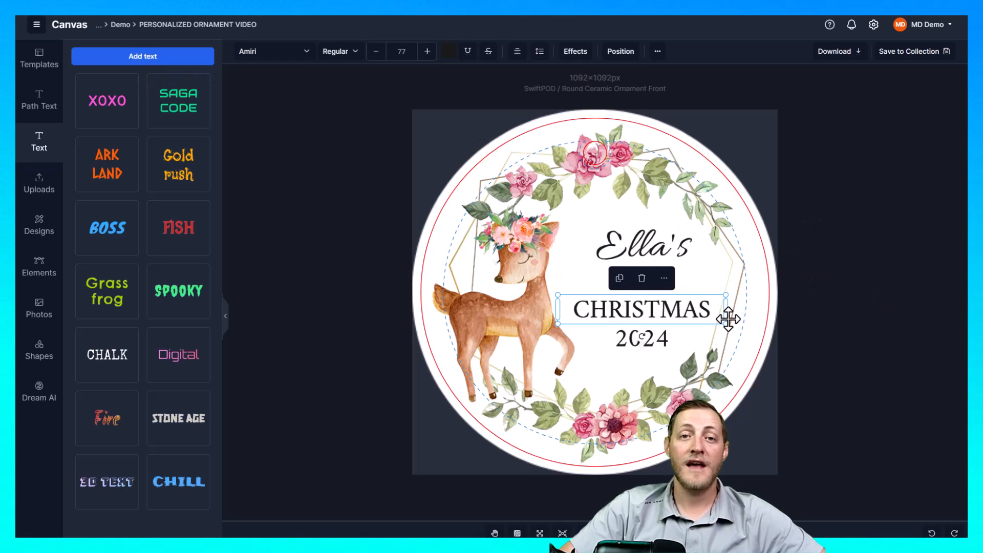
mouse_move(701, 257)
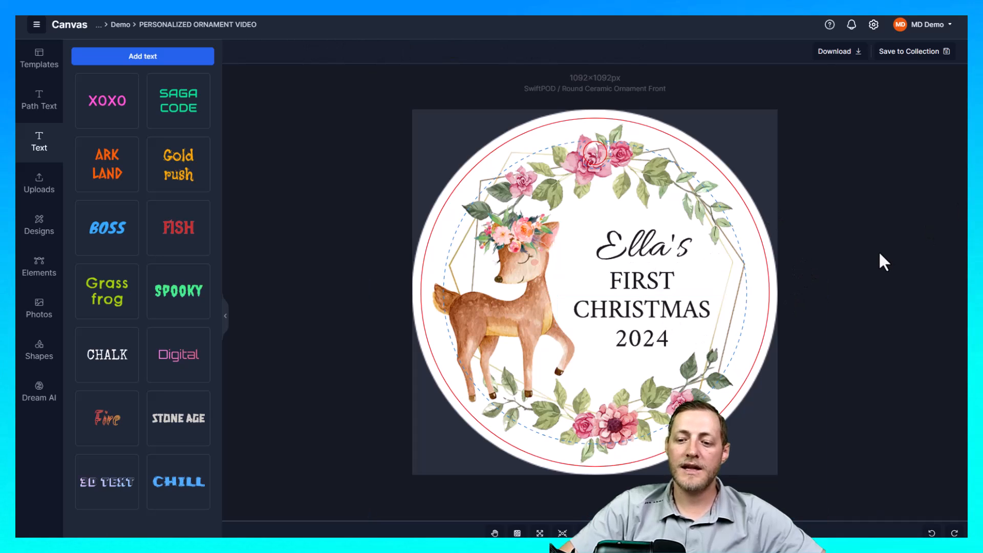
mouse_move(784, 221)
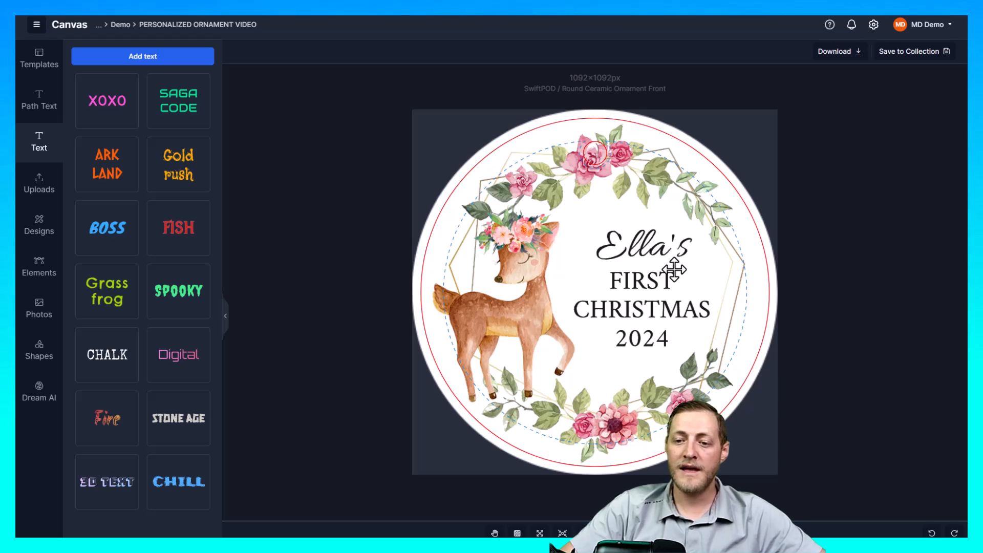
mouse_move(681, 261)
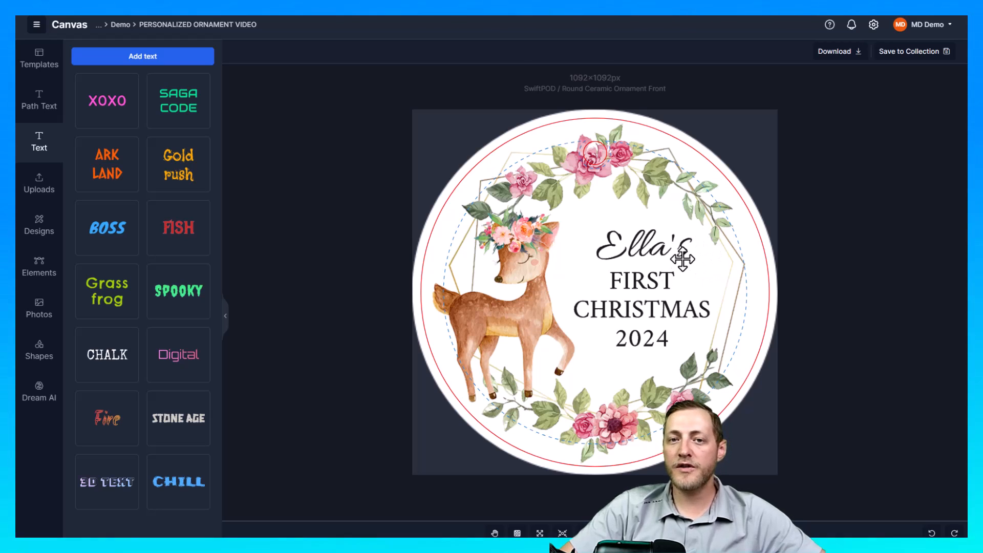
mouse_move(483, 391)
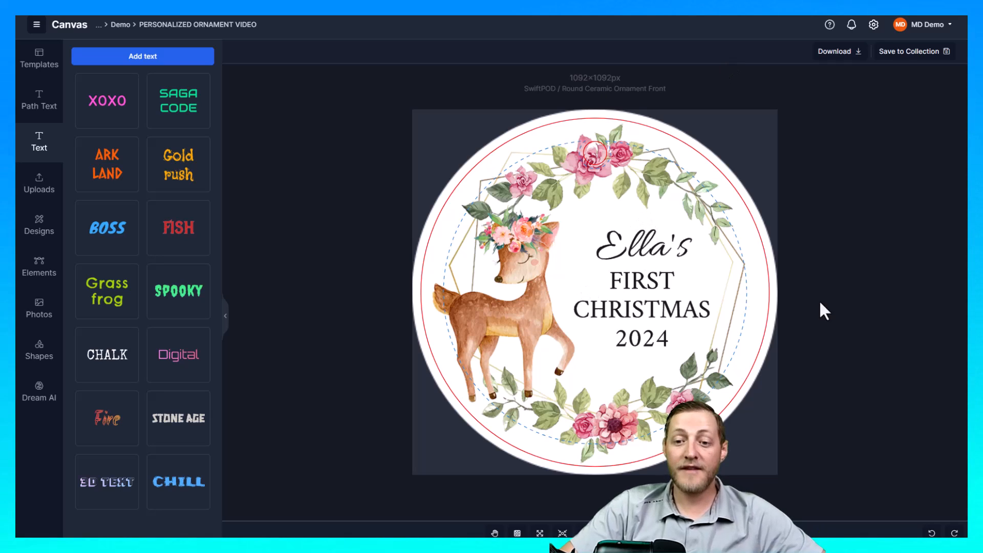
mouse_move(766, 273)
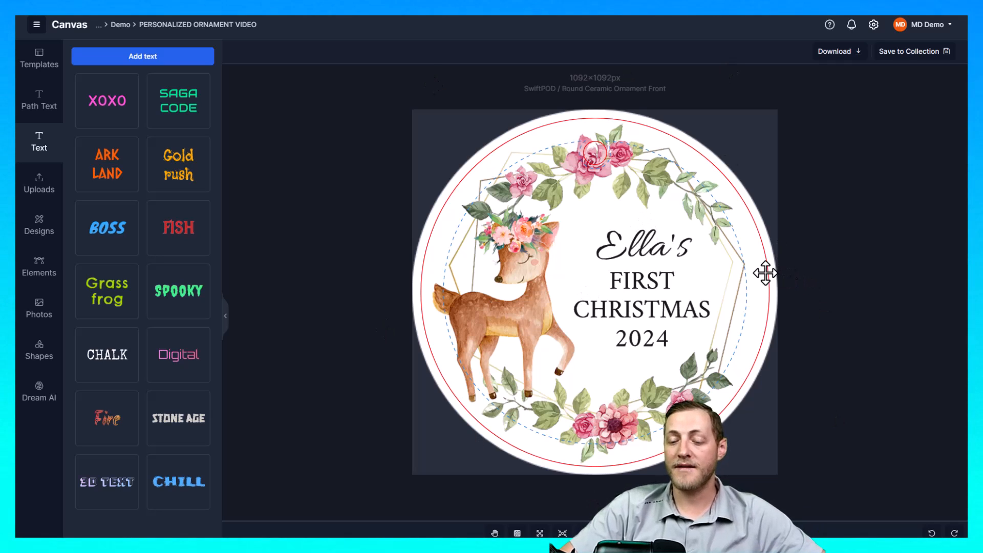
mouse_move(698, 245)
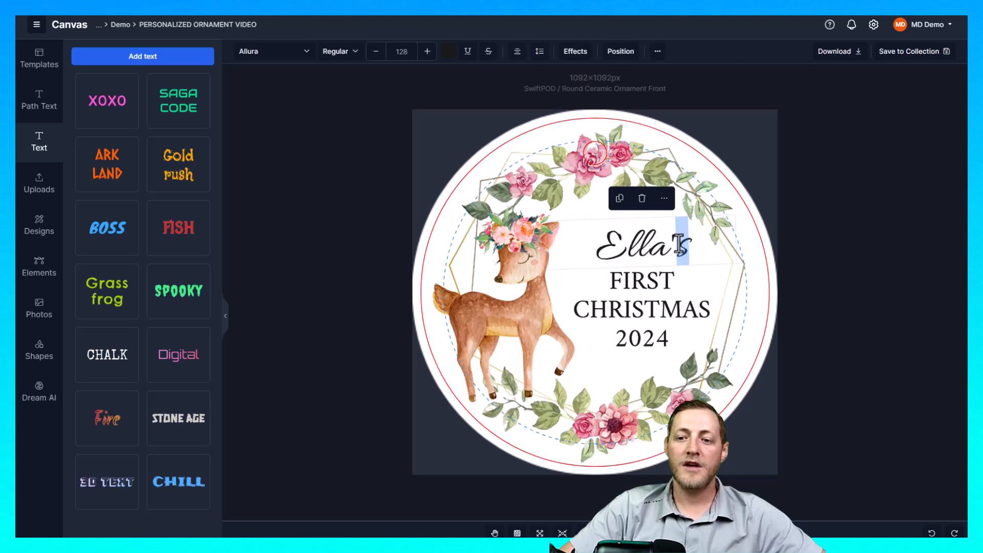
Replace the name 'Ella's' with 'Adalyn' on the ornament front
type("Adalyn")
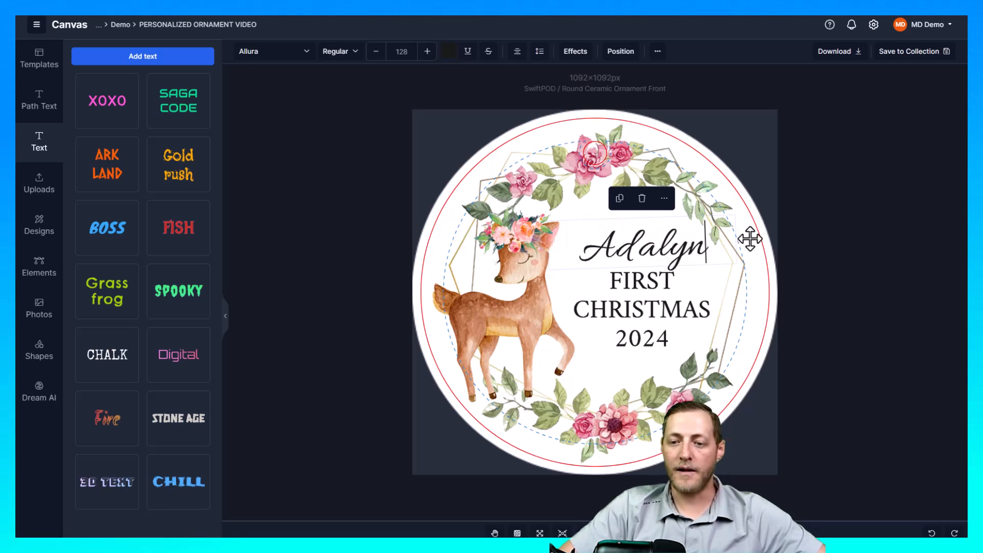
left_click(855, 278)
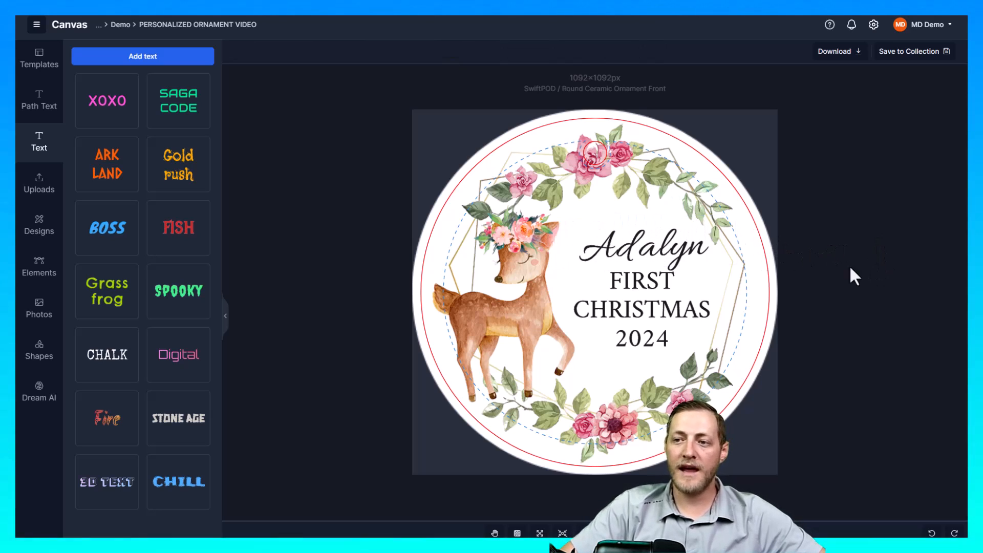
mouse_move(702, 245)
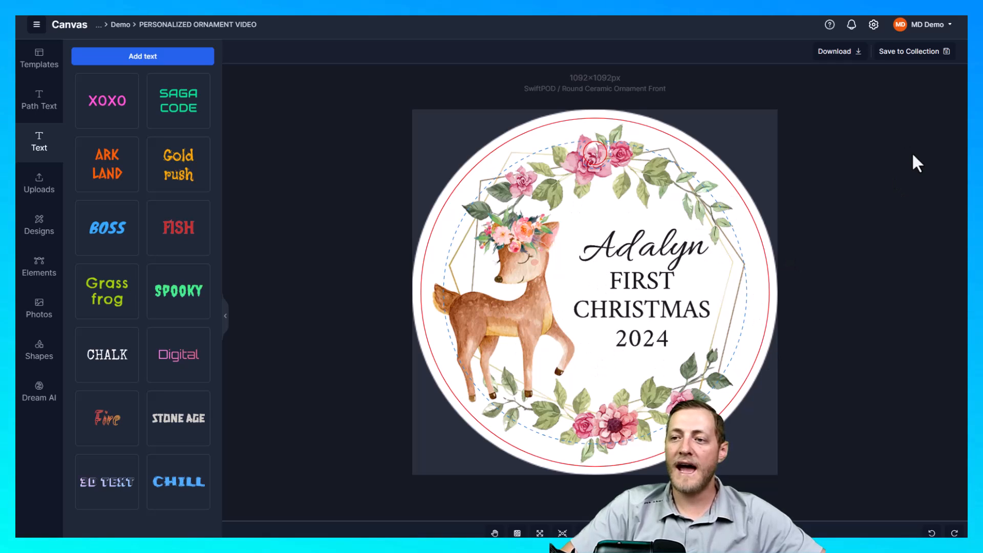
Save the design as an editable PNG named 'TEST ORNAMENT' into a new listing
left_click(909, 51)
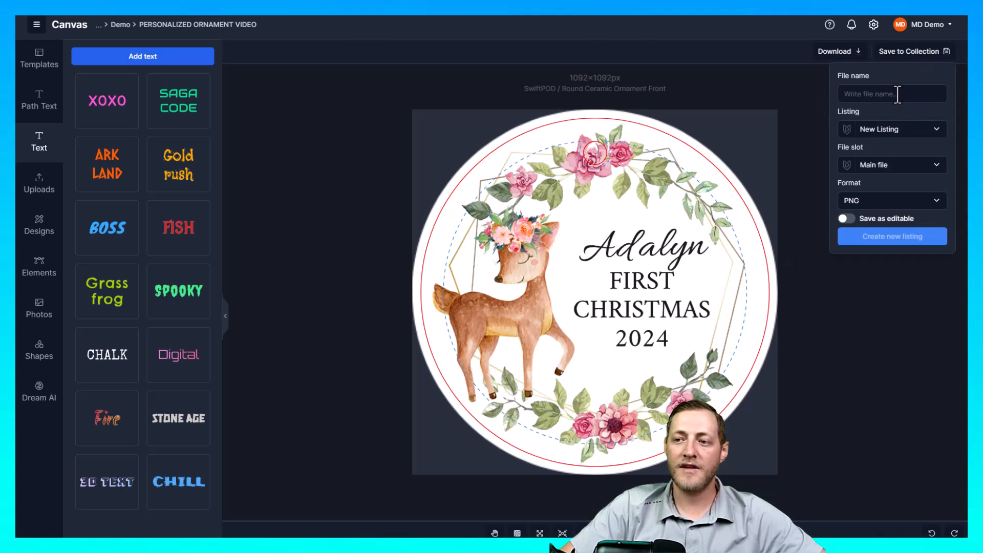
type("TEST ORNAMENT")
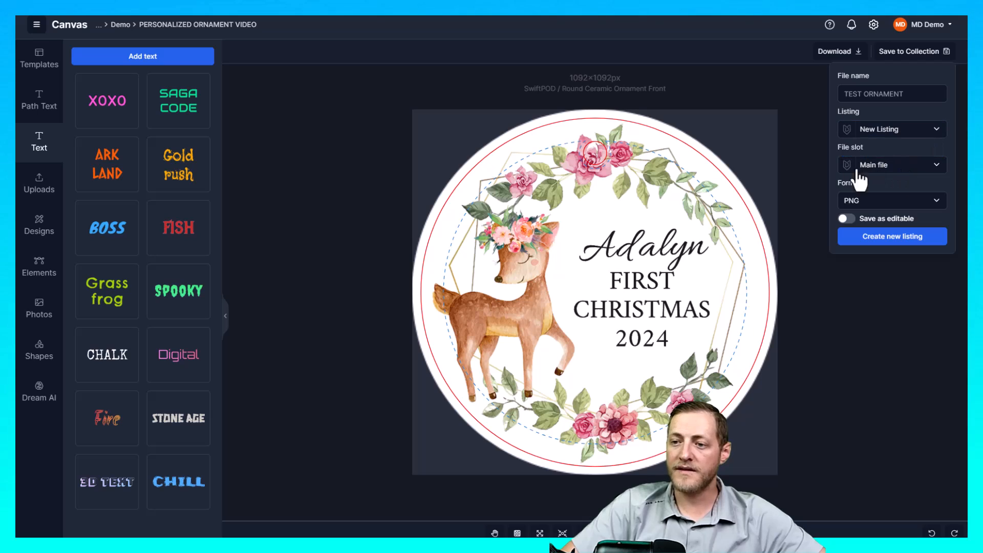
mouse_move(878, 188)
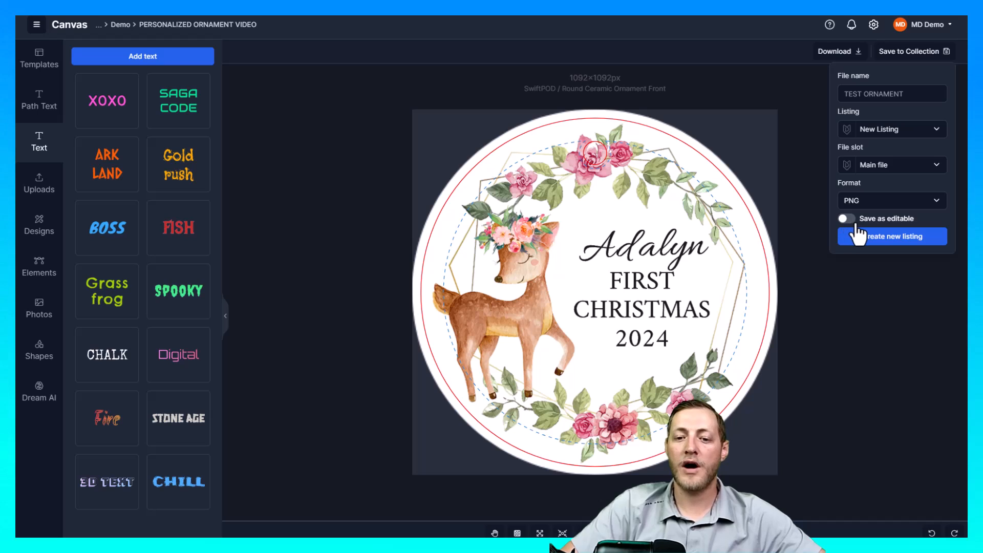
mouse_move(860, 237)
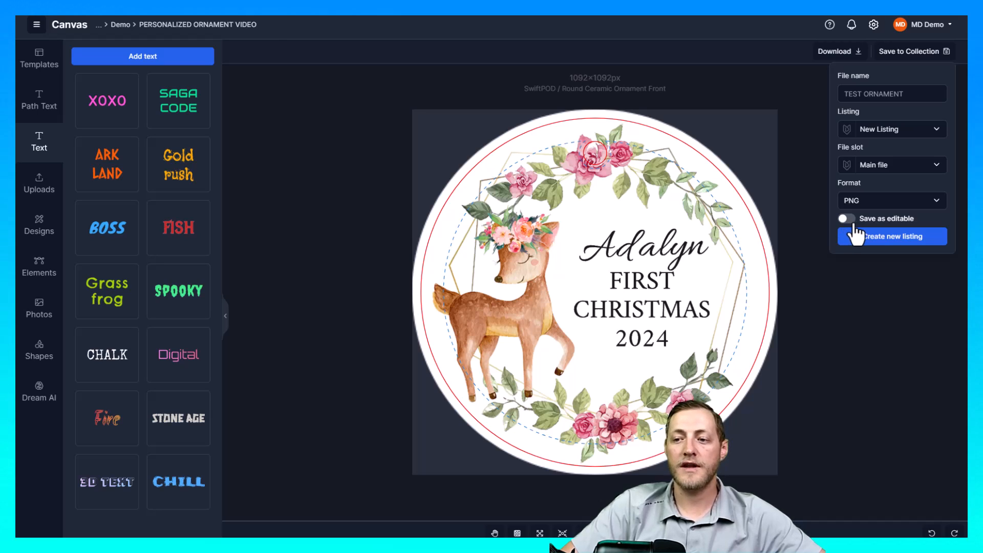
left_click(846, 218)
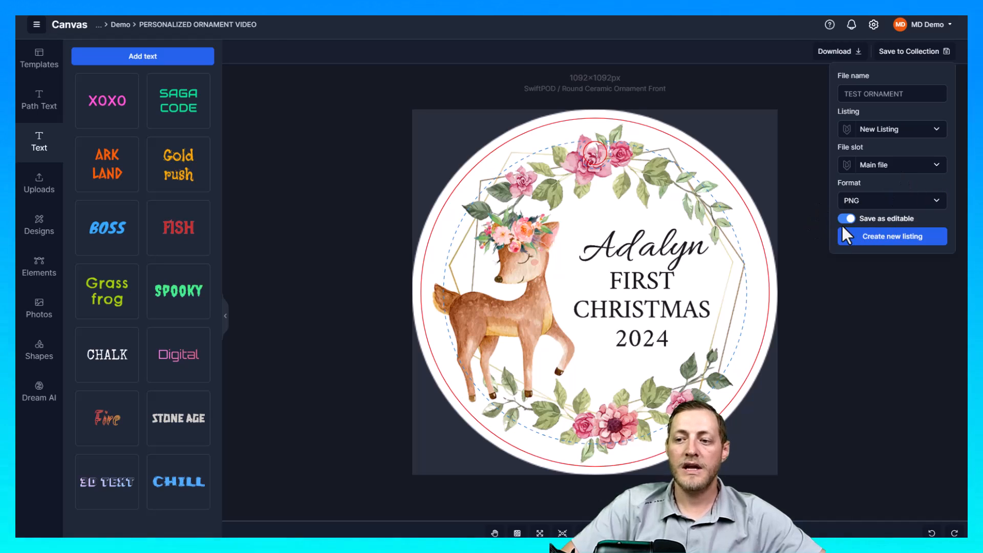
mouse_move(645, 265)
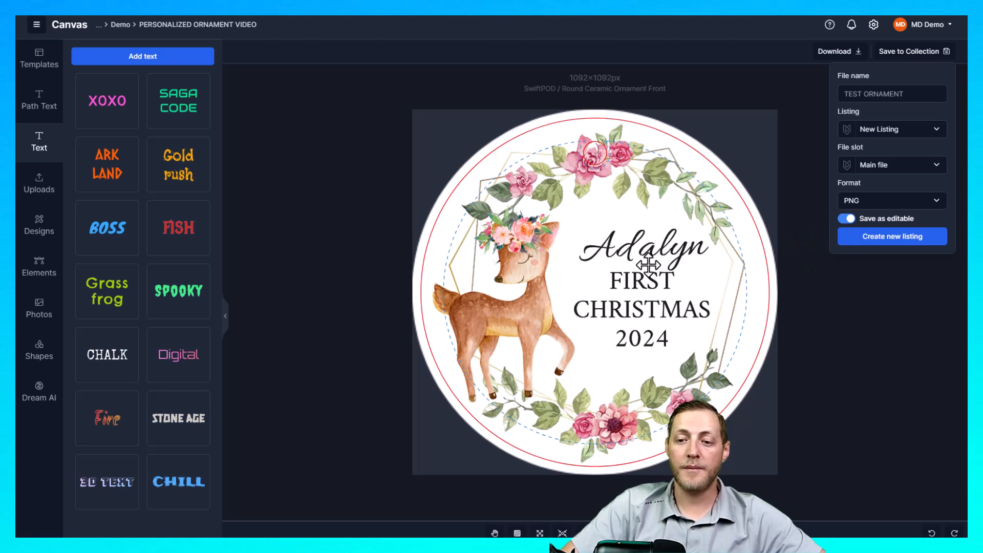
mouse_move(824, 252)
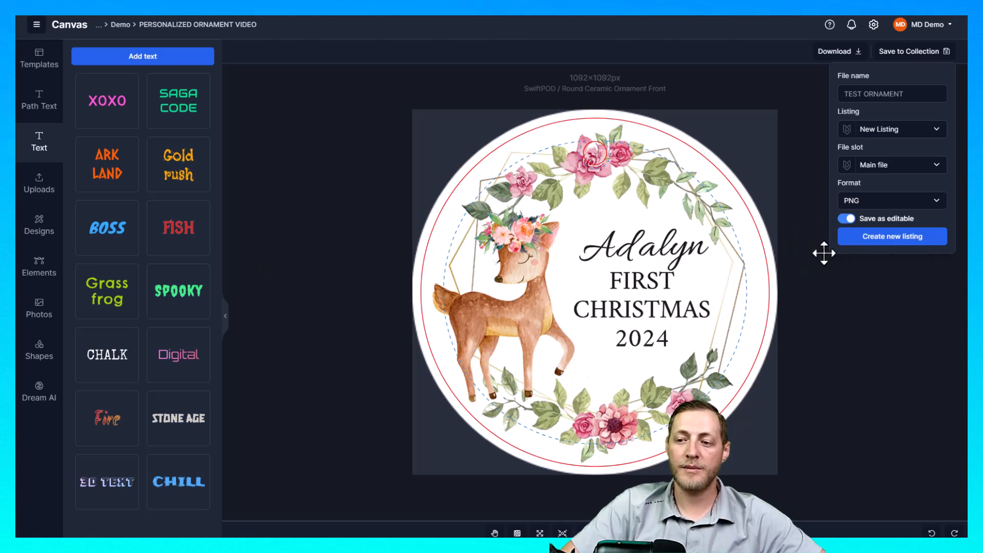
mouse_move(892, 237)
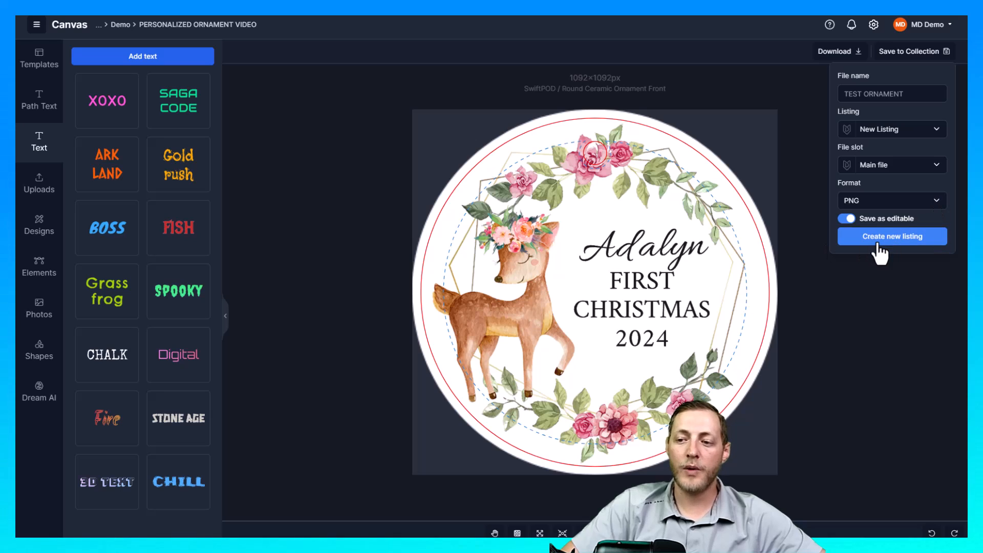
left_click(891, 237)
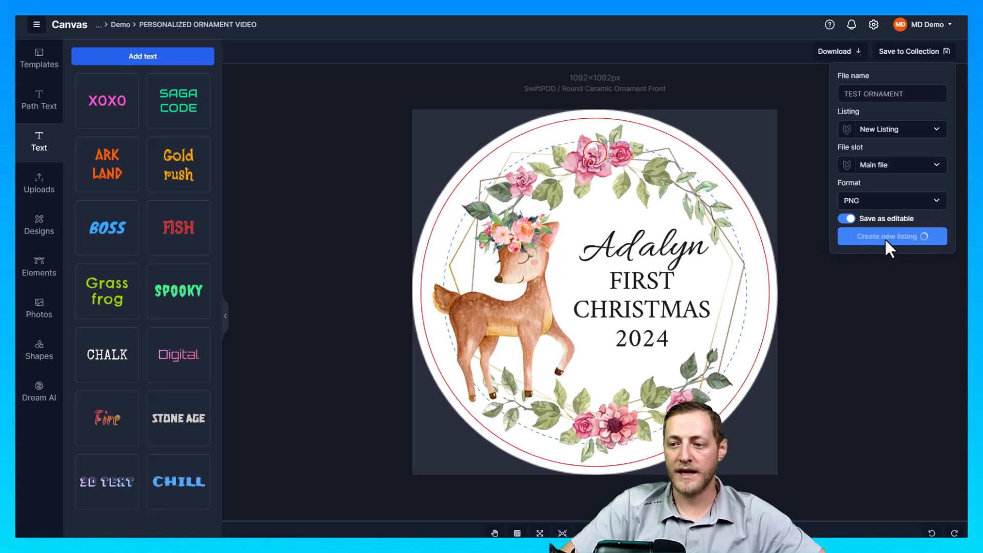
left_click(35, 24)
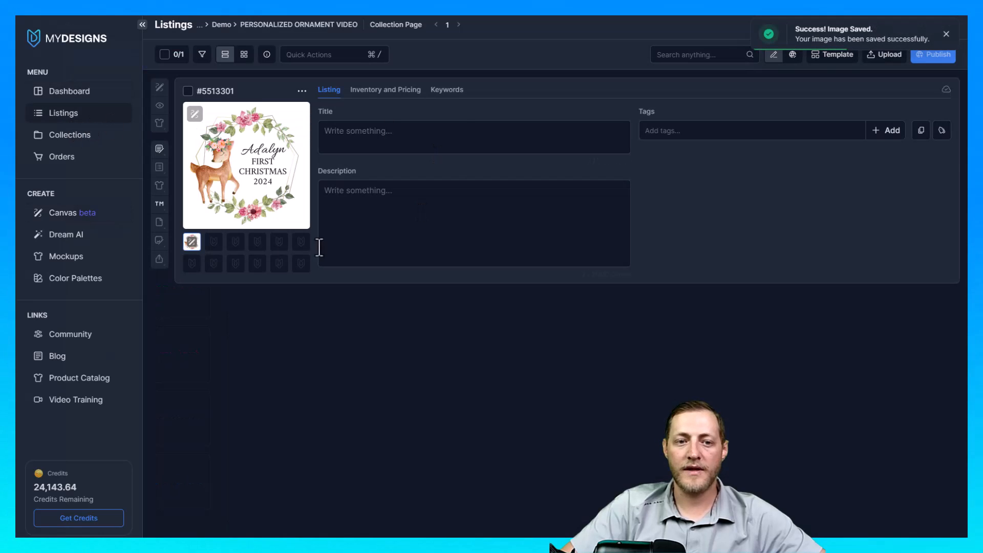
mouse_move(224, 213)
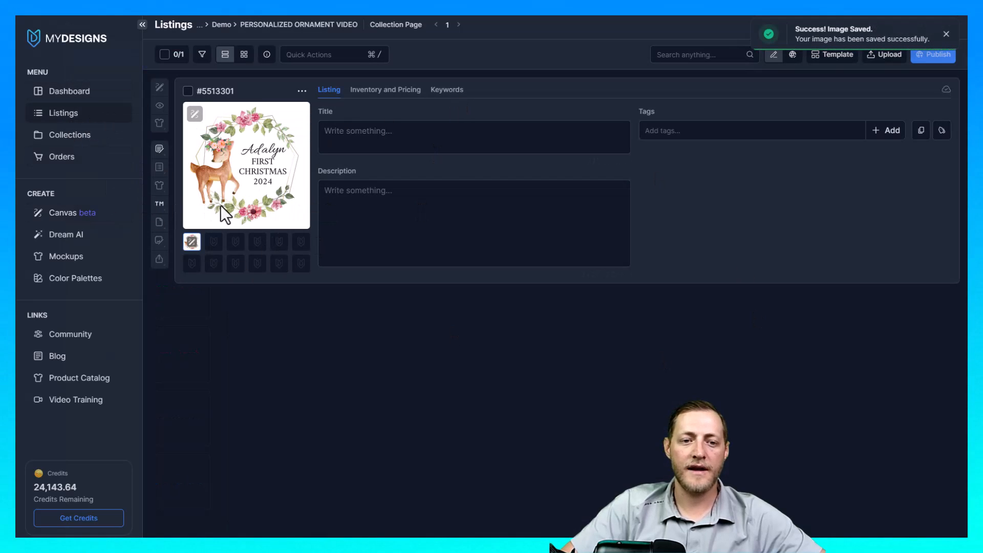
mouse_move(210, 191)
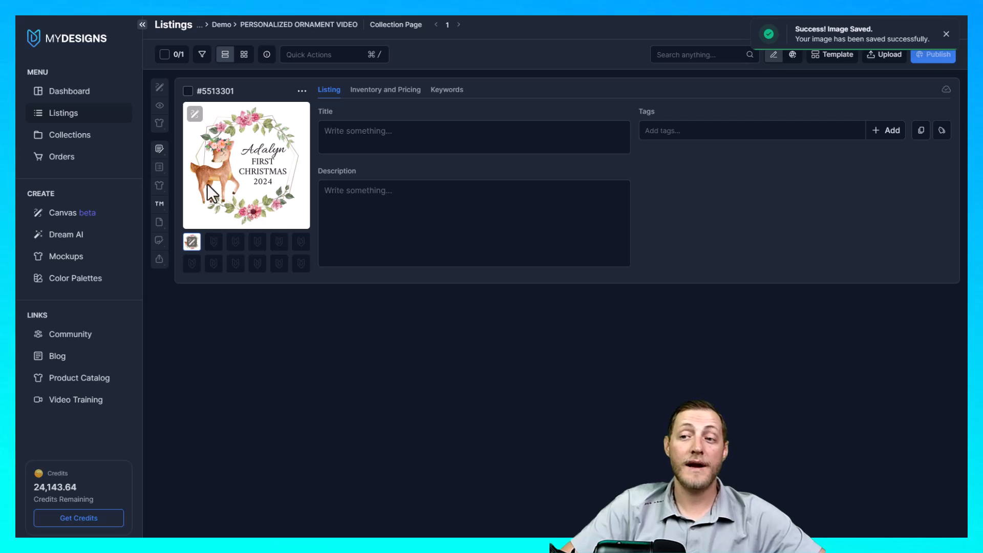
mouse_move(185, 111)
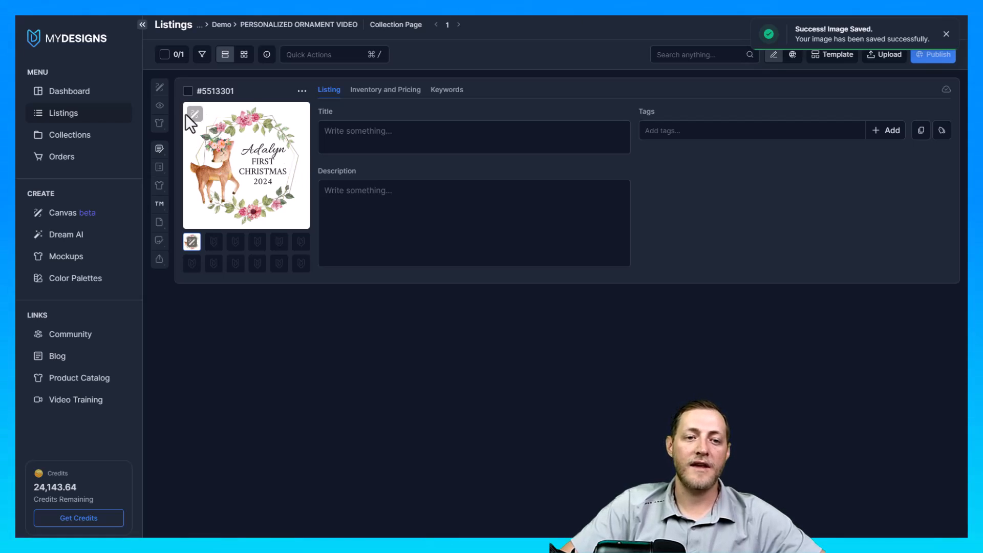
mouse_move(159, 123)
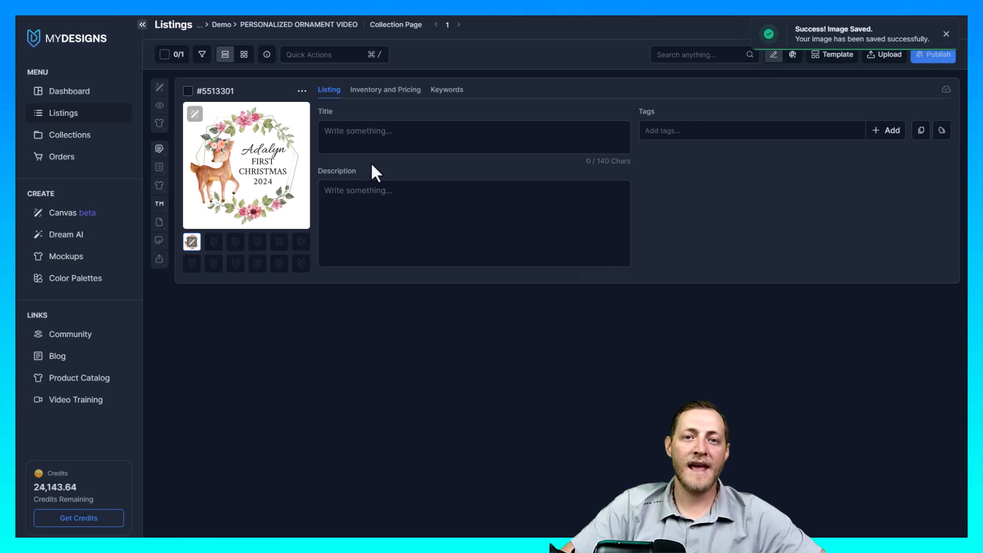
mouse_move(321, 151)
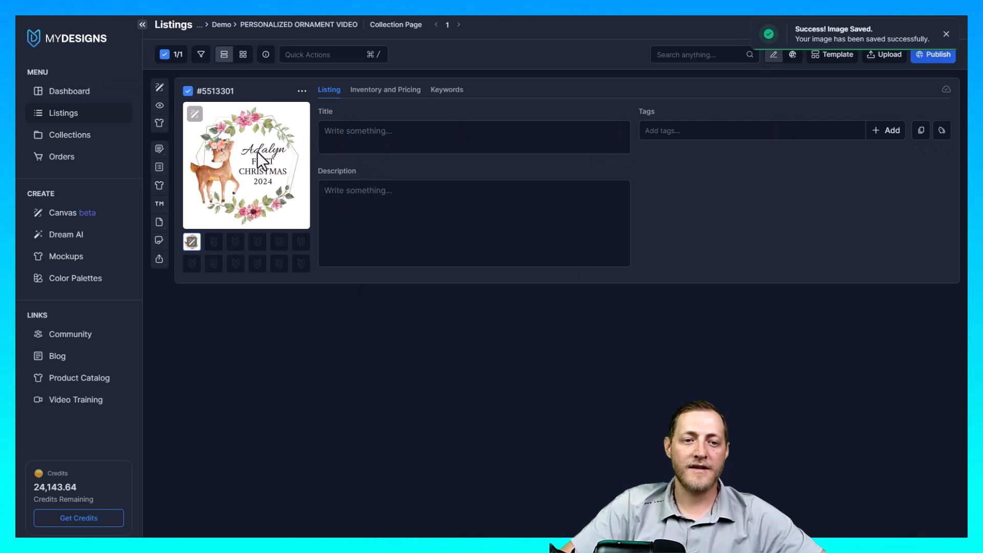
mouse_move(178, 107)
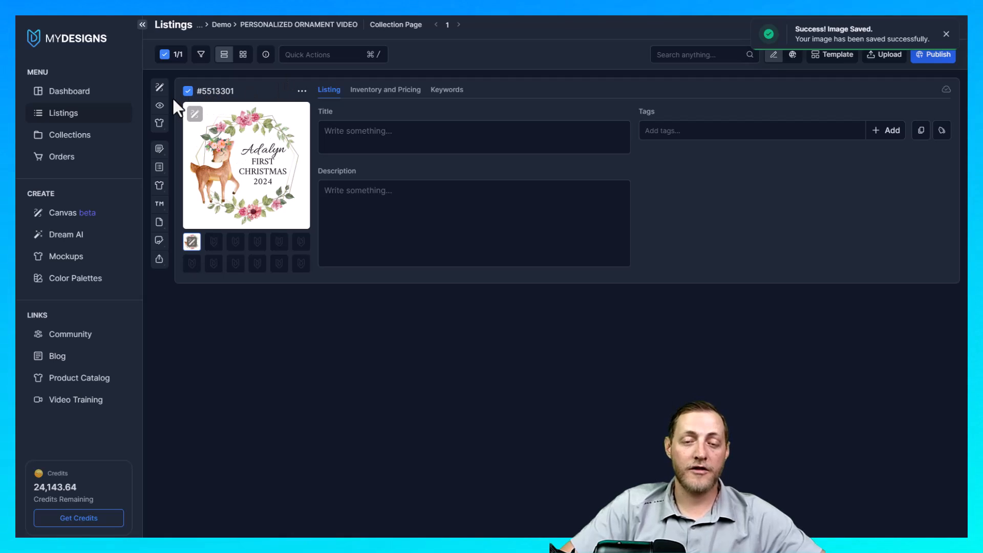
mouse_move(160, 104)
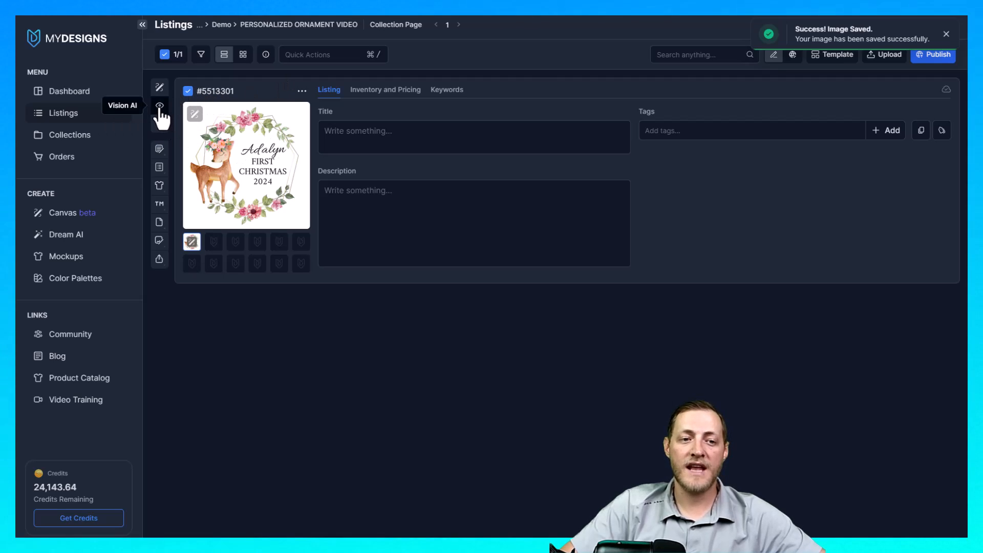
mouse_move(190, 177)
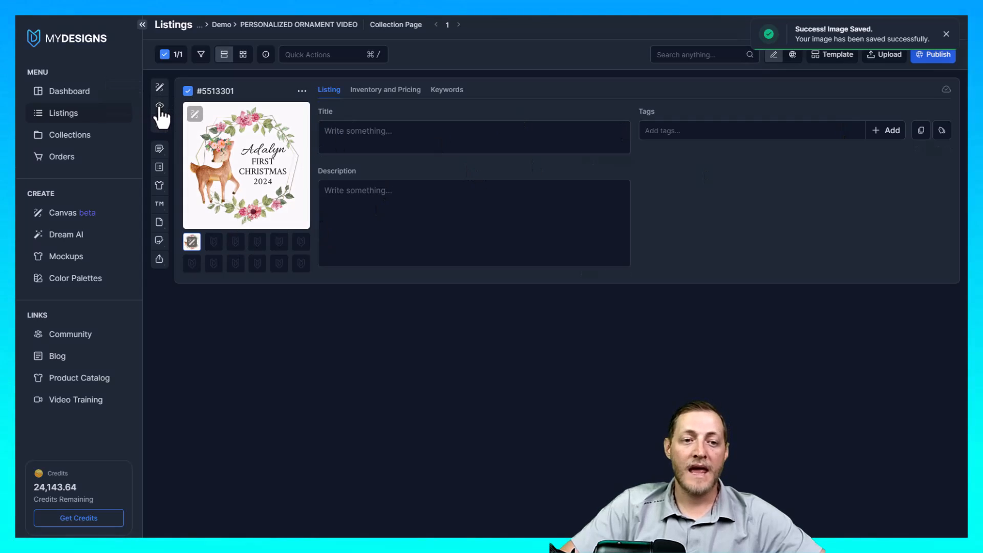
Open Vision AI and change the product type from T-Shirt to Ornament
left_click(159, 107)
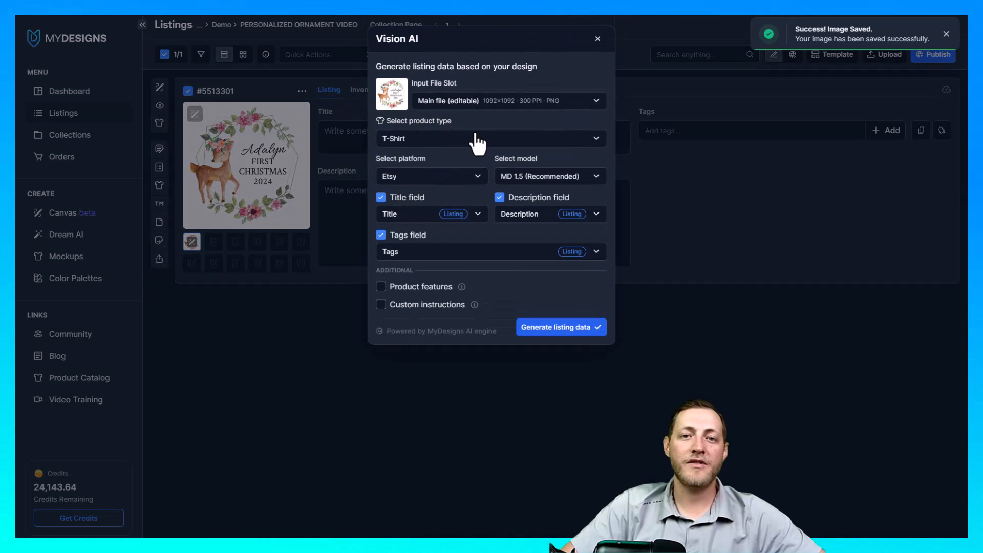
mouse_move(483, 149)
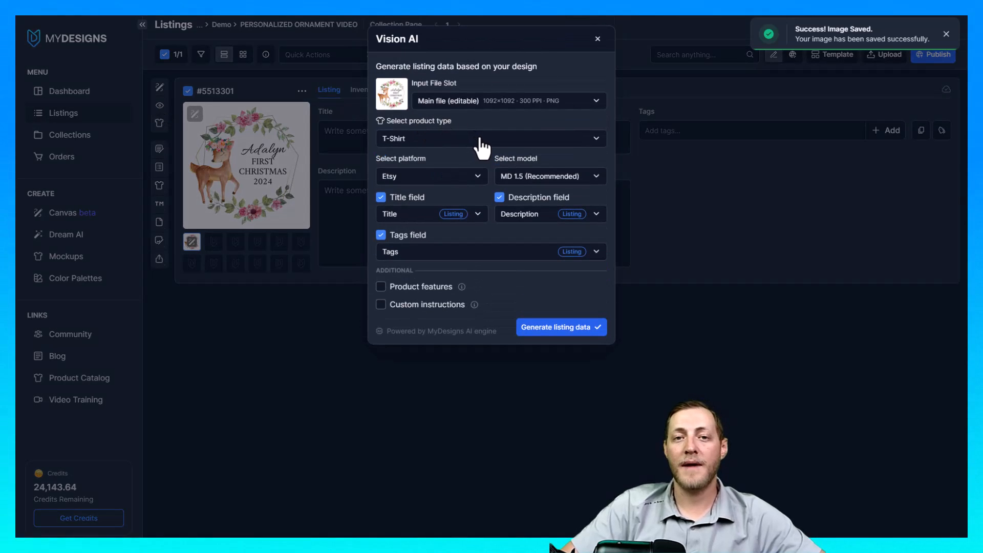
mouse_move(463, 148)
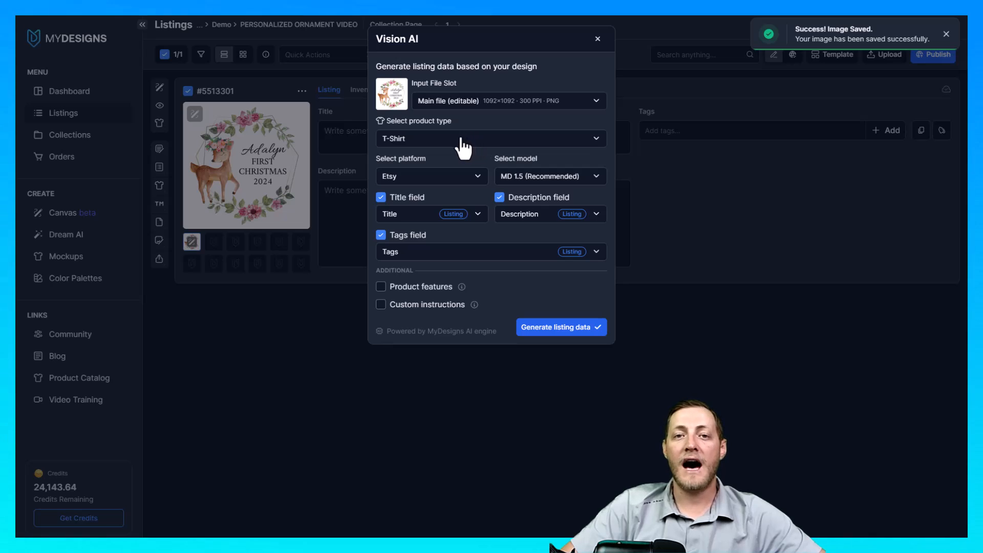
mouse_move(524, 150)
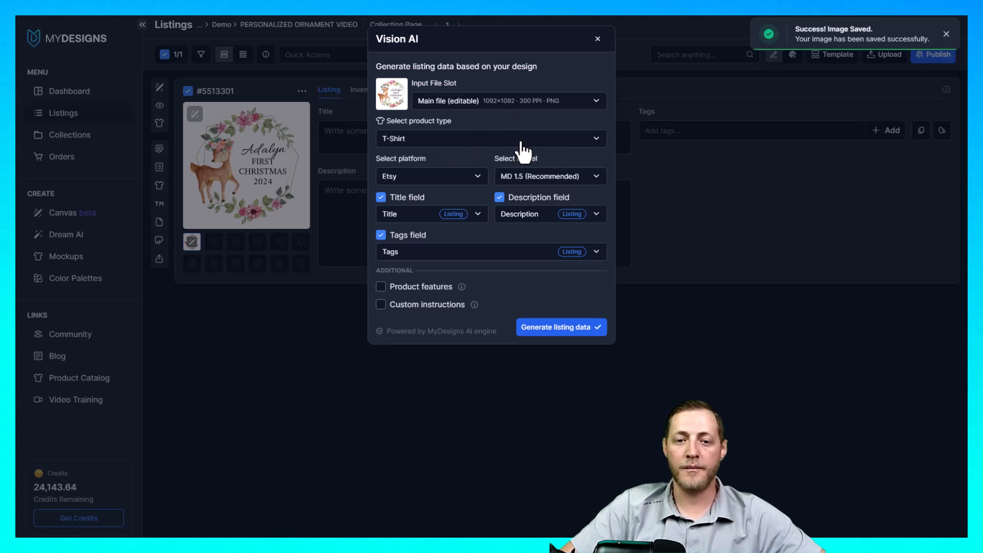
mouse_move(483, 117)
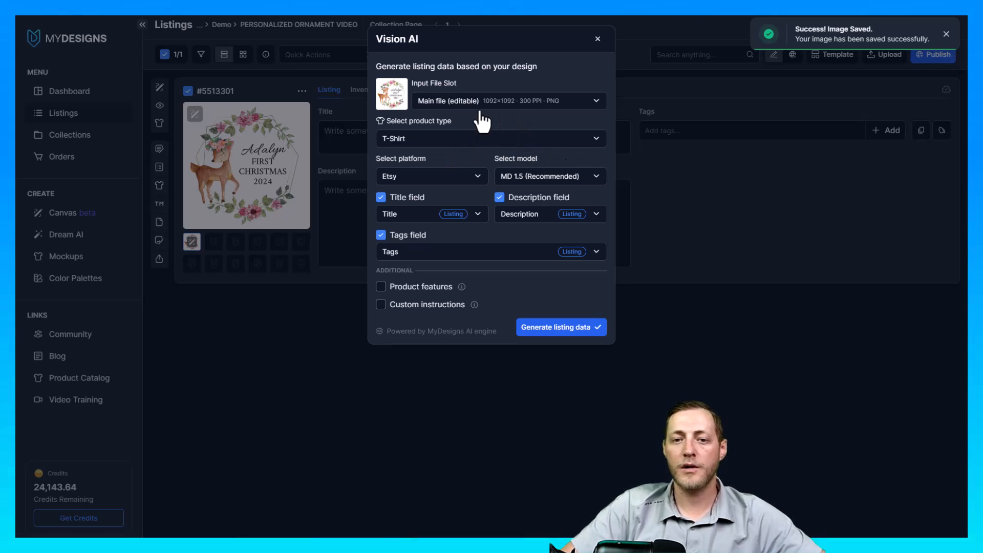
mouse_move(452, 22)
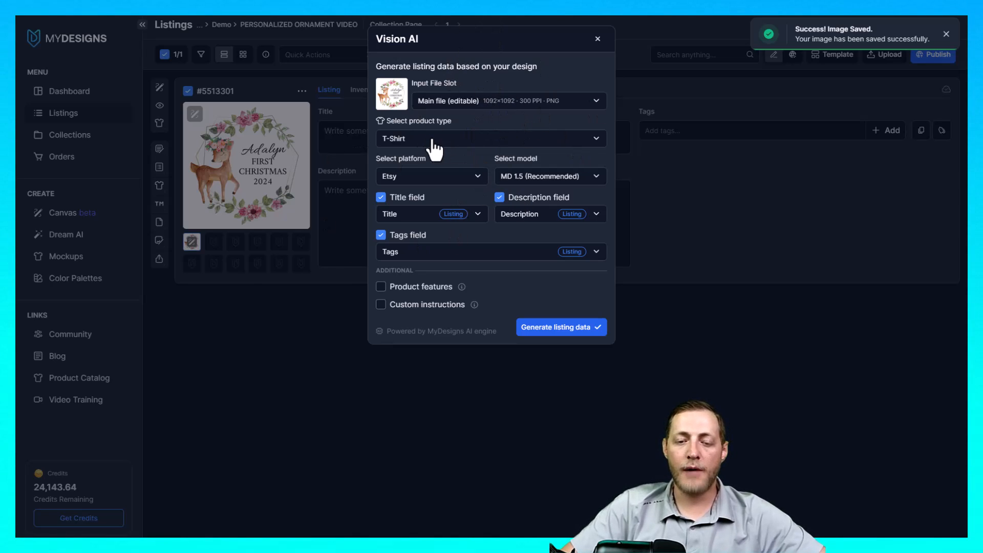
left_click(491, 139)
type("Or")
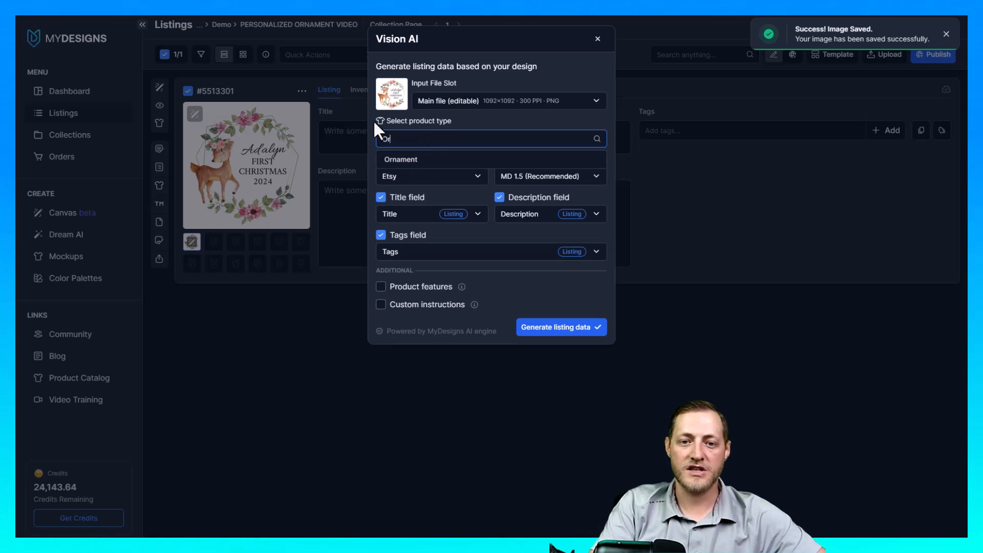
type("nament")
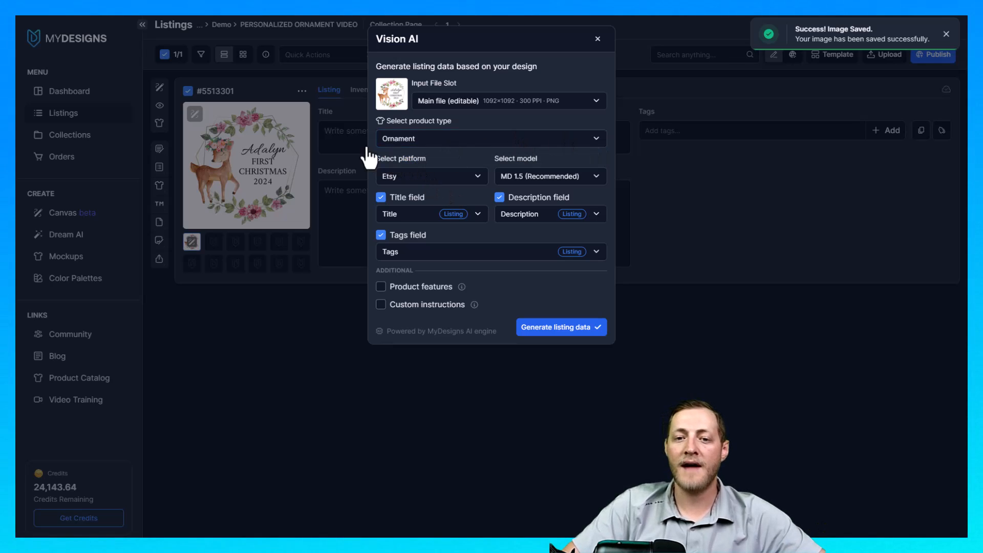
mouse_move(489, 169)
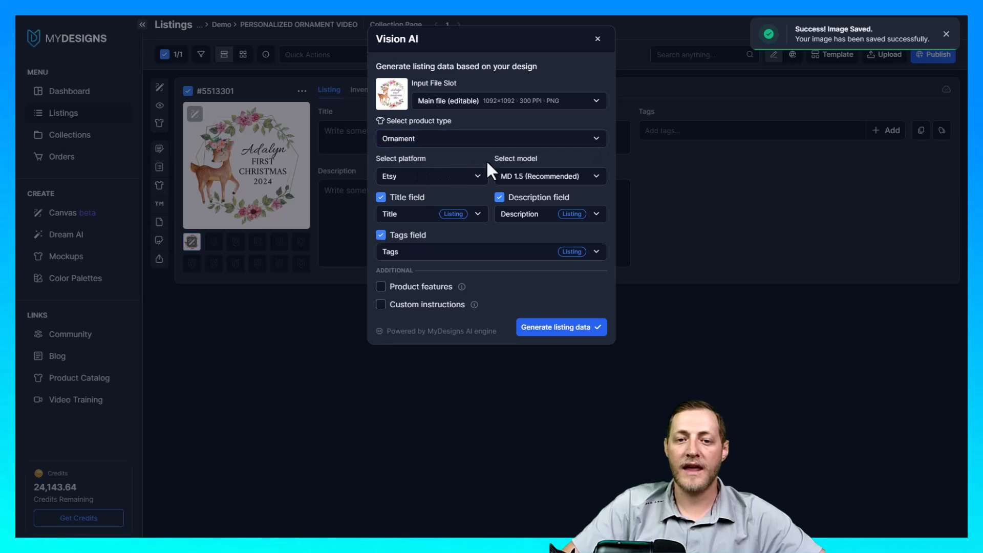
Include product features in the generated listing, using Round Ceramic Ornament
left_click(380, 304)
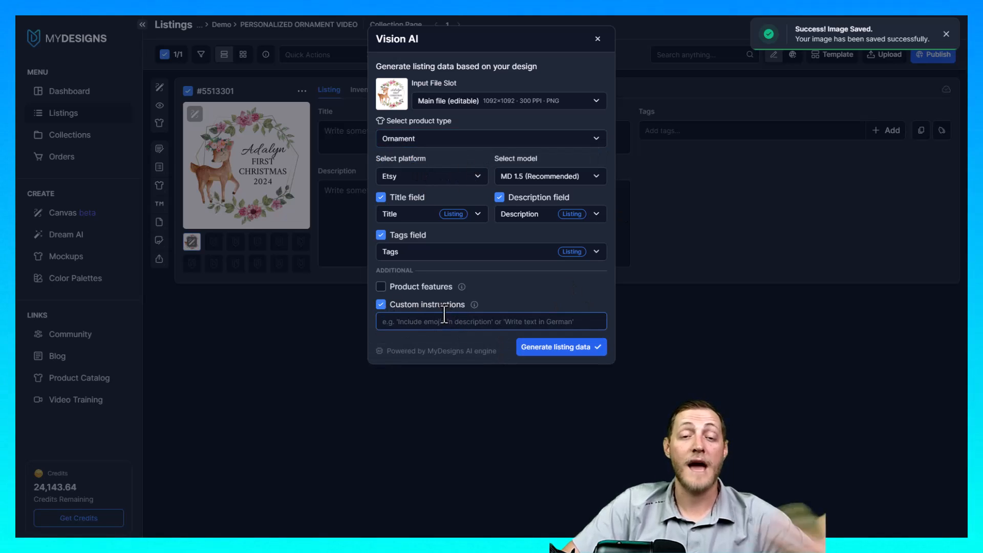
left_click(381, 304)
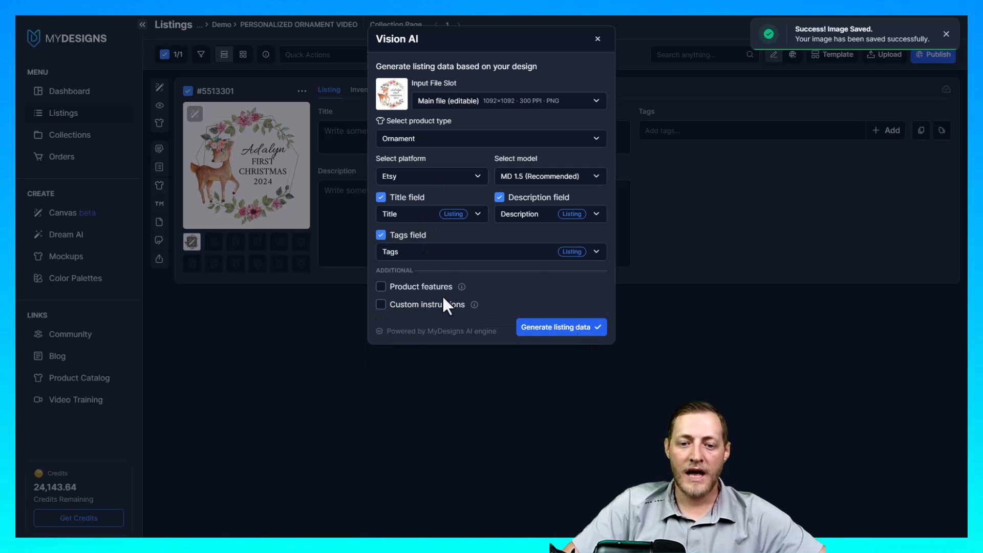
left_click(380, 286)
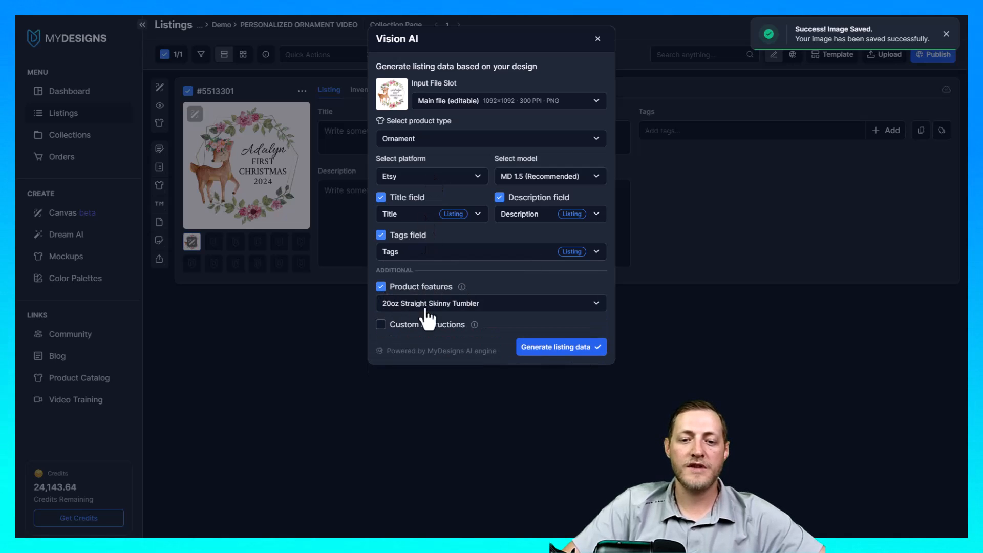
left_click(489, 303)
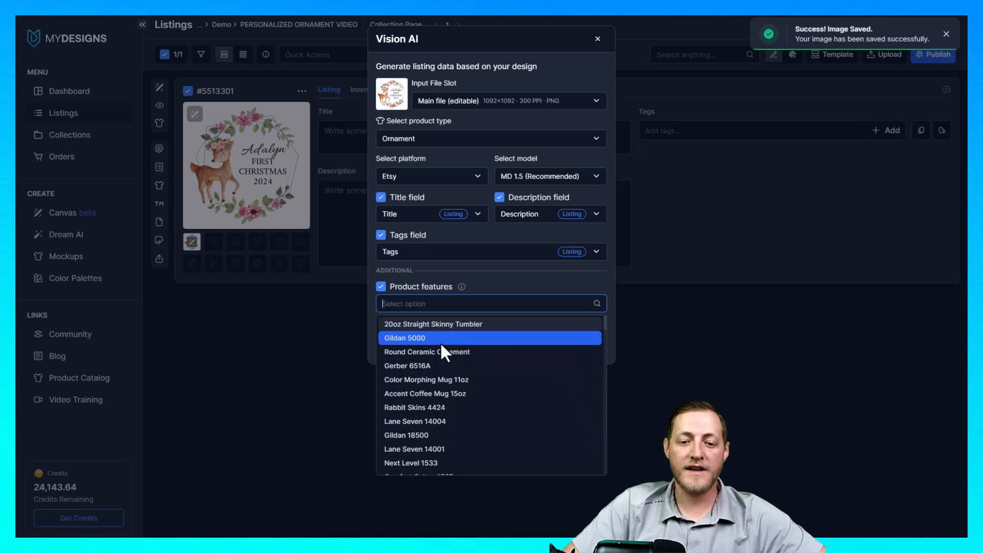
left_click(426, 351)
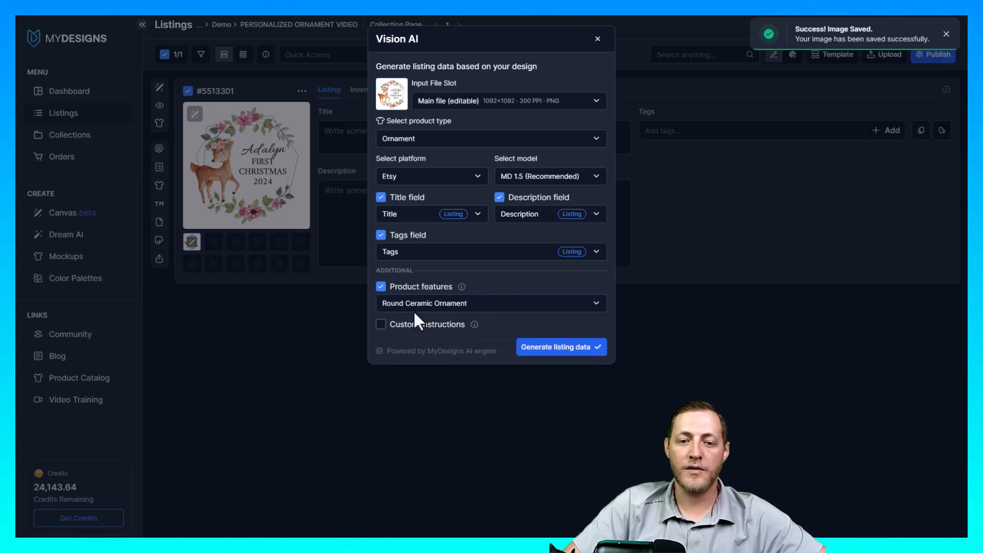
mouse_move(420, 356)
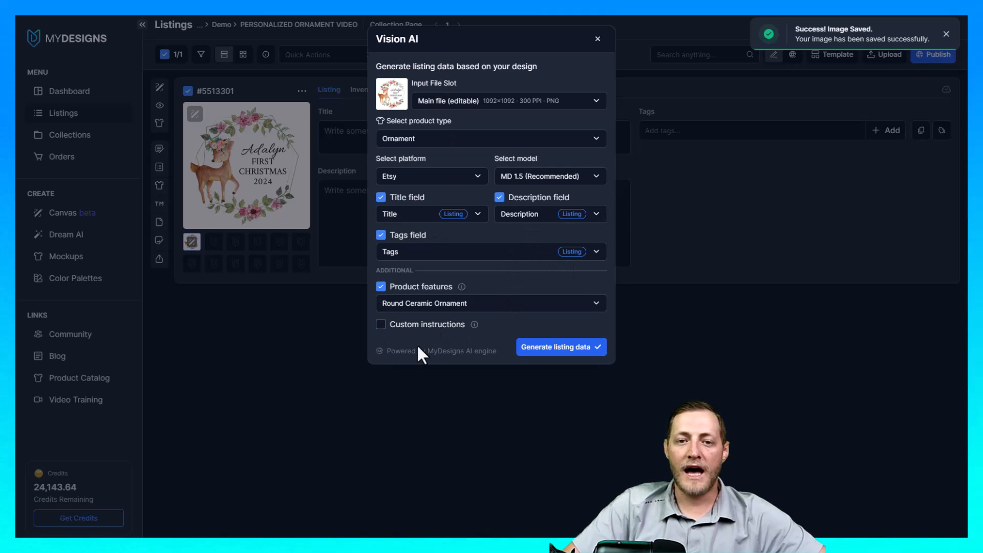
Add a custom instruction that this is a personalized ornament, then generate listing data
left_click(380, 324)
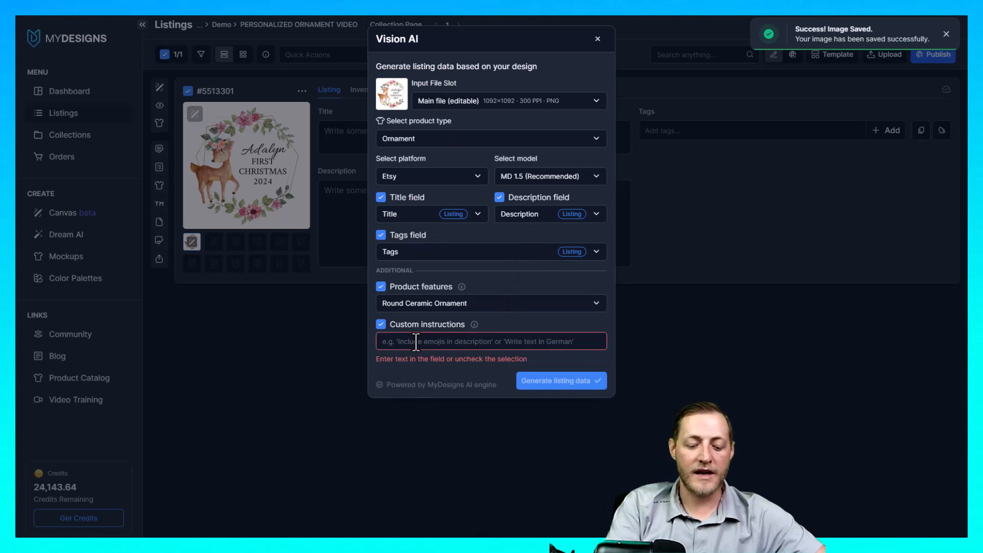
type("This is a personalized")
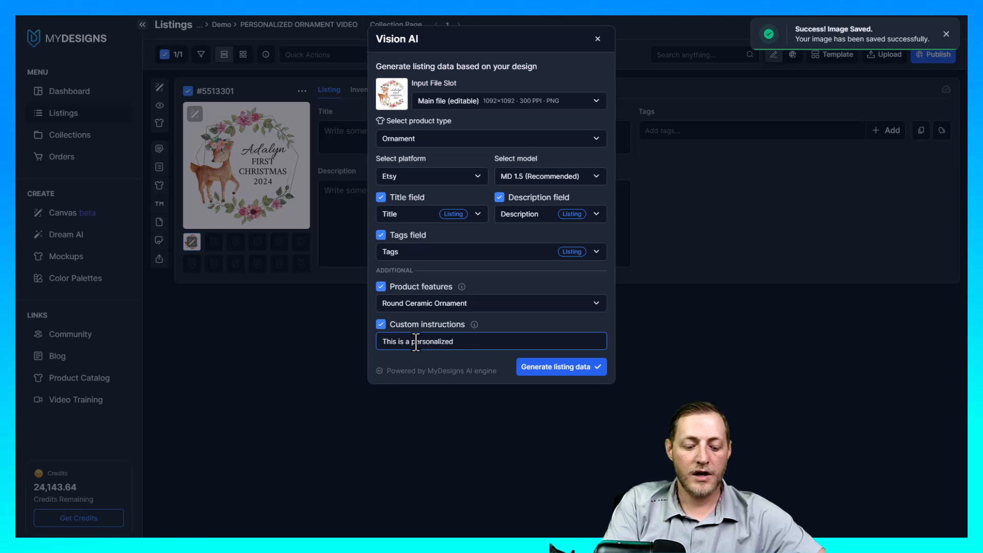
type("oran")
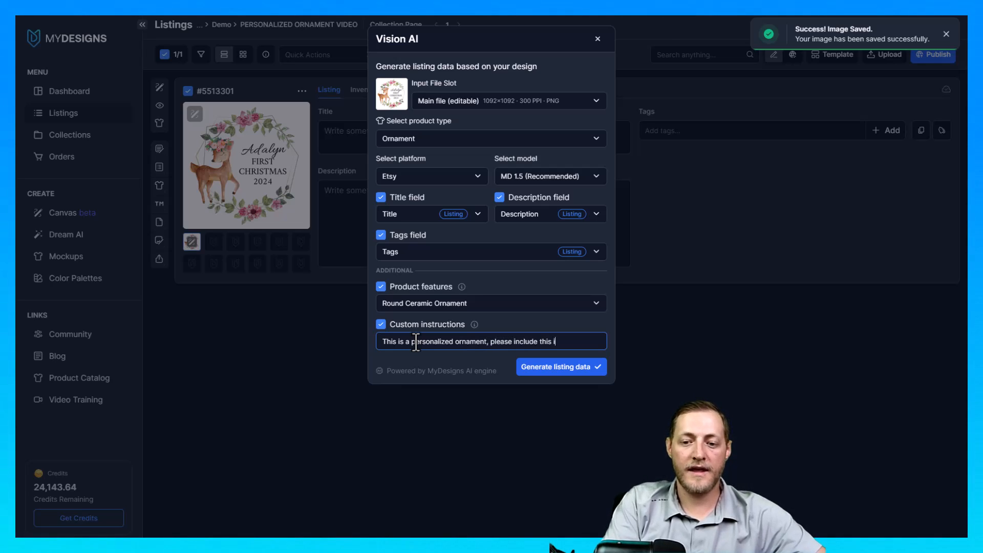
type("n")
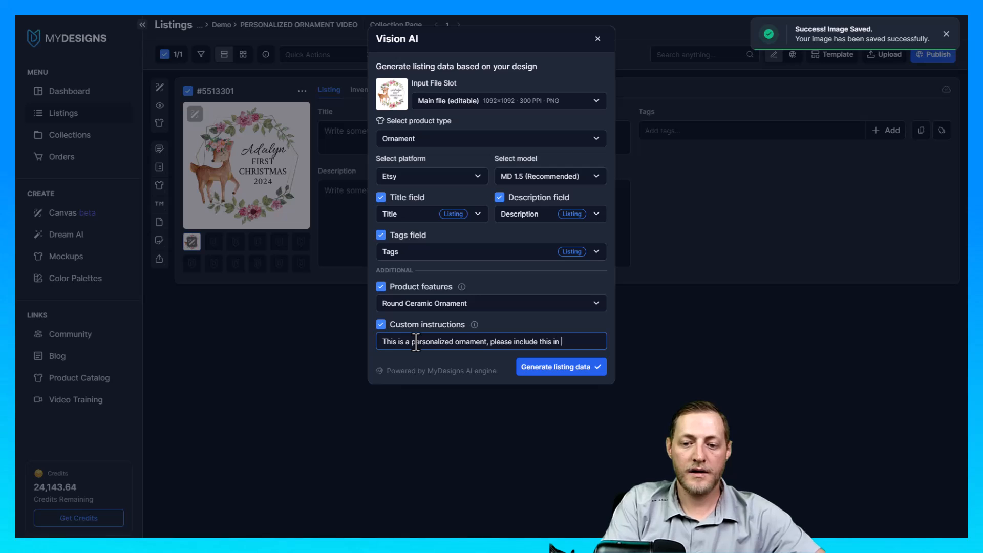
type("the data")
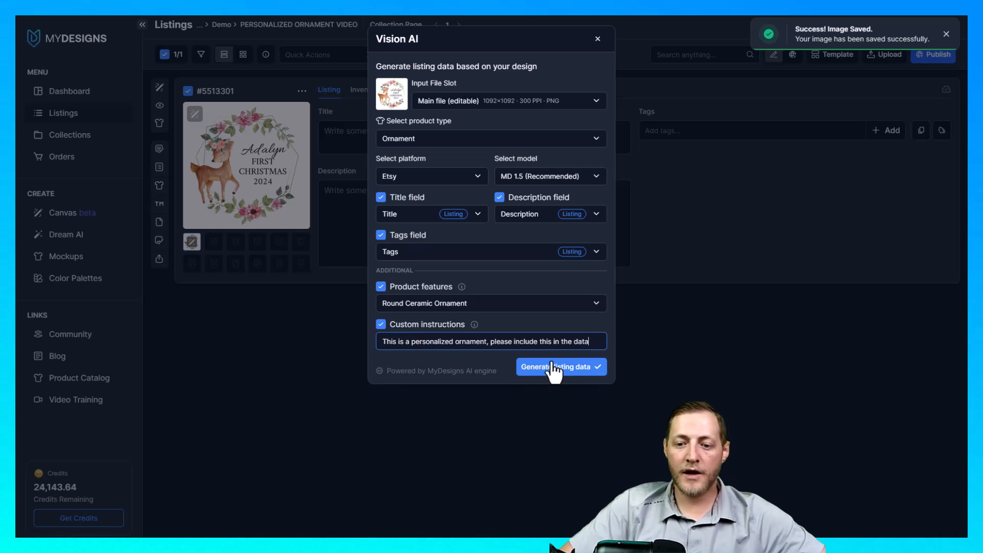
left_click(556, 366)
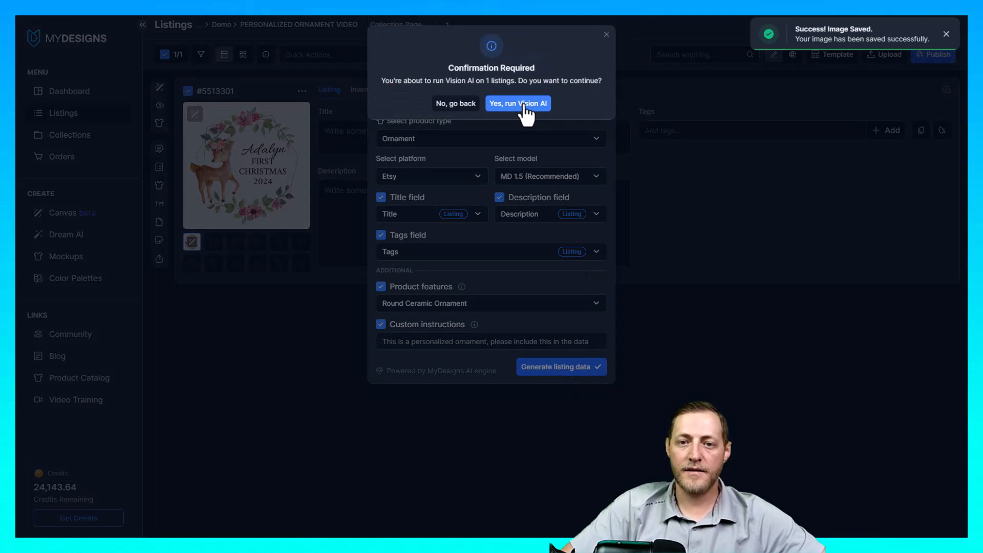
Confirm the Vision AI run, then review the generated title, description and product features
left_click(517, 103)
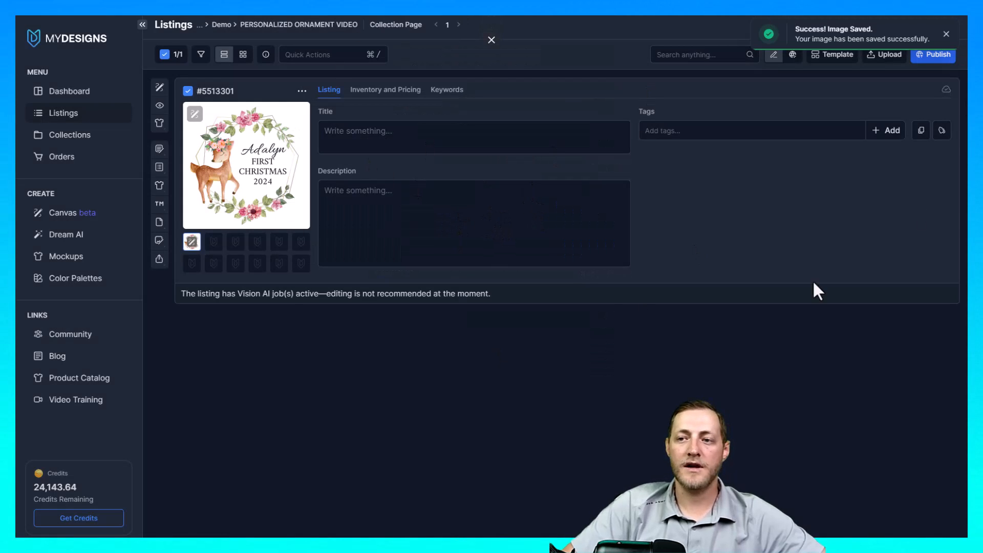
mouse_move(714, 277)
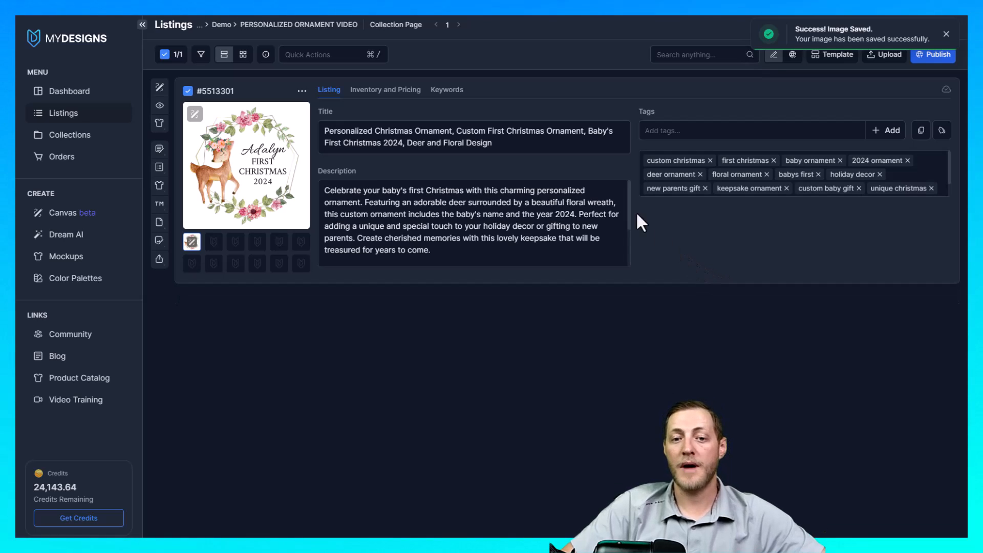
left_click(329, 131)
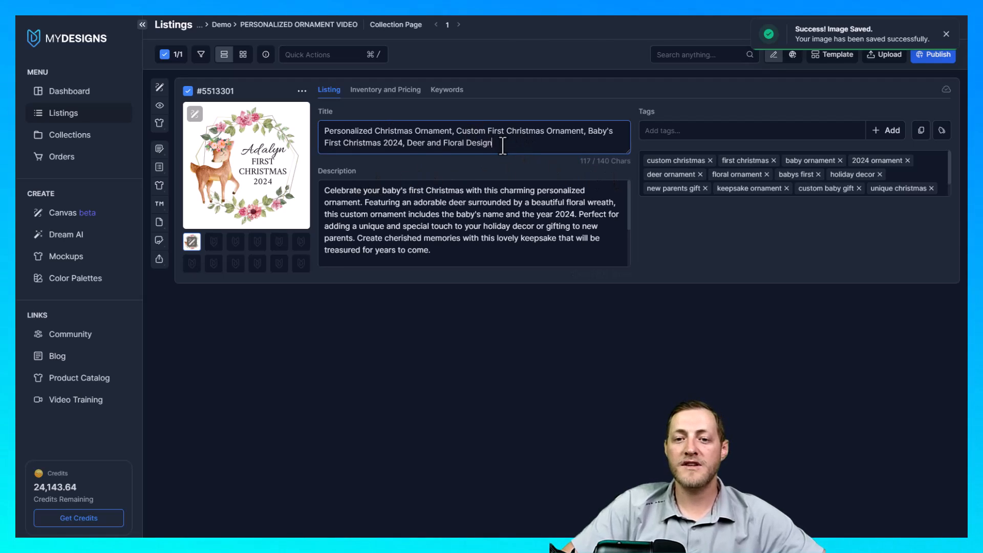
double_click(439, 143)
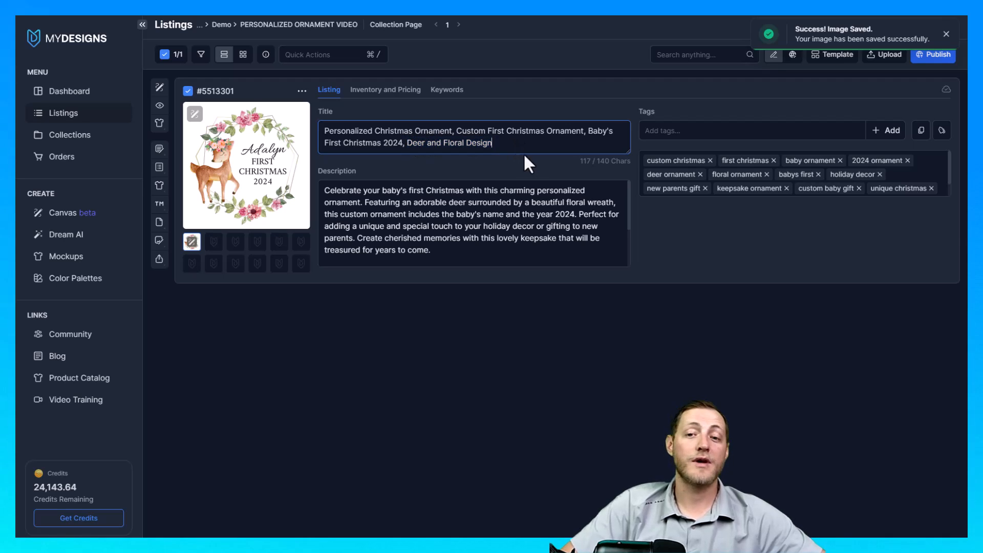
left_click(443, 232)
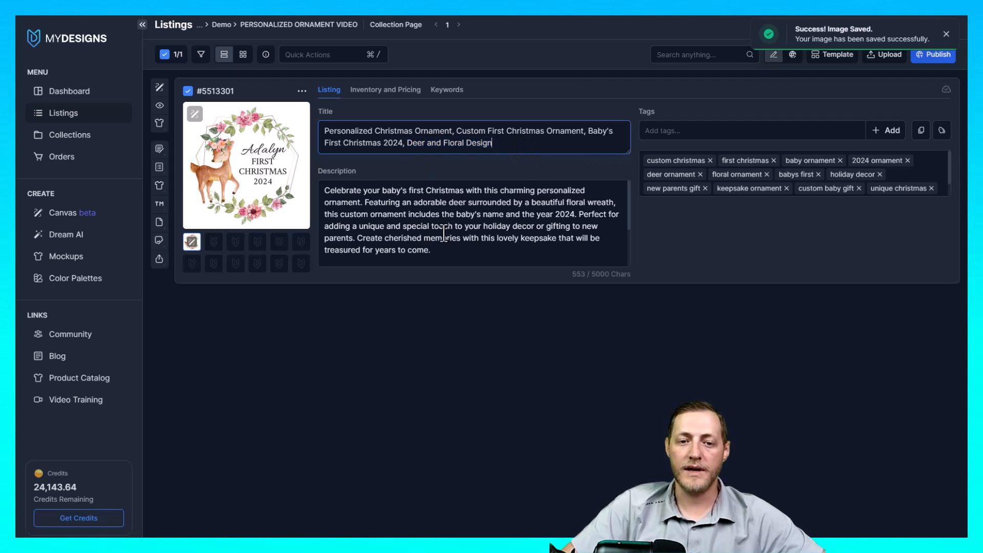
scroll("down", 3)
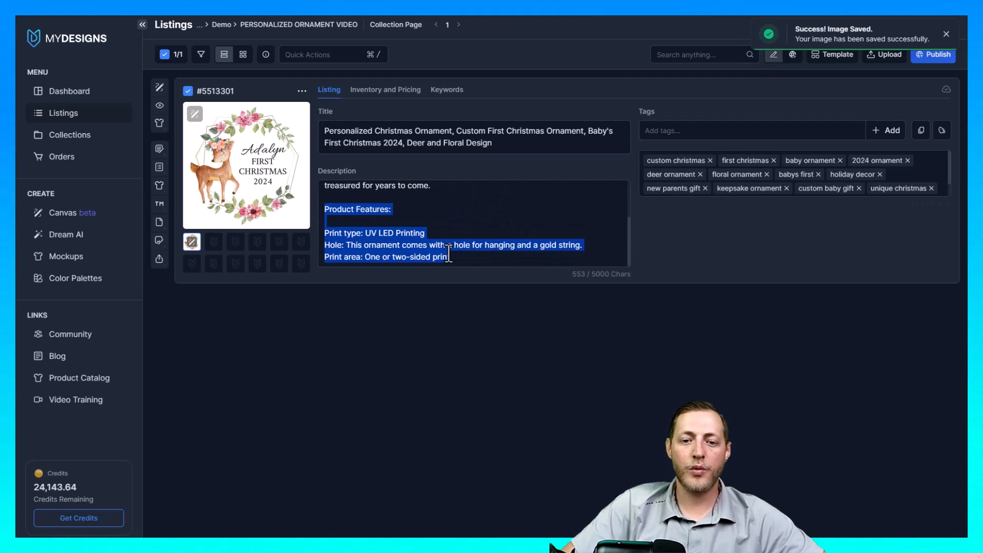
left_click(451, 258)
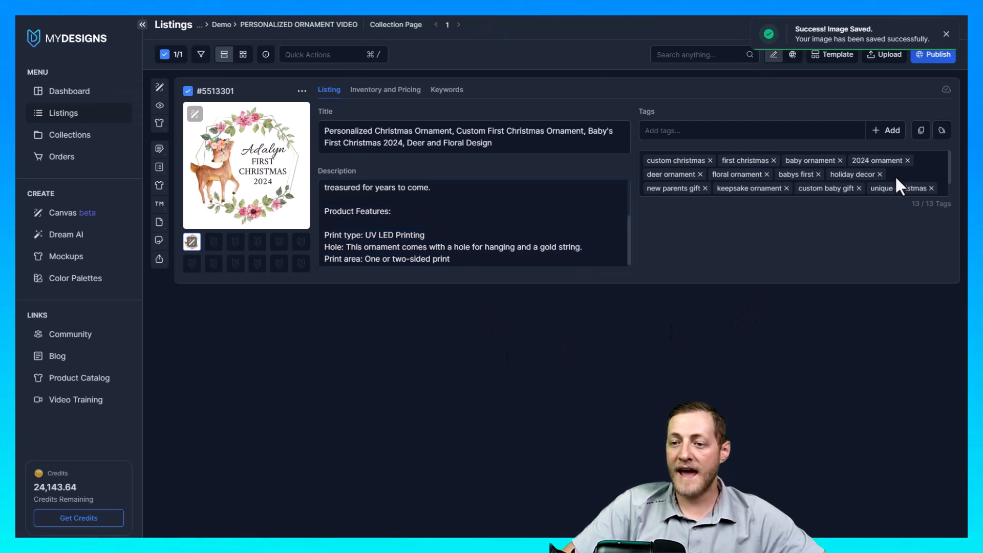
mouse_move(755, 249)
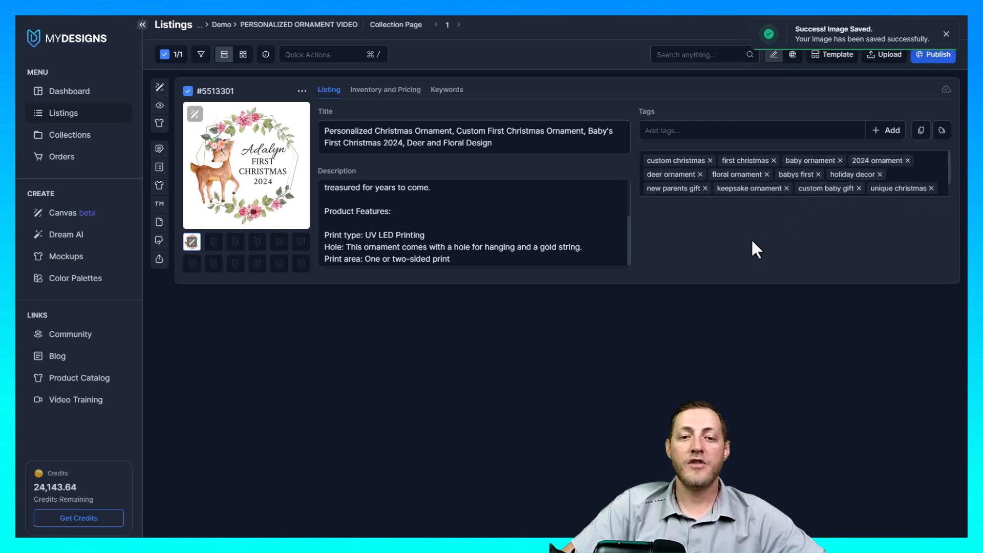
mouse_move(721, 206)
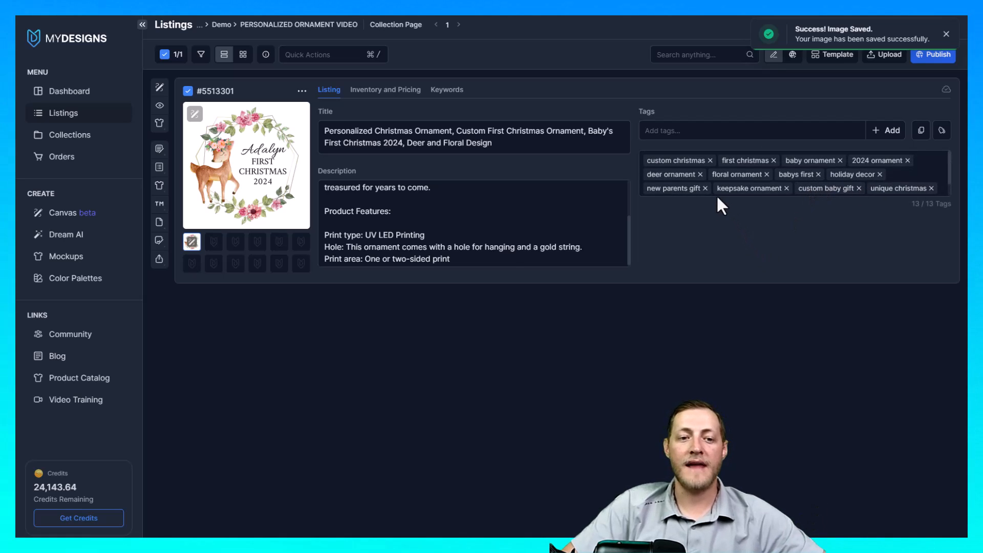
mouse_move(213, 254)
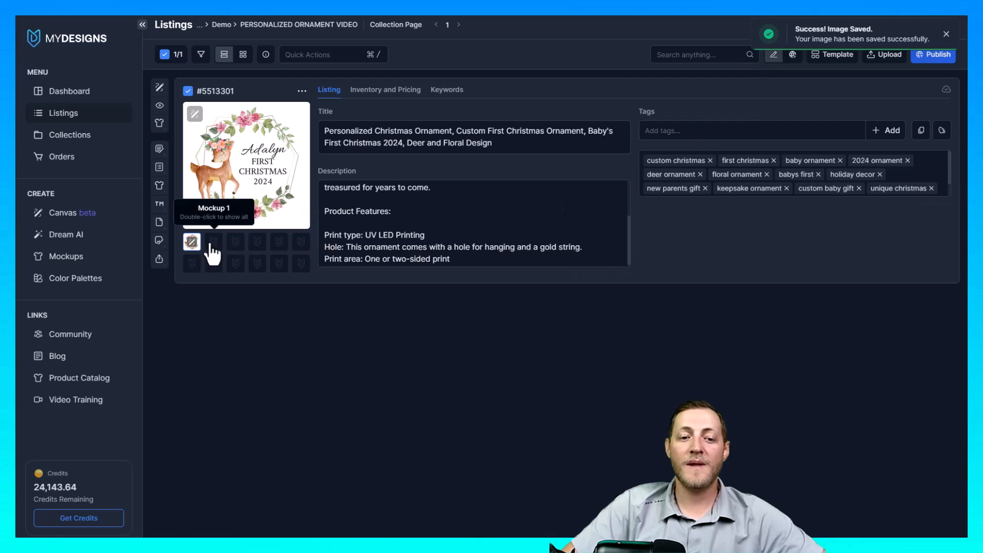
mouse_move(795, 274)
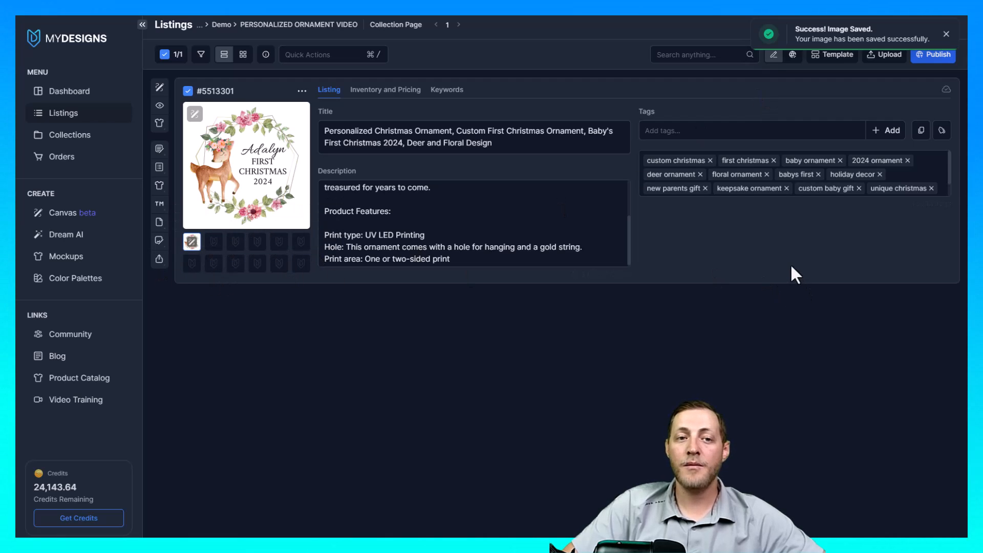
Preview the listing's mockup options, then start publishing to reach the Data step
left_click(159, 123)
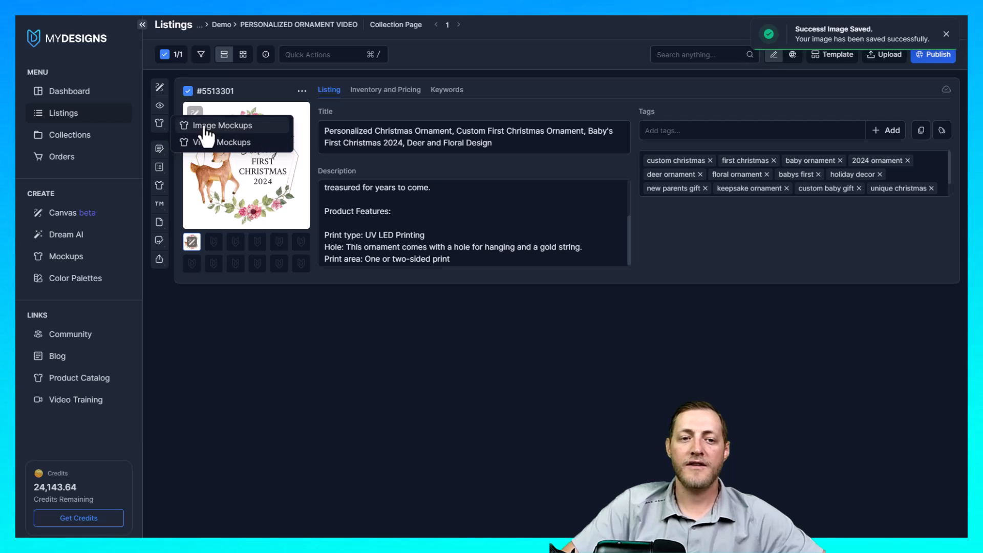
mouse_move(768, 101)
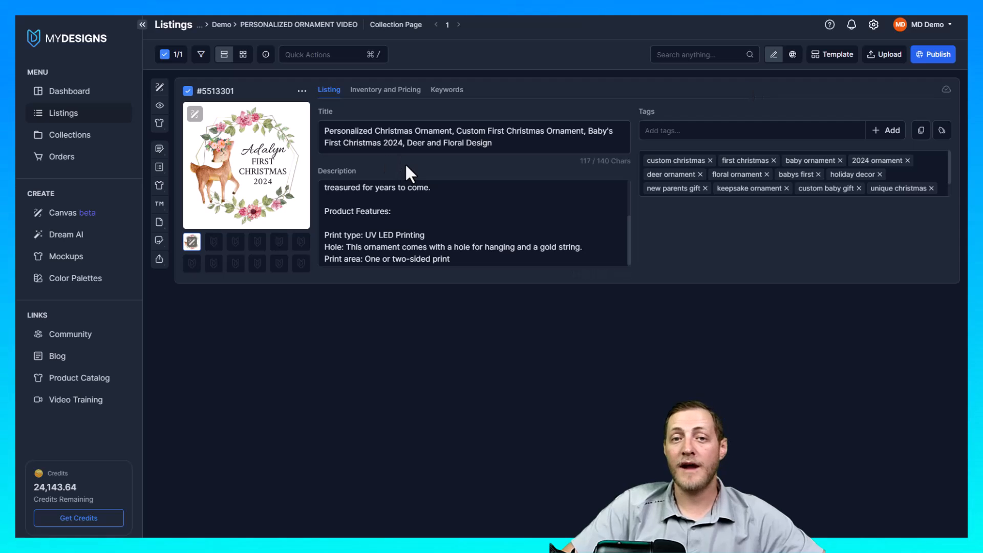
mouse_move(676, 92)
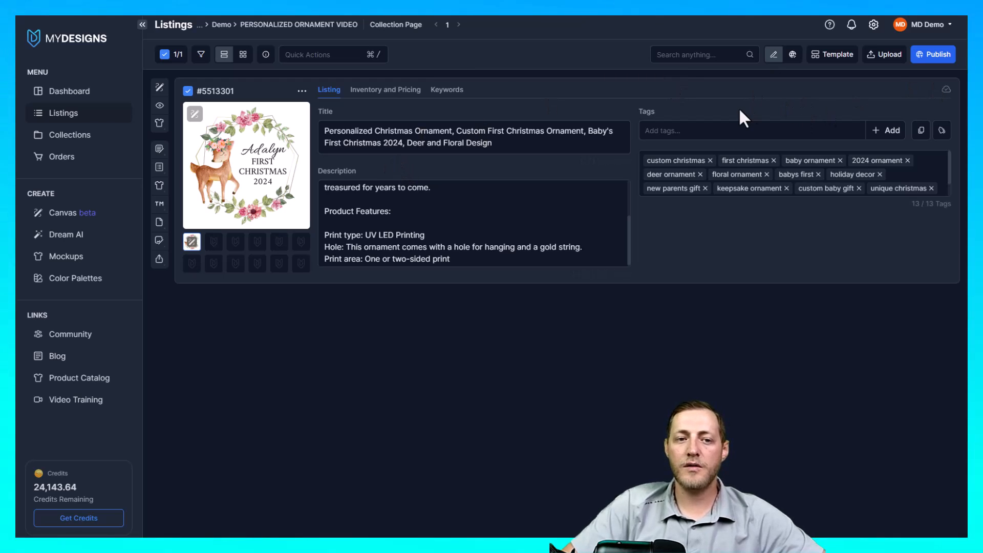
mouse_move(934, 53)
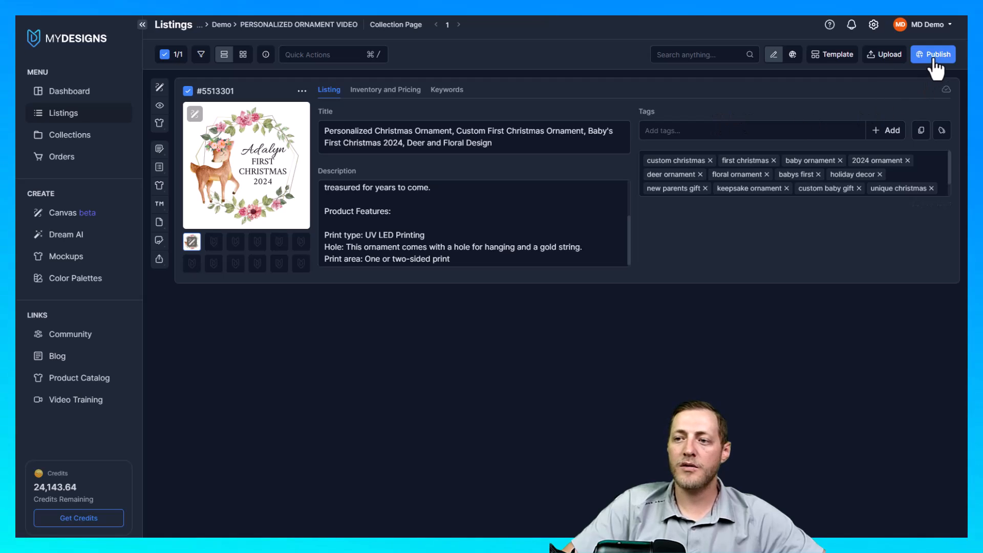
left_click(934, 54)
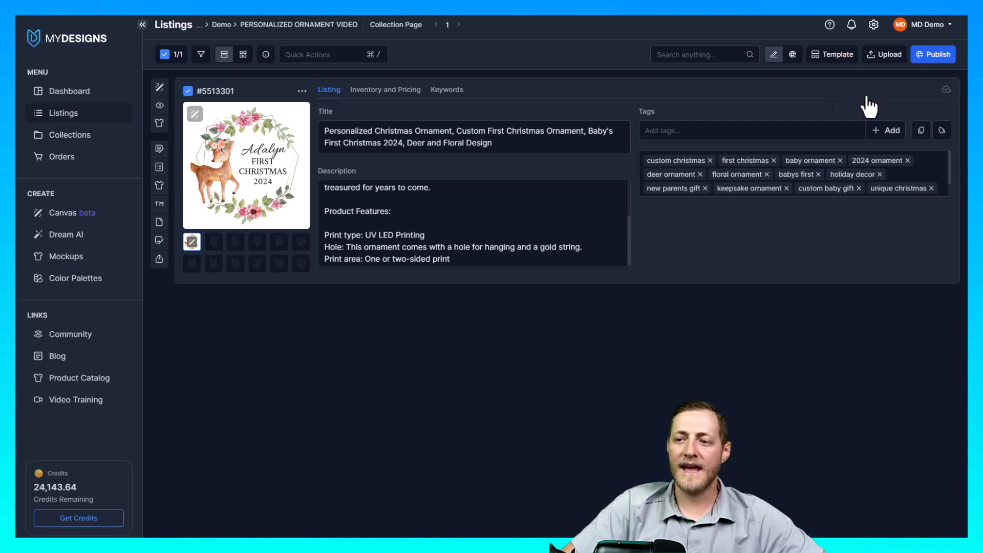
left_click(934, 54)
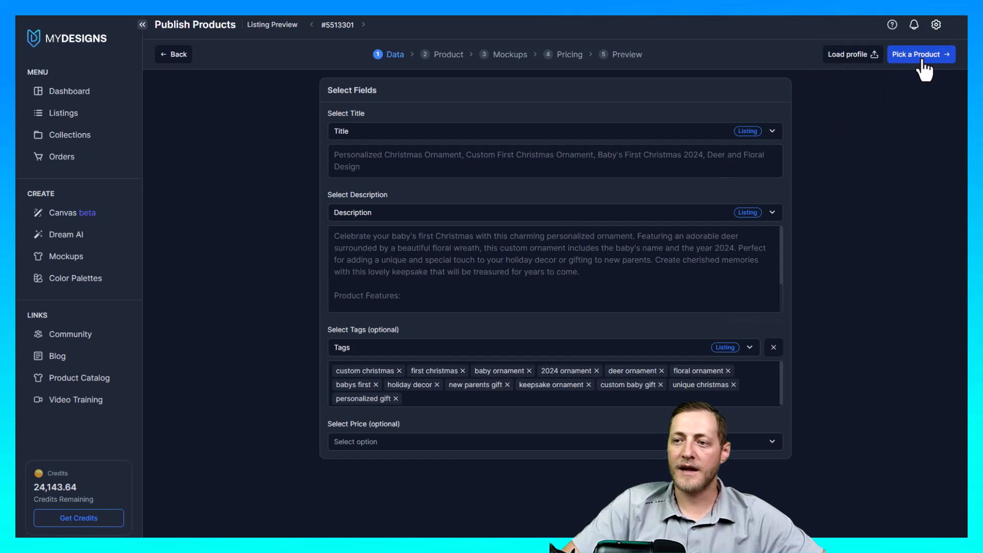
Search products for 'Ornam' and choose the Round Ceramic Ornament
left_click(921, 54)
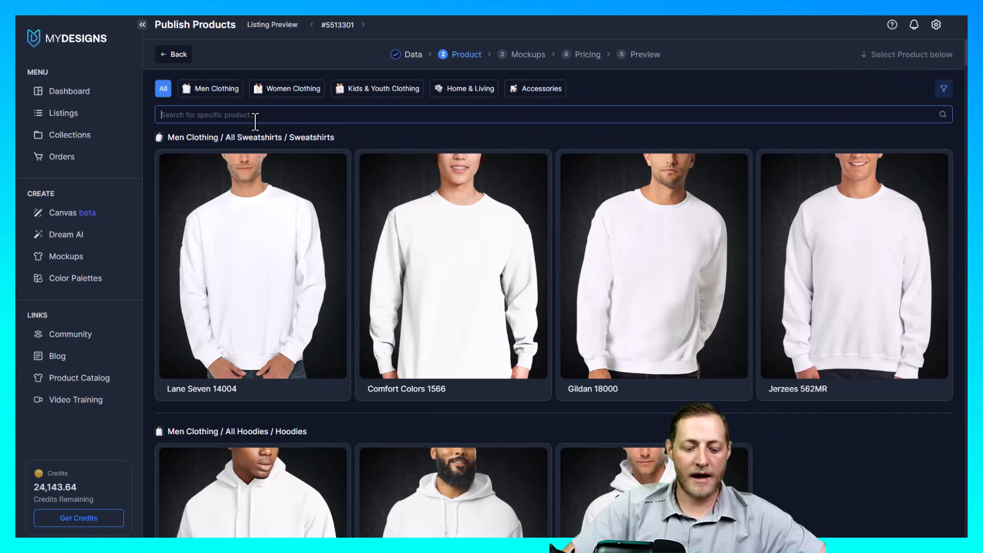
type("Ornam")
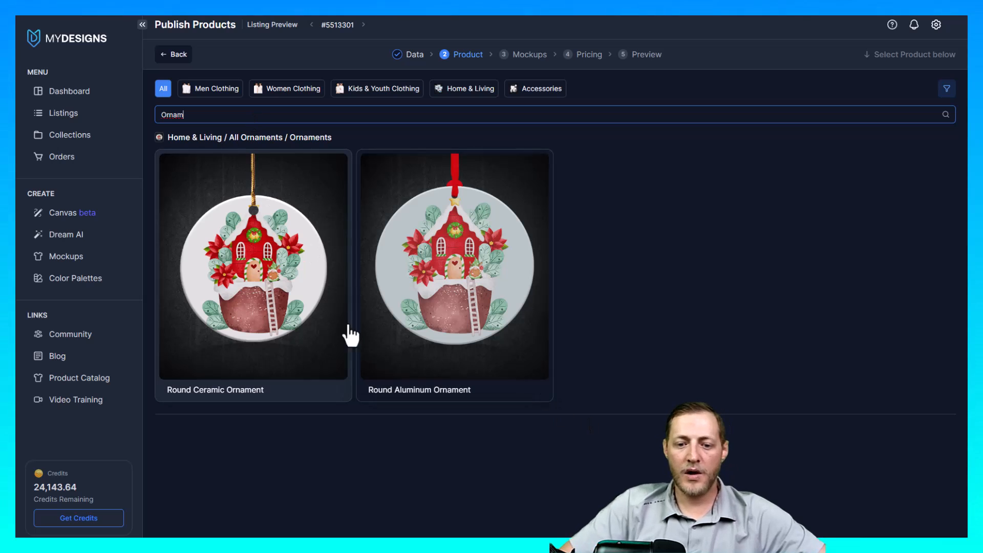
left_click(252, 267)
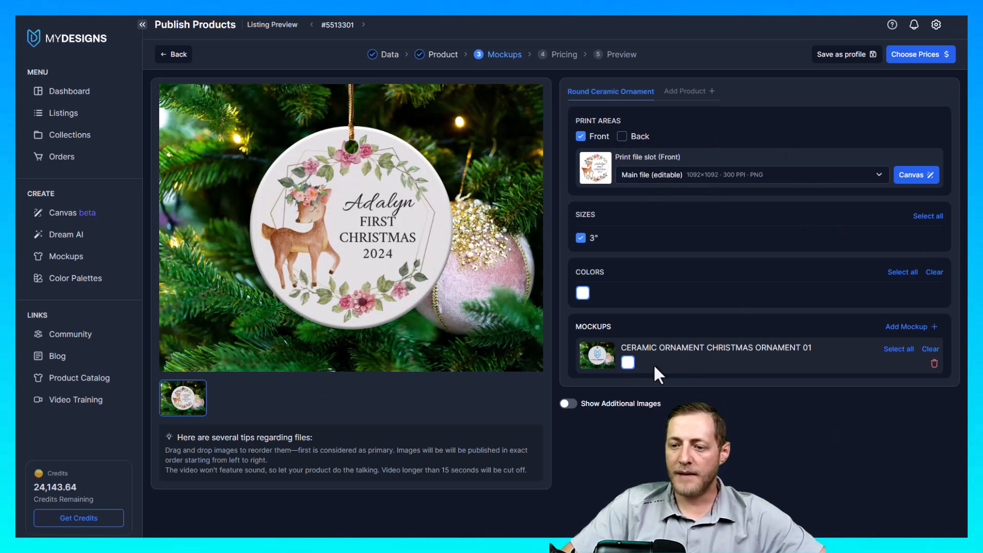
Add more ornament mockups, turning off the first mockup and including the third
left_click(908, 326)
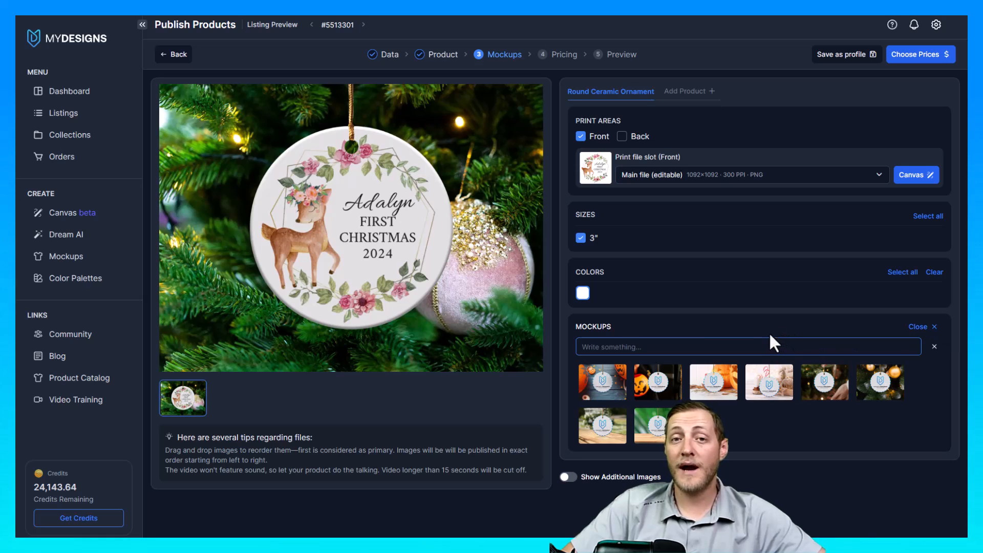
mouse_move(759, 332)
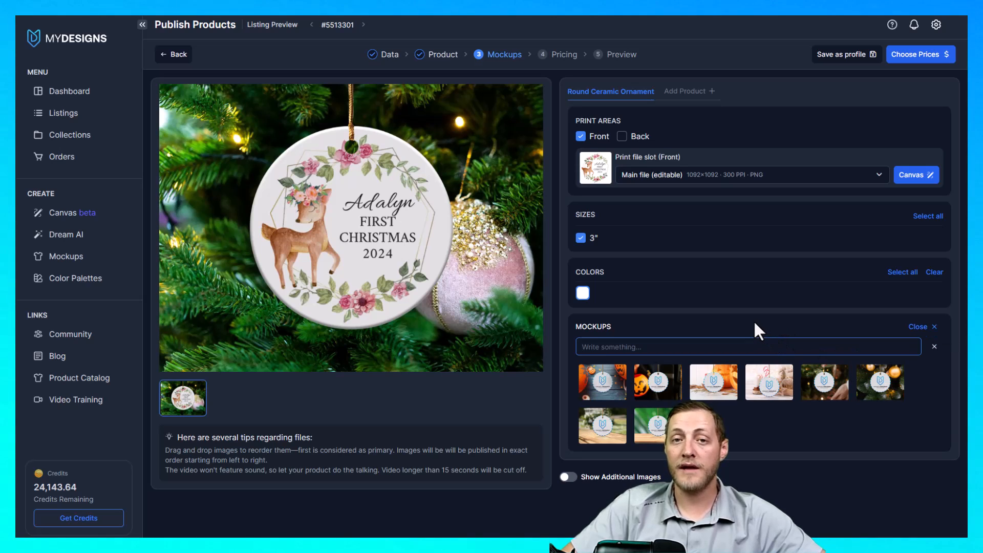
mouse_move(602, 383)
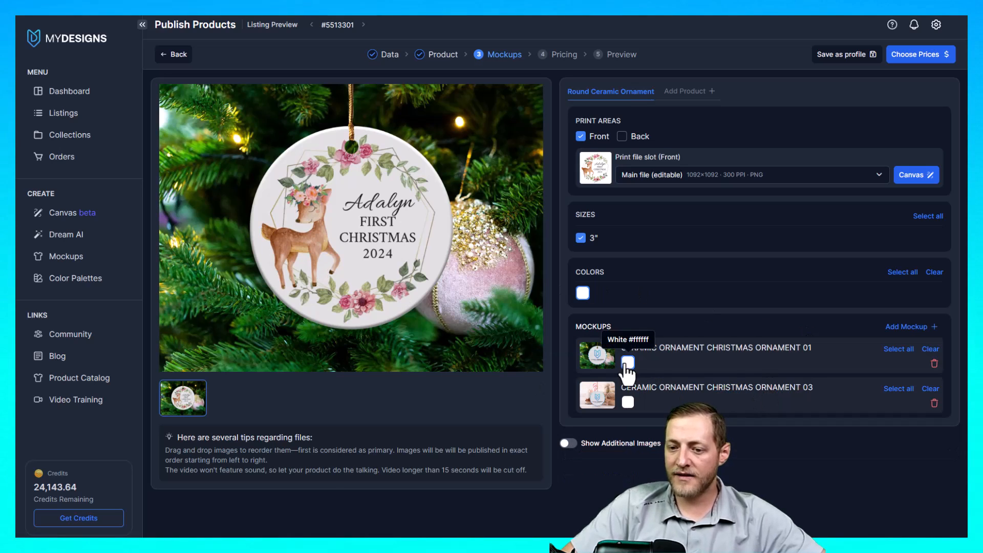
mouse_move(870, 338)
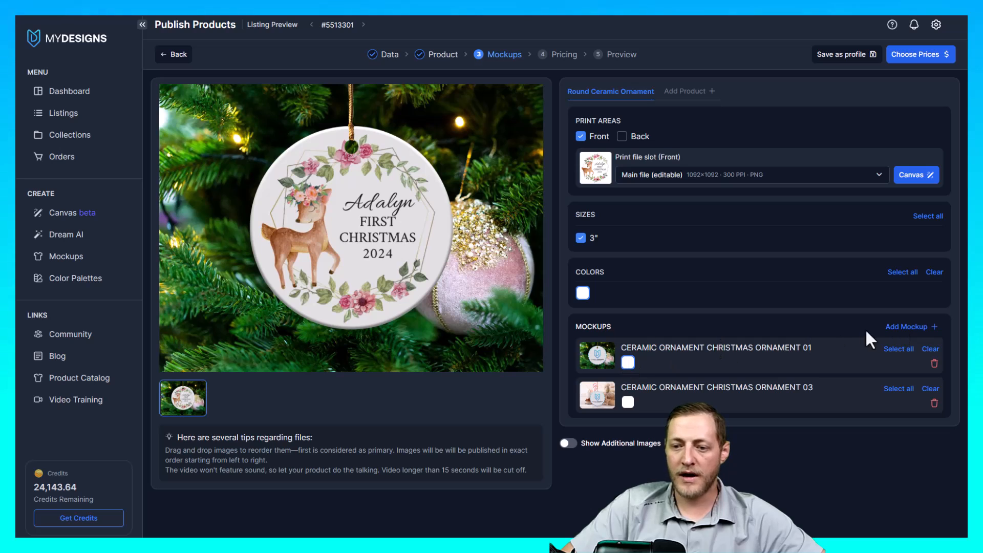
left_click(908, 326)
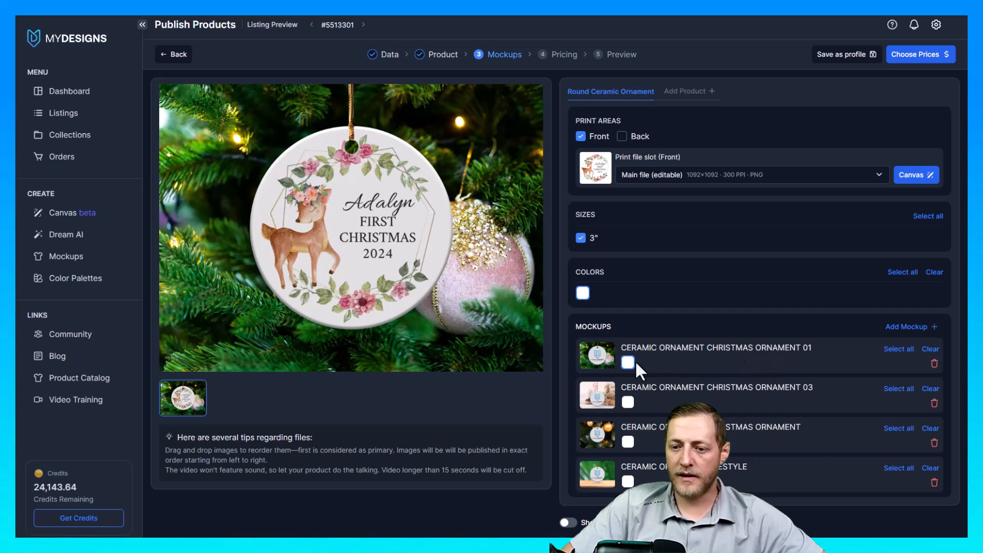
left_click(628, 363)
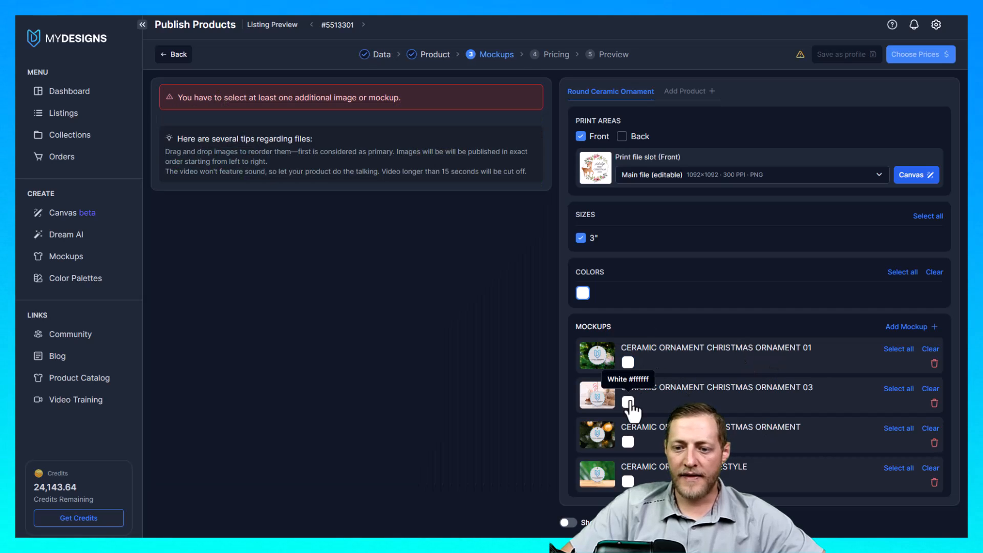
left_click(628, 402)
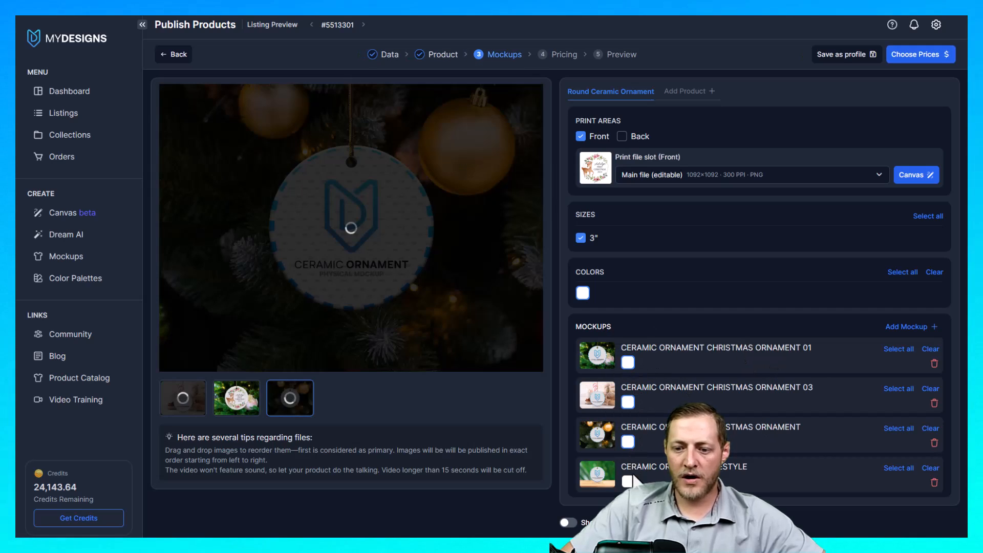
Review the tree branch, gold bauble and cocoa-with-candy-cane ornament mockups
left_click(343, 397)
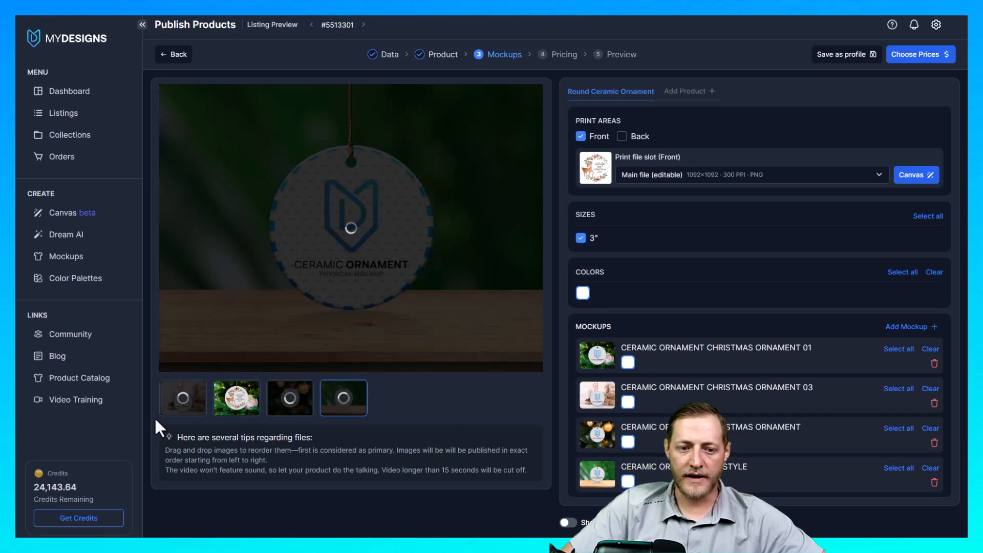
left_click(183, 397)
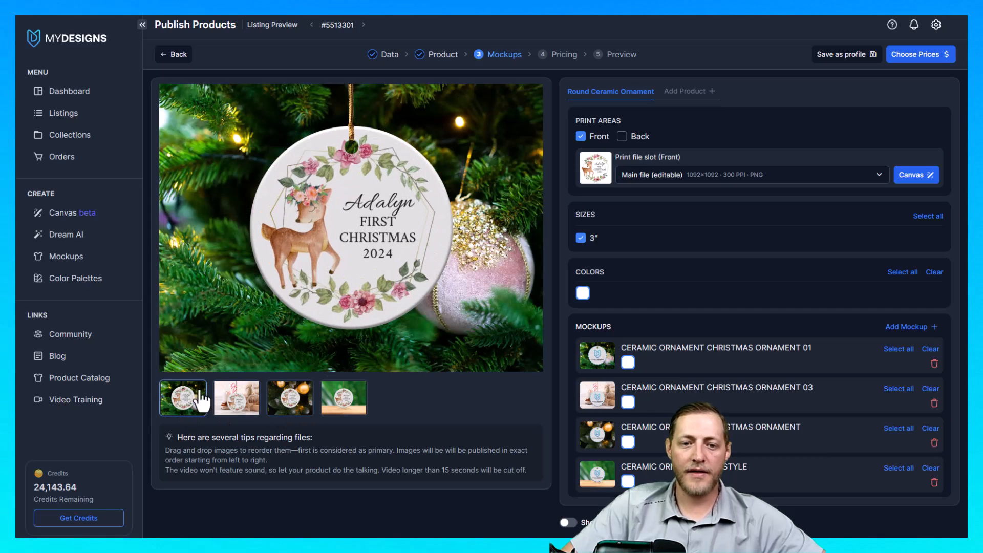
left_click(289, 397)
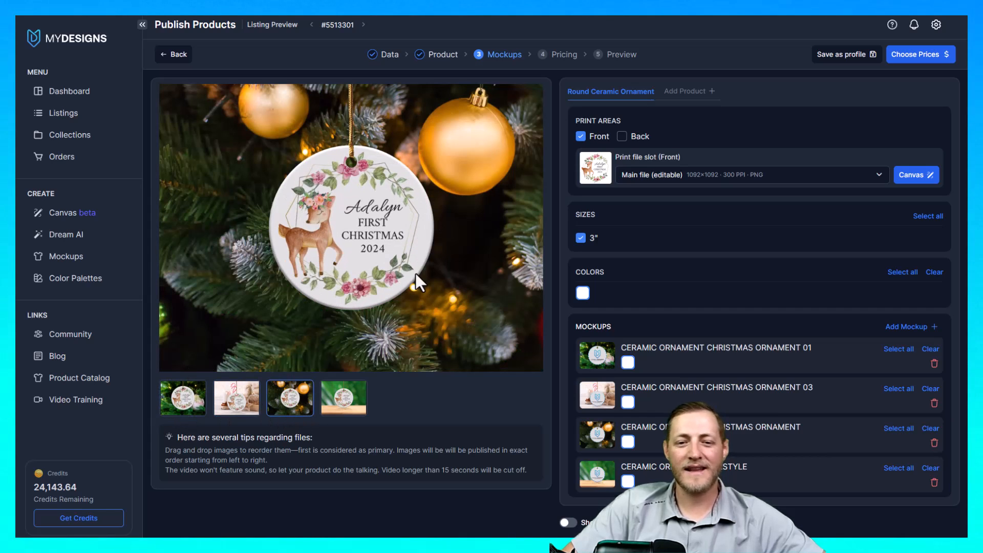
left_click(183, 398)
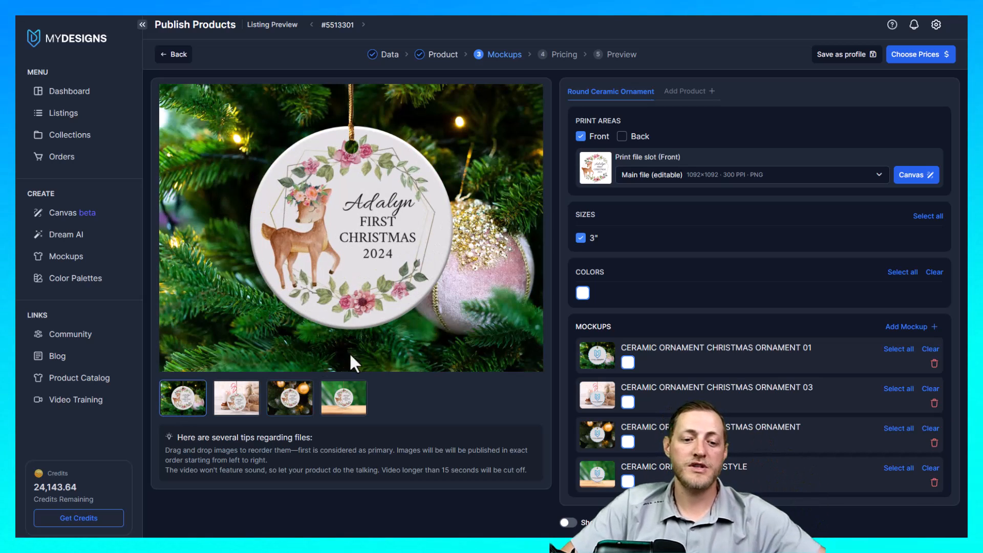
left_click(289, 397)
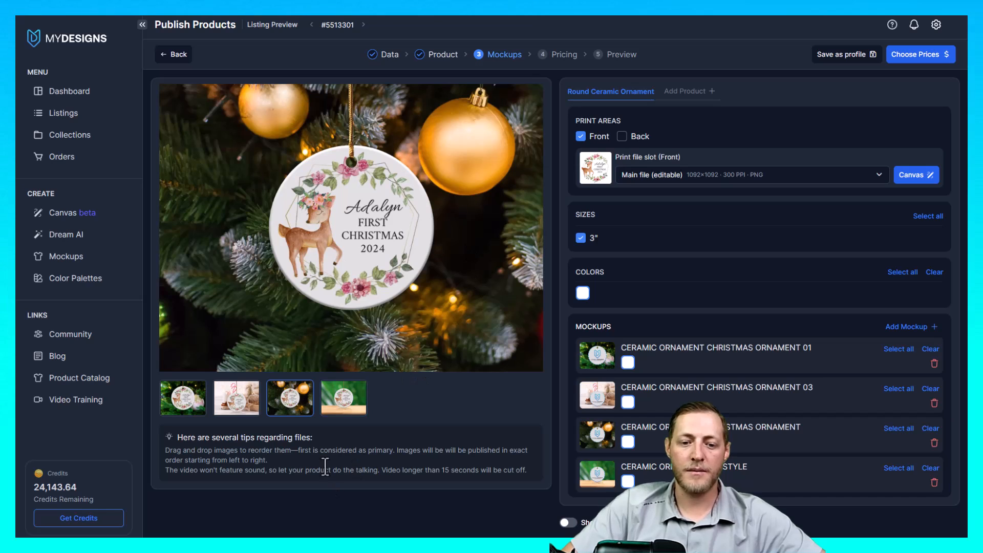
left_click(237, 398)
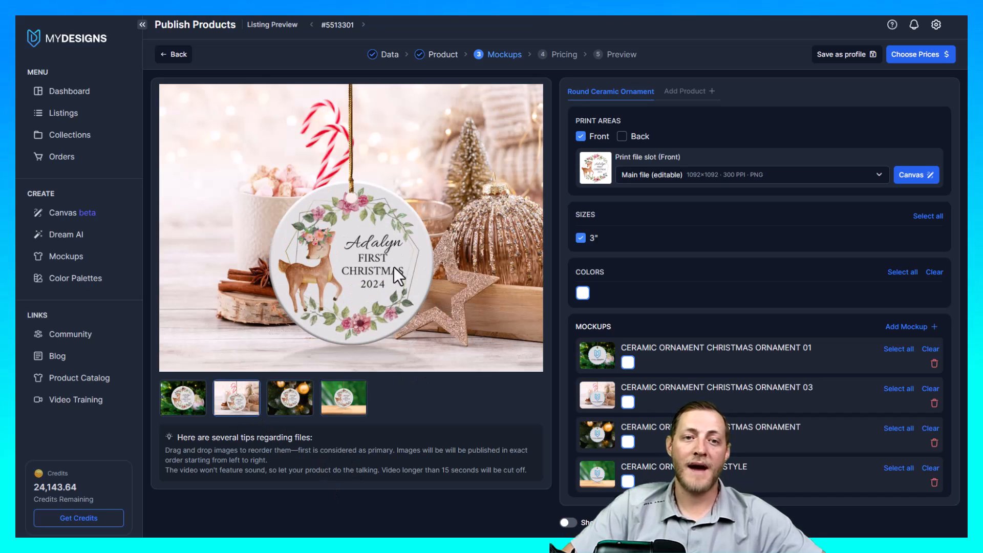
mouse_move(420, 263)
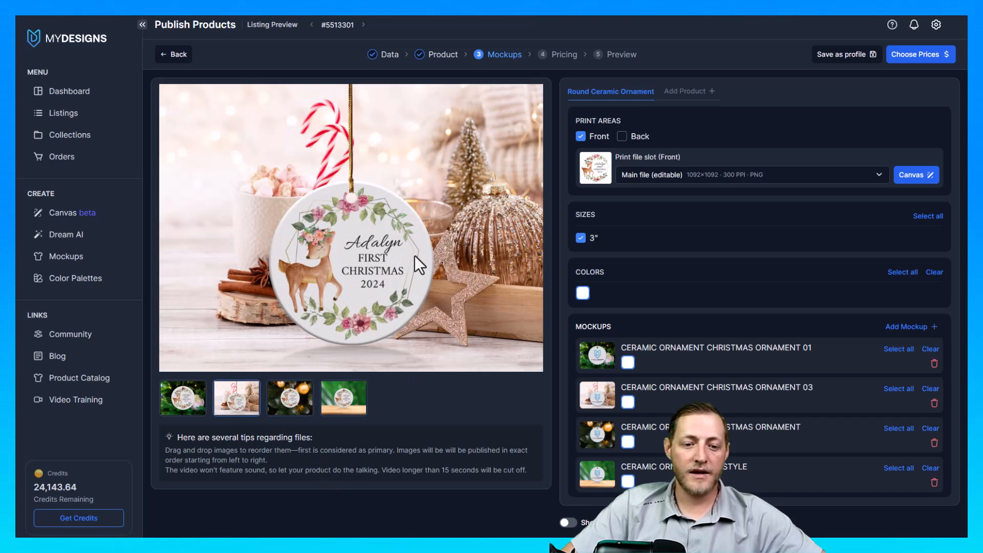
mouse_move(201, 431)
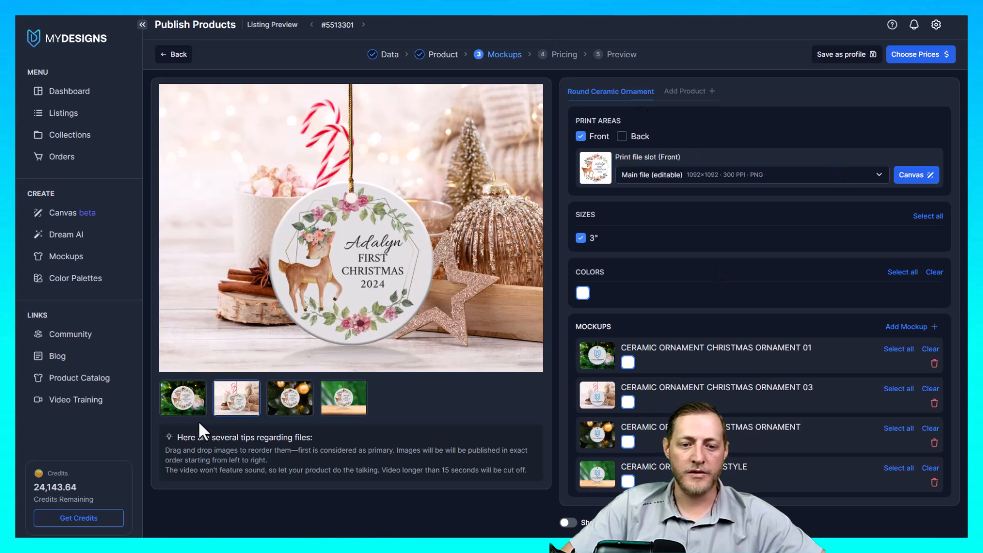
left_click(182, 397)
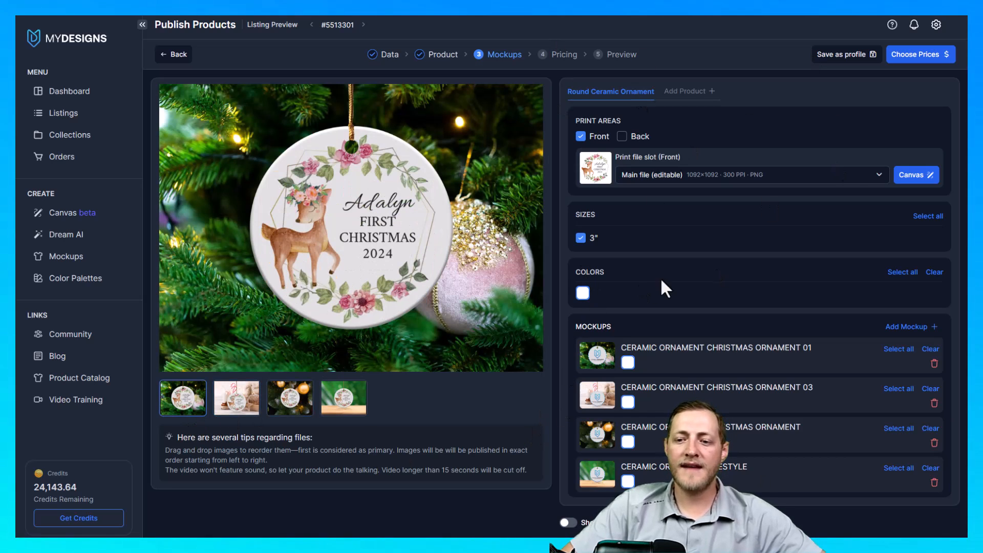
mouse_move(707, 234)
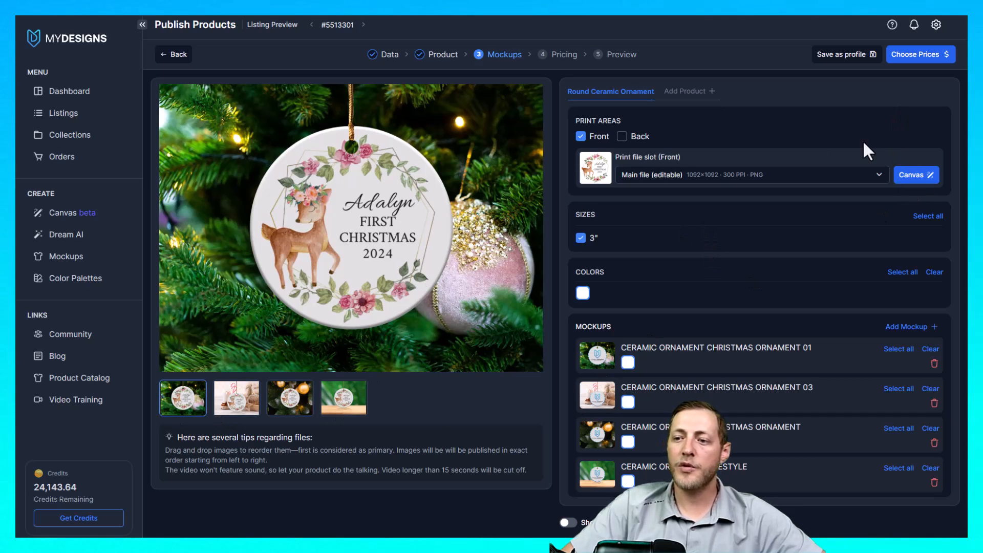
mouse_move(922, 55)
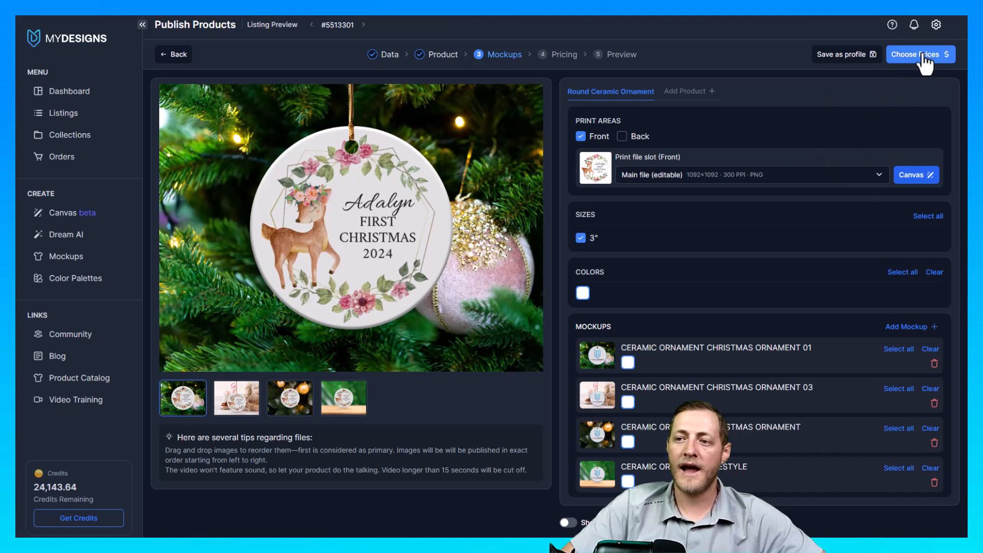
mouse_move(919, 54)
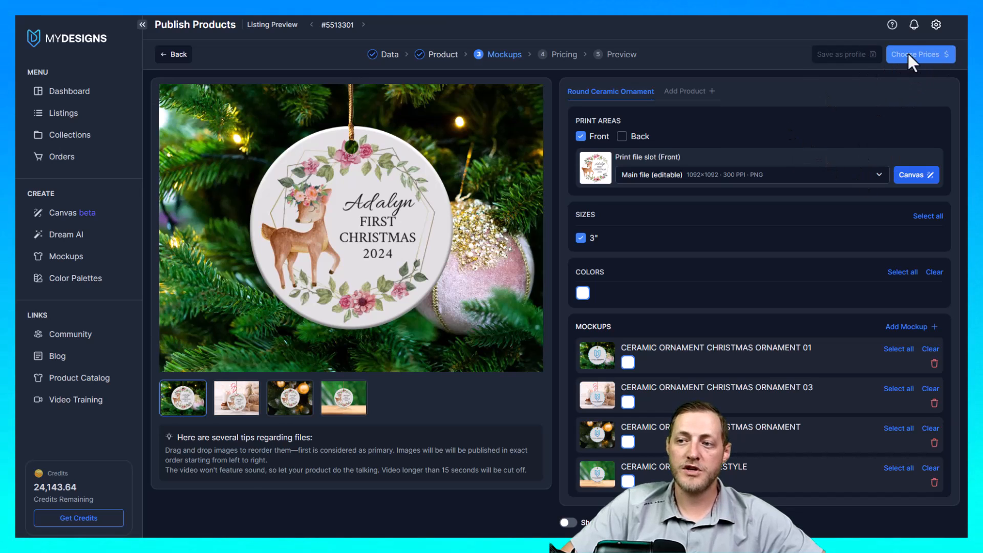
Price the 3" white ornament at $15.99 and check the print area preview
left_click(919, 54)
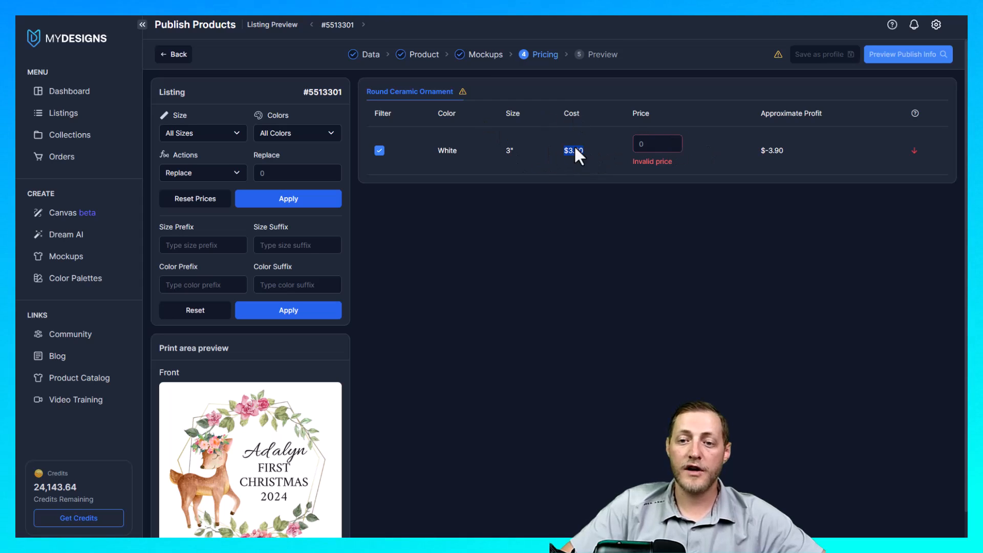
mouse_move(762, 193)
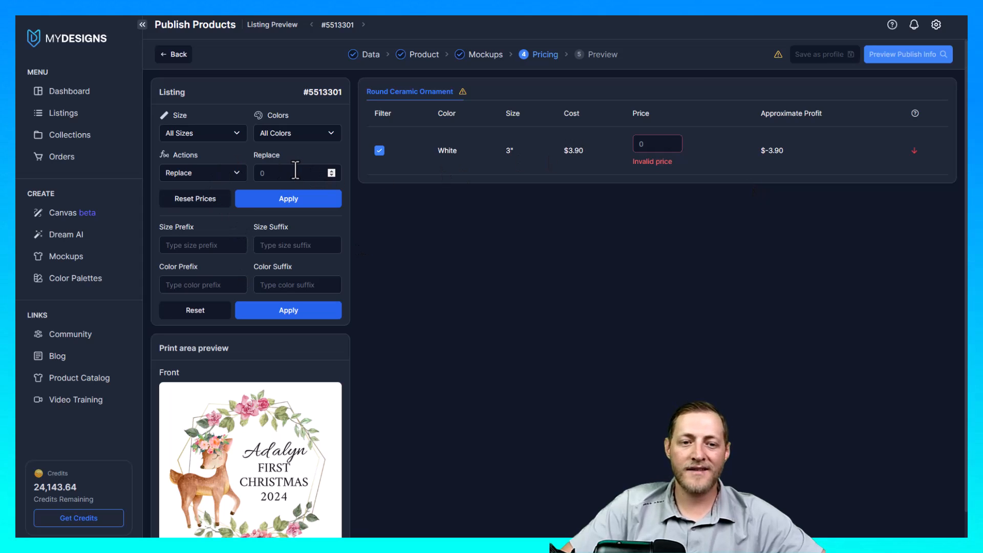
type("15")
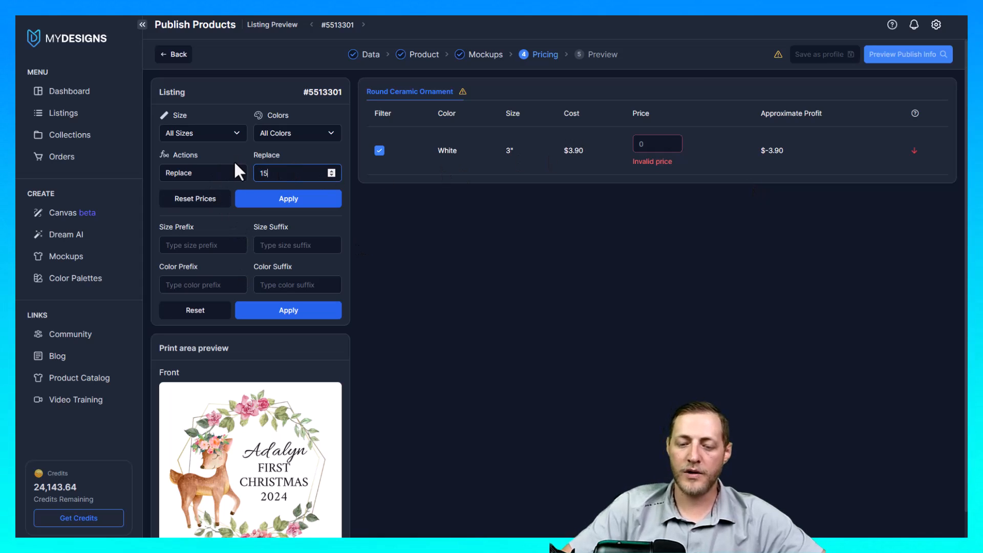
type(".99")
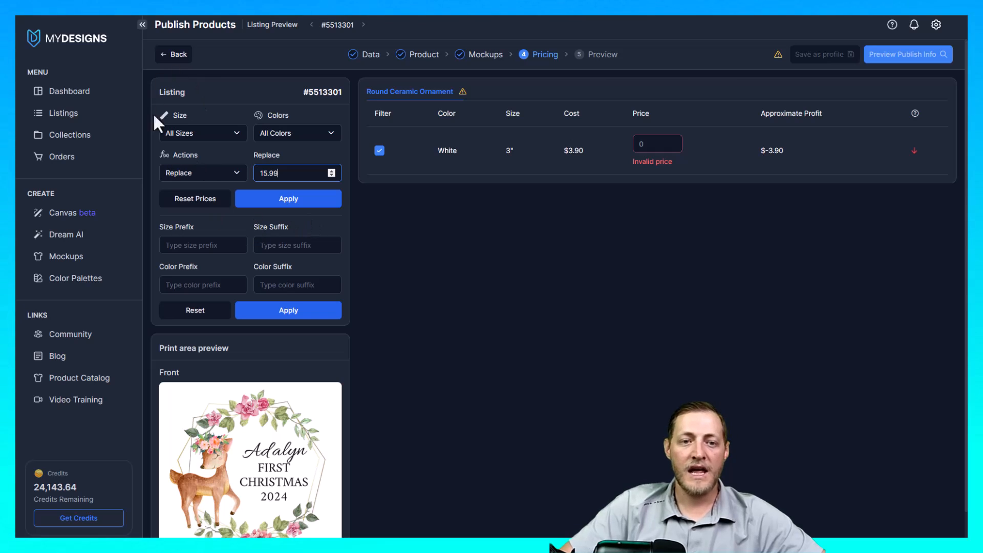
left_click(288, 198)
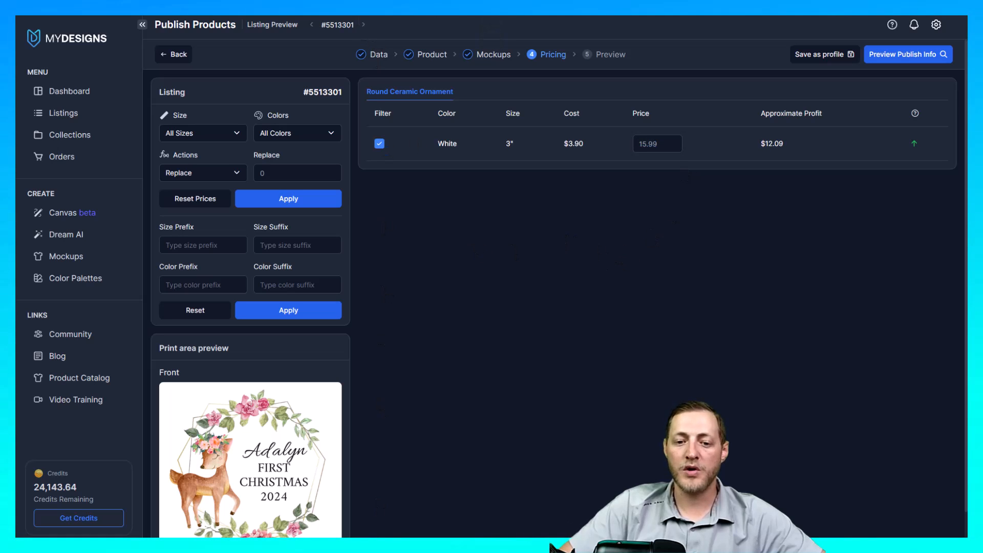
left_click(297, 173)
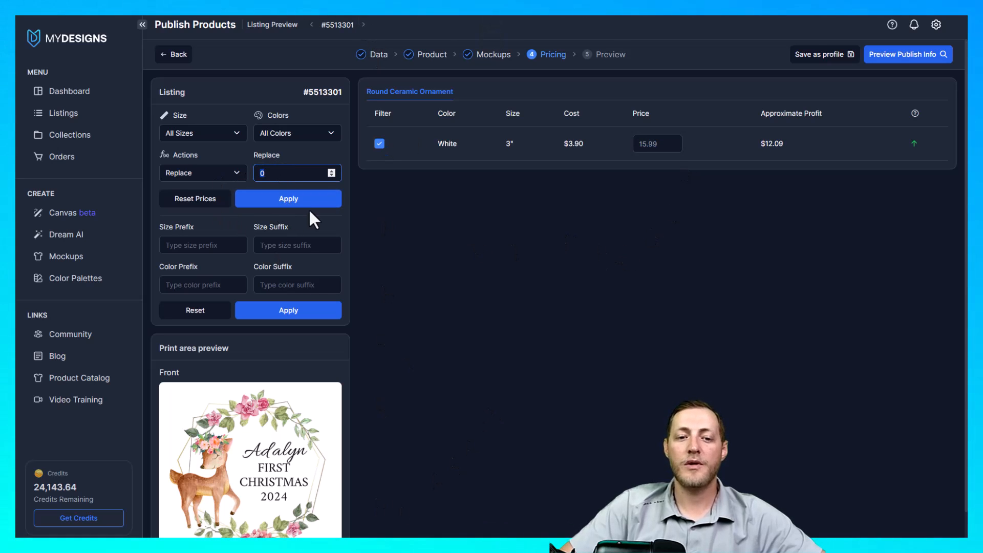
scroll("down", 3)
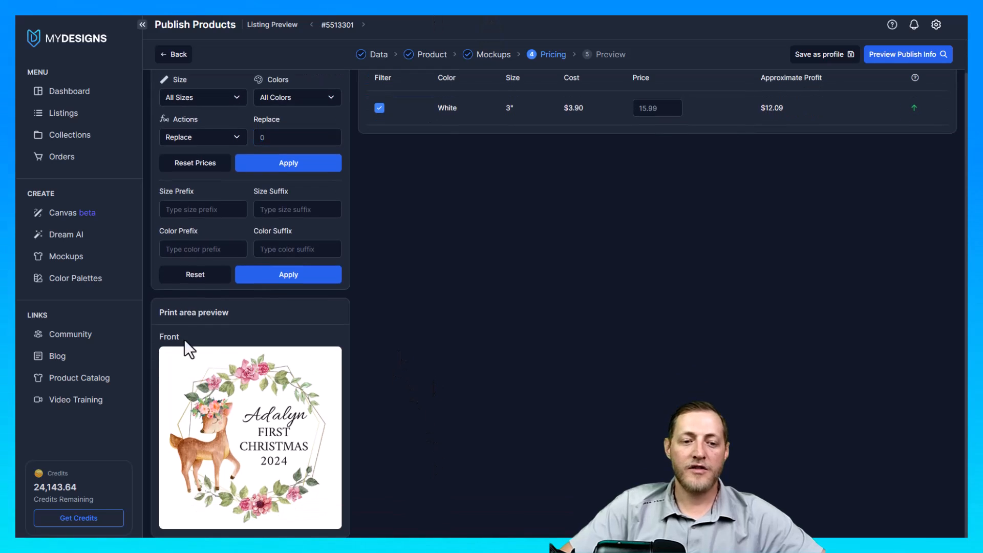
mouse_move(288, 448)
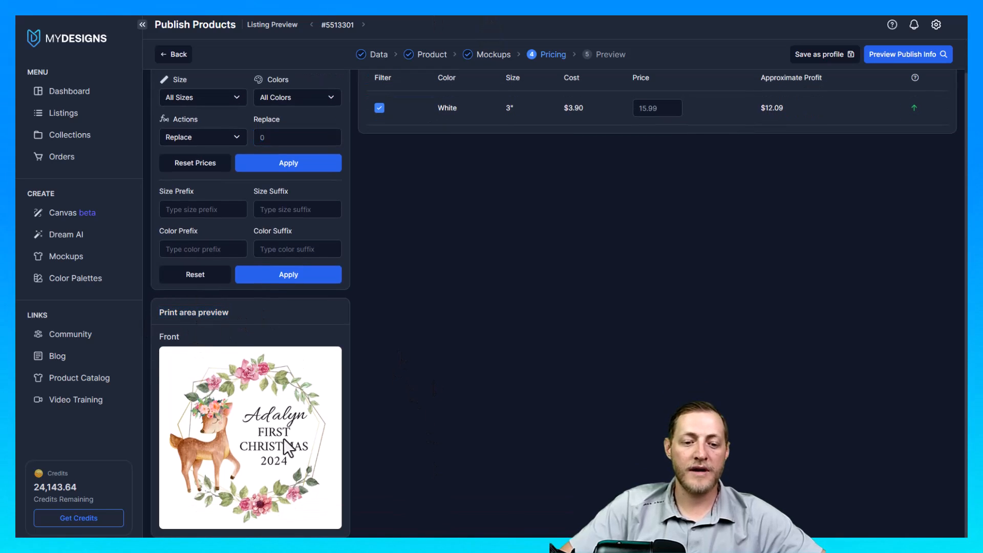
mouse_move(384, 463)
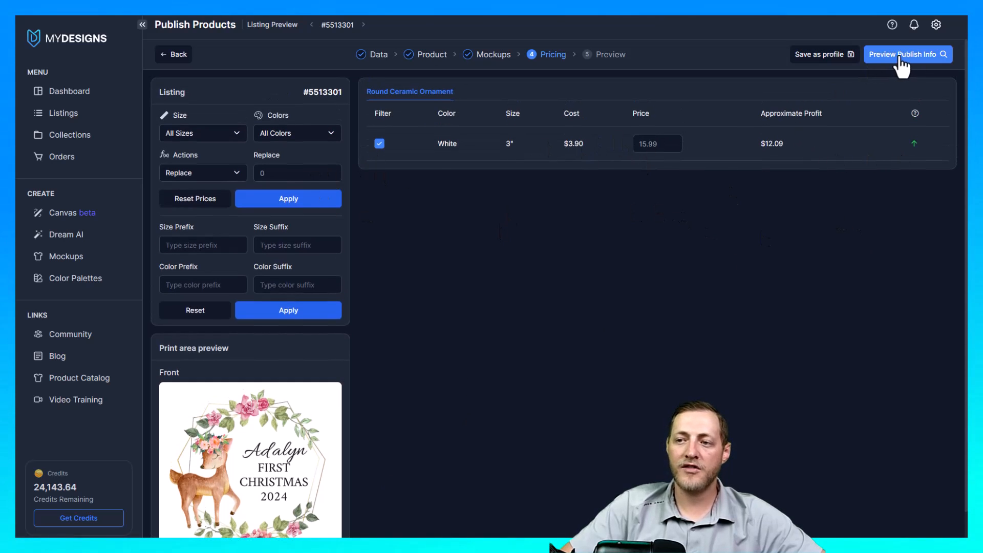
Open the Preview step showing the AI title, description, tags and $15.99 price
left_click(902, 54)
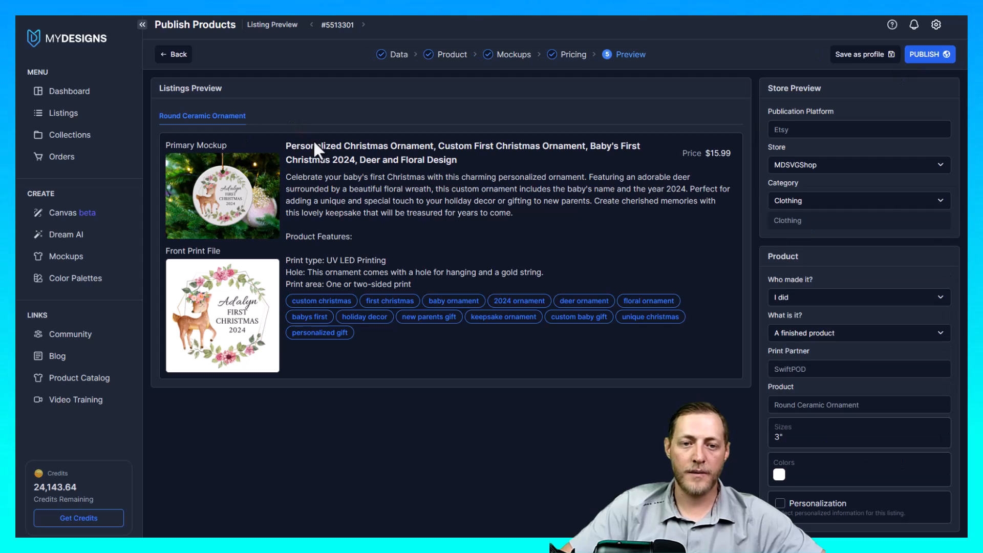
mouse_move(558, 234)
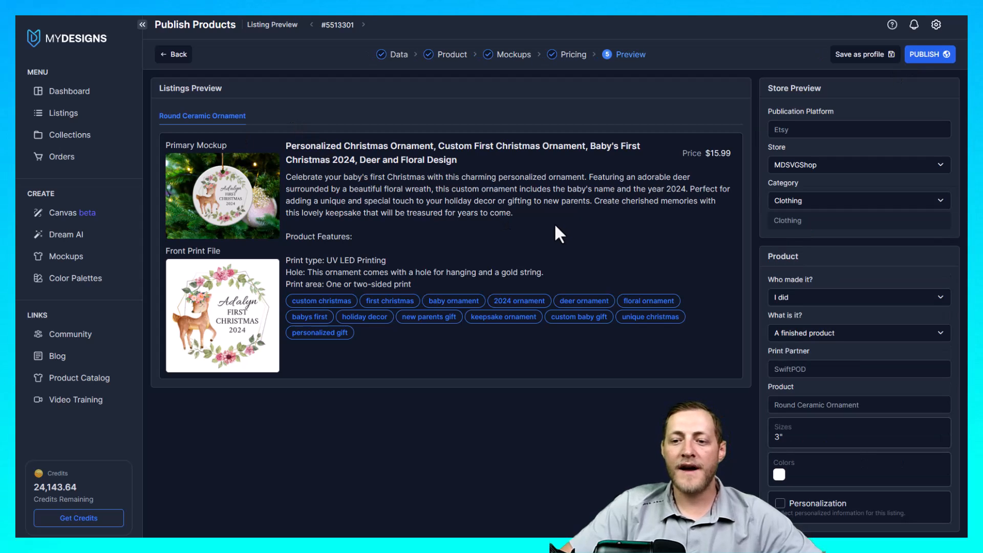
mouse_move(486, 230)
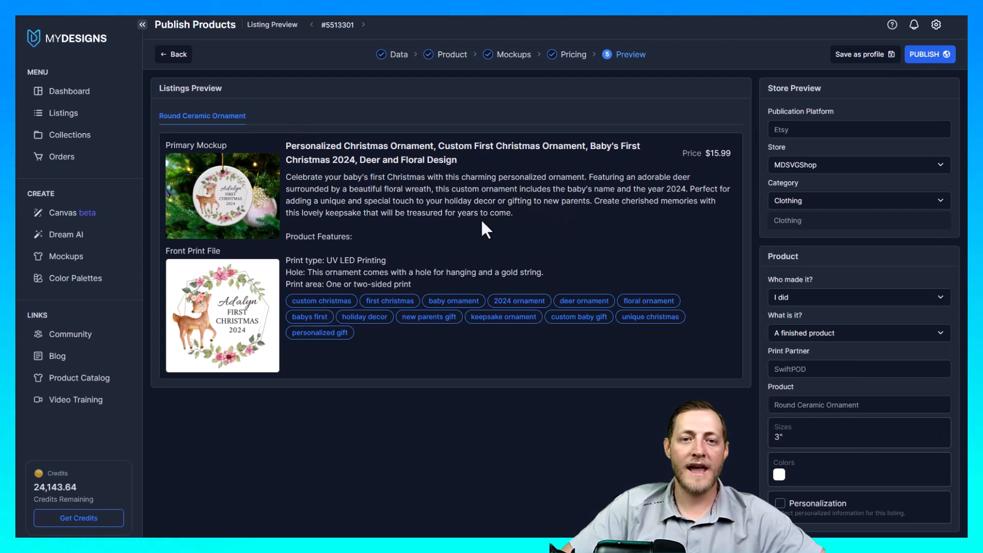
mouse_move(439, 251)
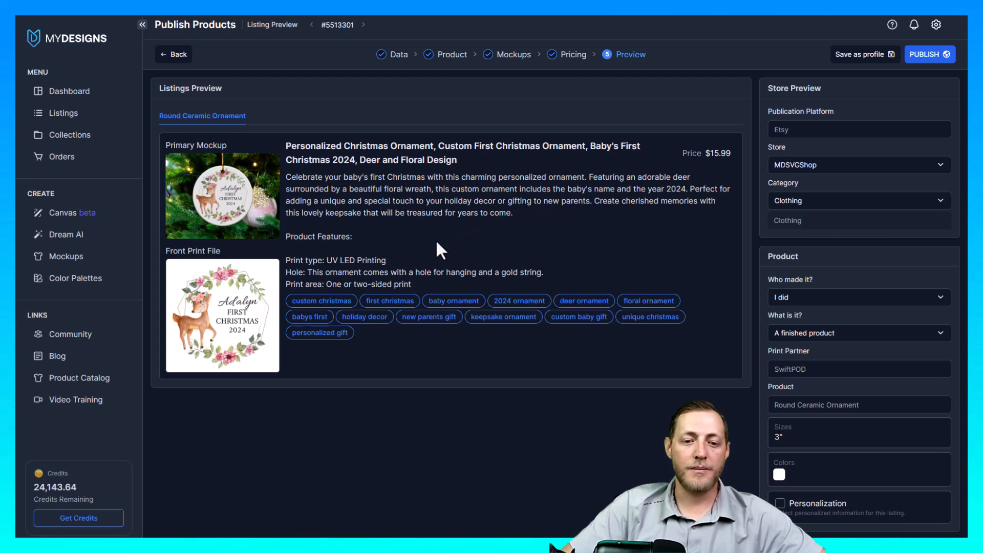
mouse_move(373, 210)
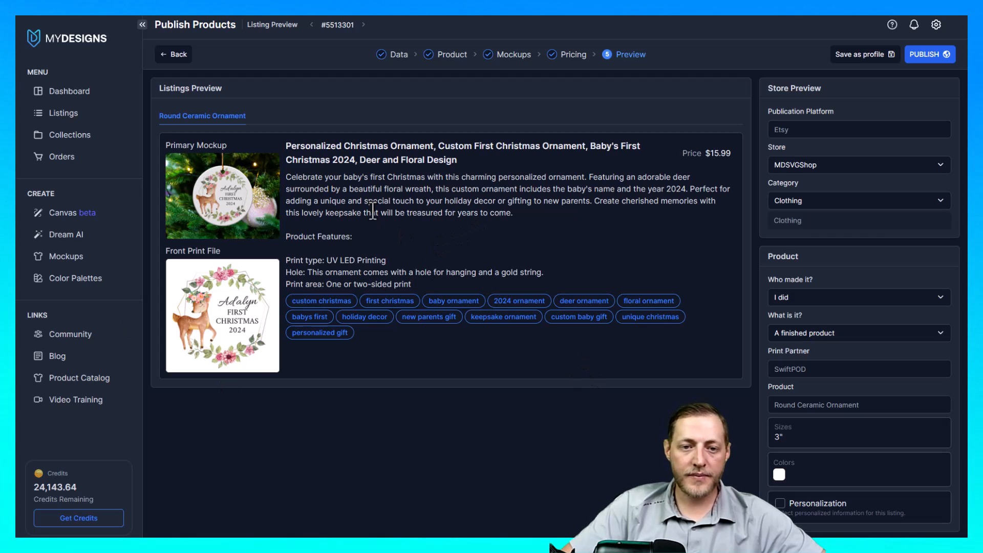
mouse_move(238, 163)
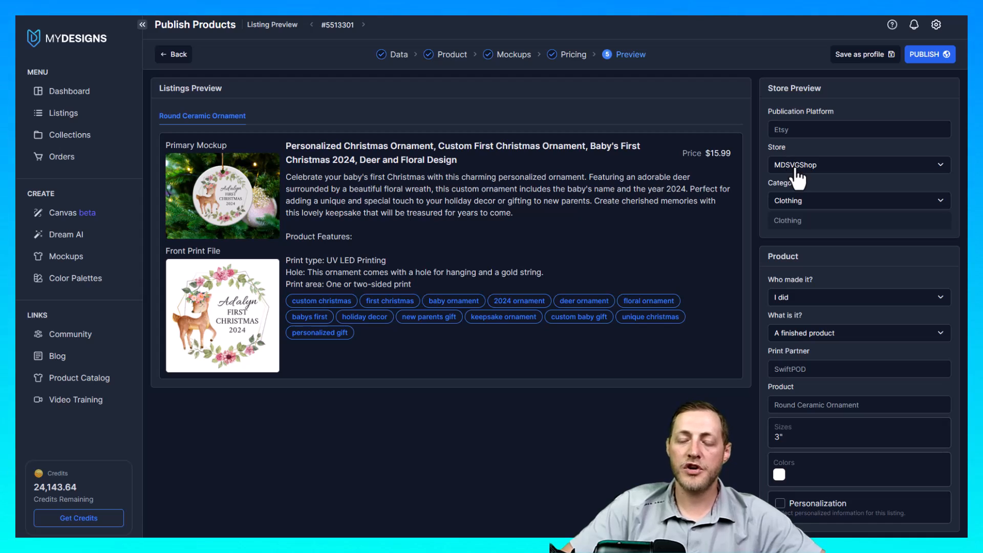
mouse_move(806, 185)
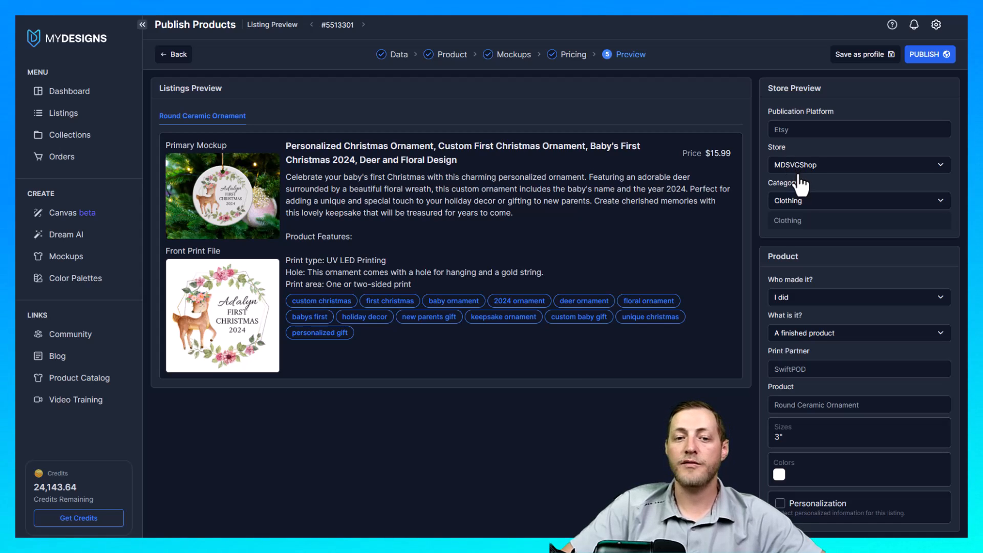
mouse_move(844, 444)
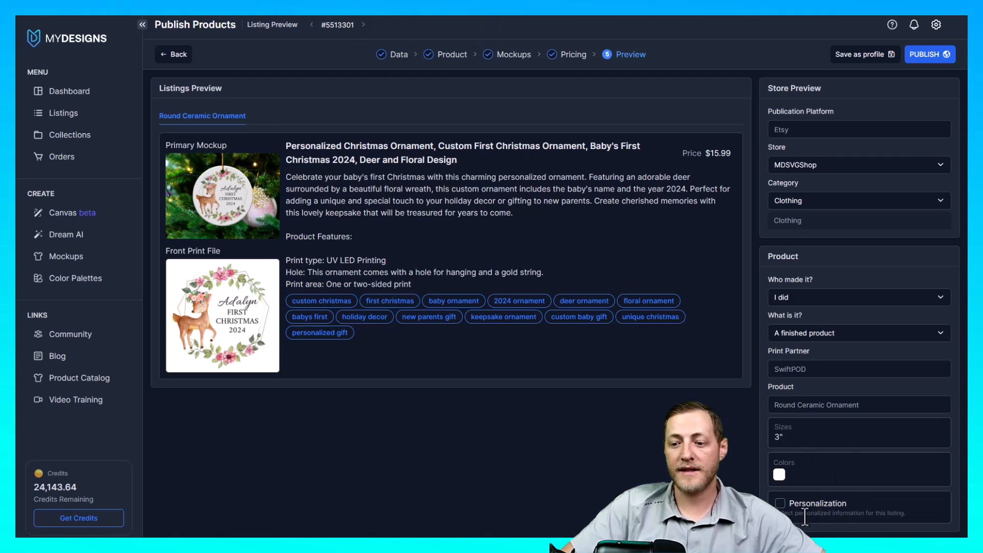
Enable personalization and uncheck 'From Field' to reveal the buyer instructions box
left_click(779, 503)
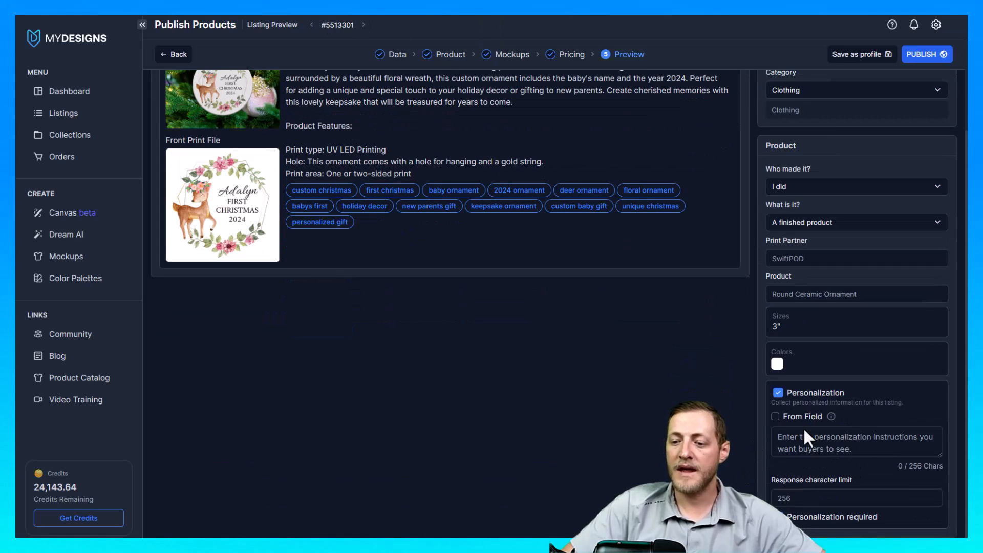
left_click(776, 416)
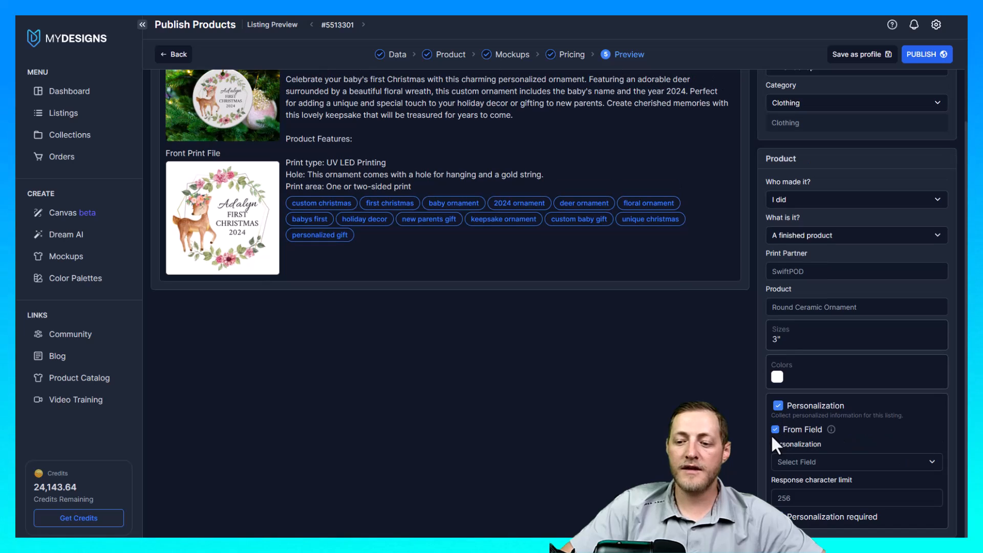
mouse_move(308, 61)
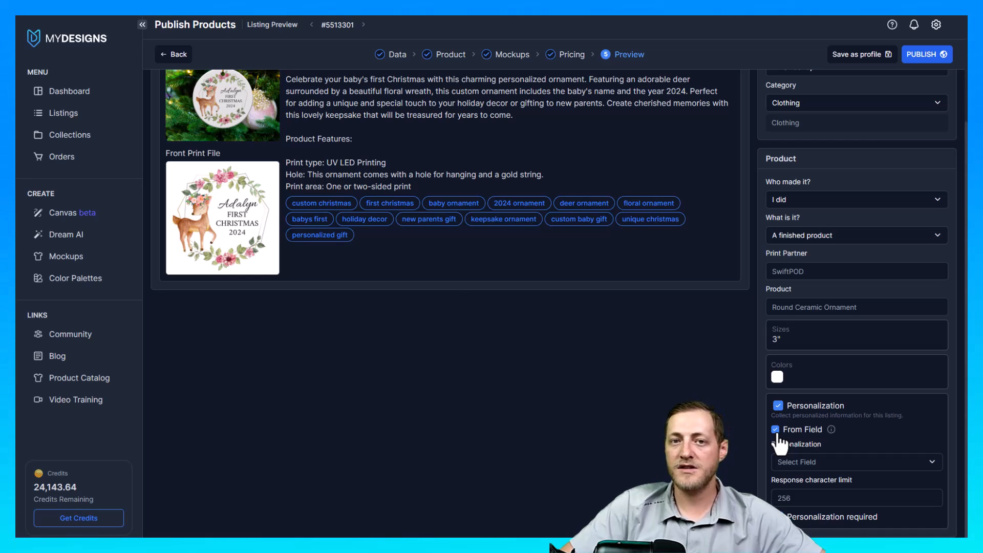
left_click(775, 430)
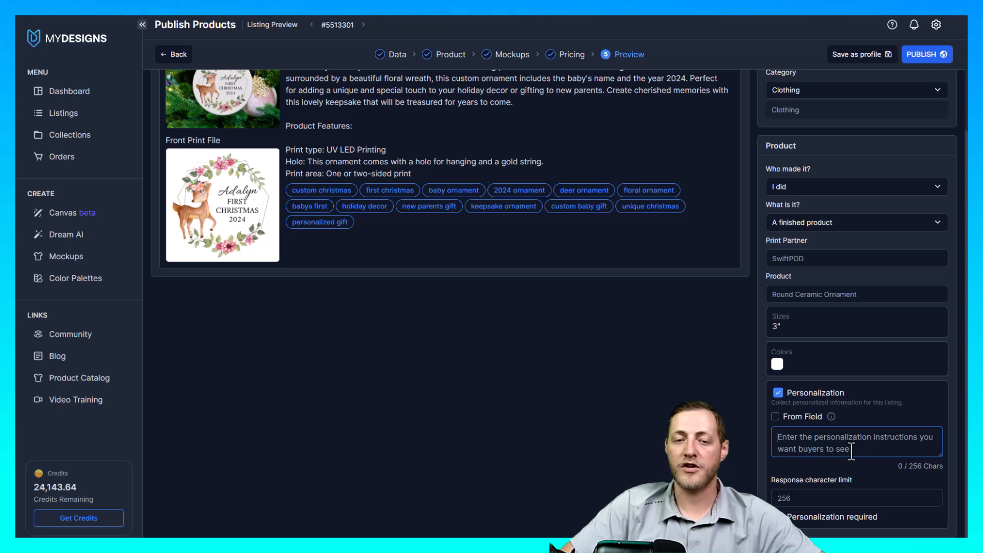
mouse_move(746, 414)
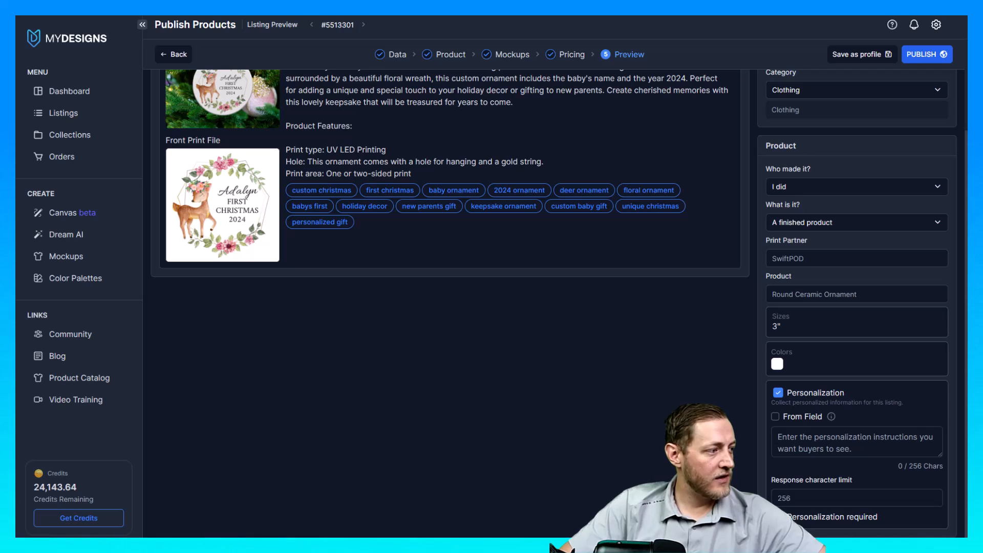
Paste the buyer instructions and change the example name from Ella to Adalyn
left_click(853, 497)
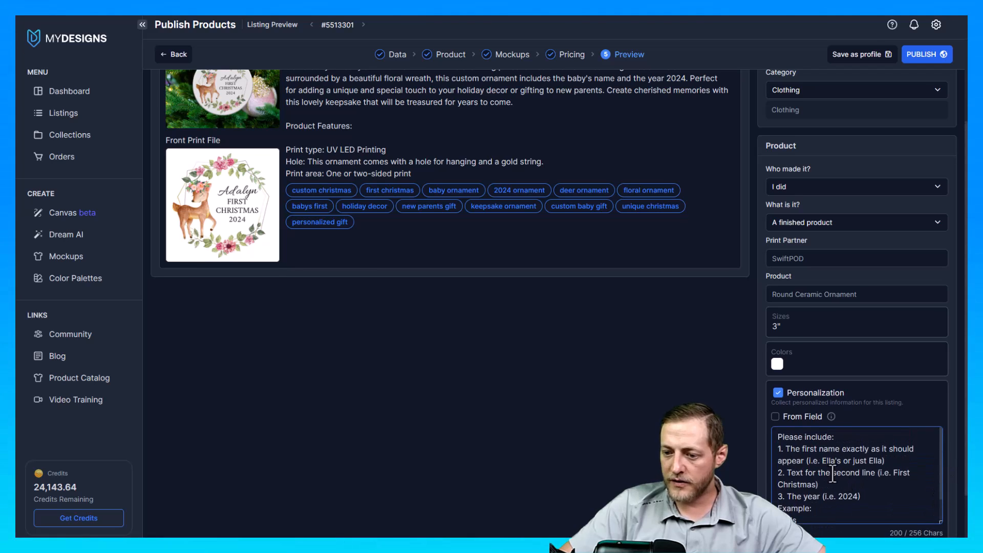
scroll("down", 3)
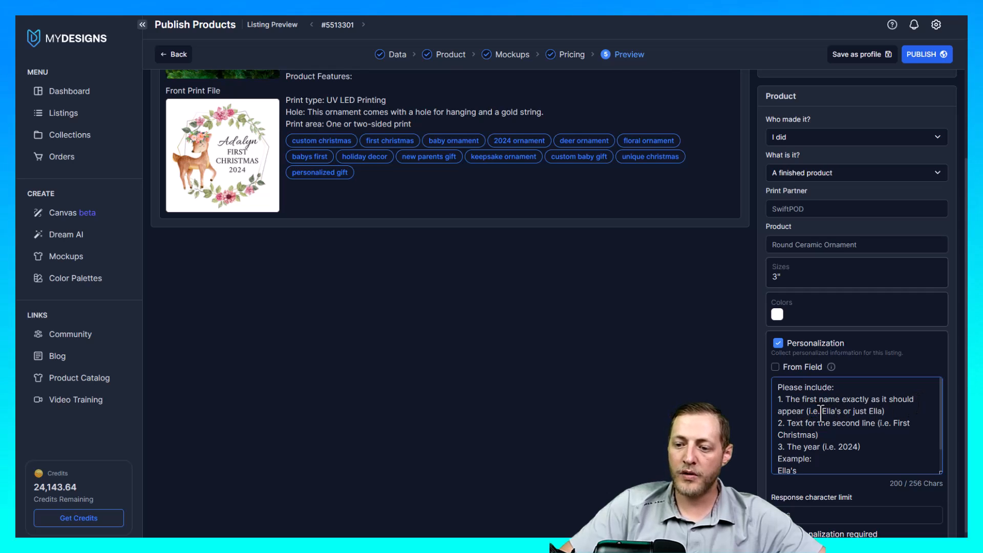
mouse_move(682, 368)
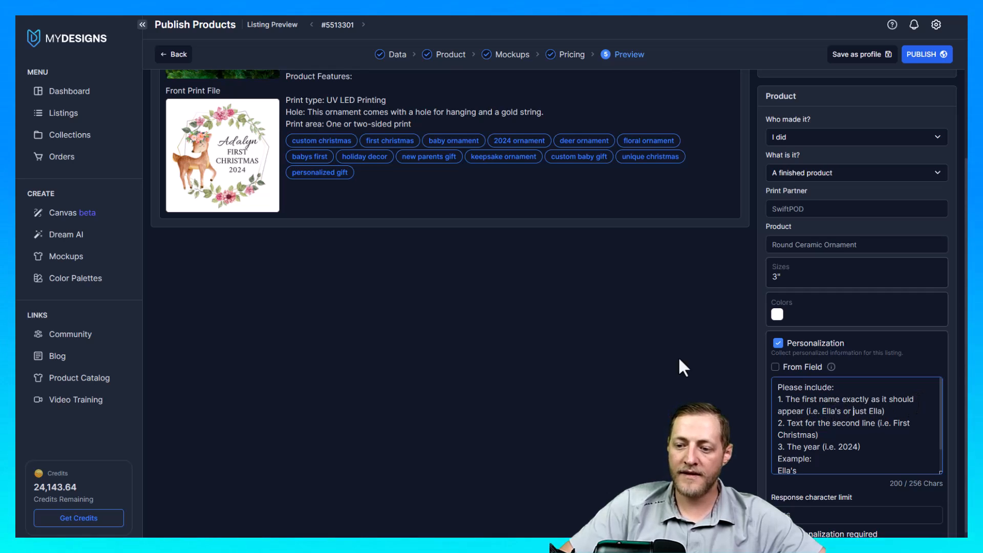
double_click(829, 411)
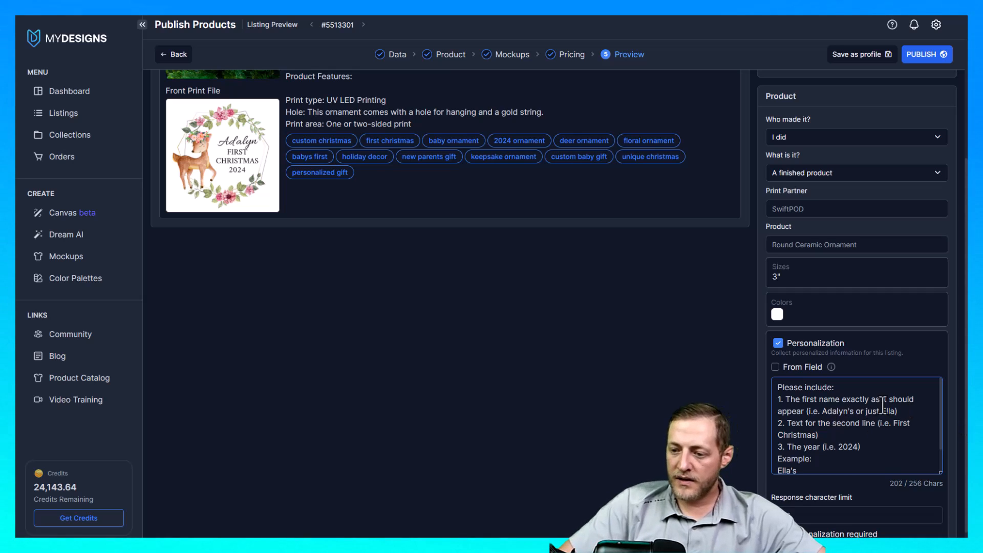
type("Adalyn")
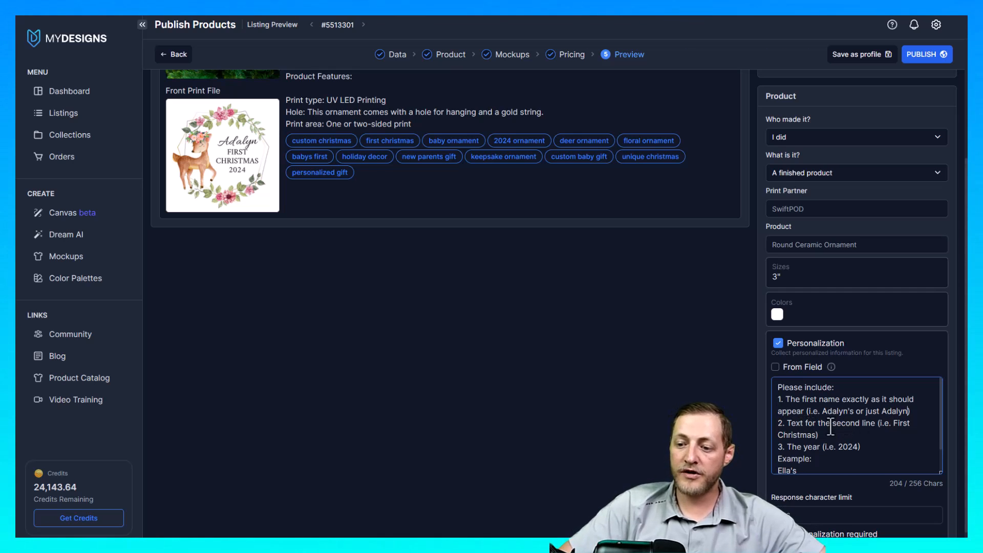
mouse_move(224, 150)
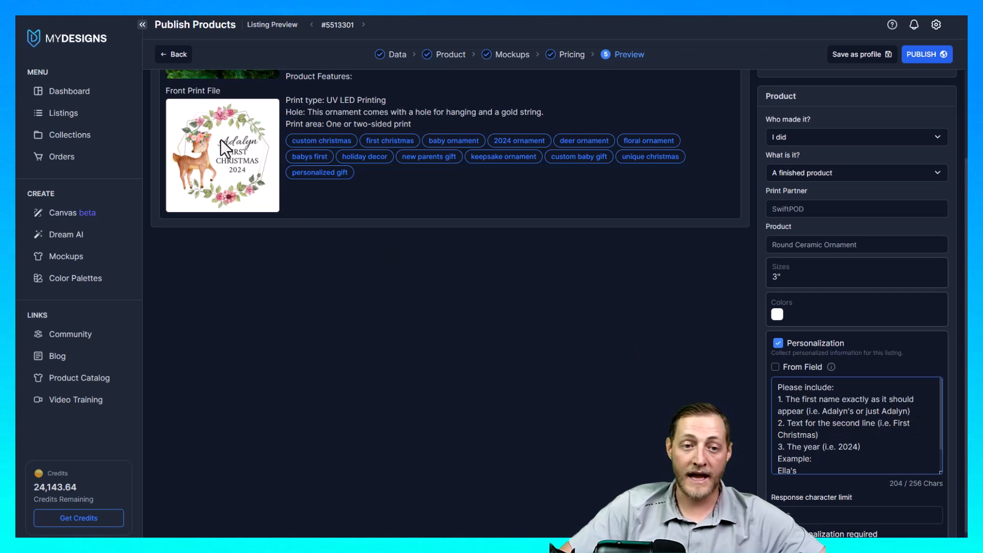
mouse_move(220, 187)
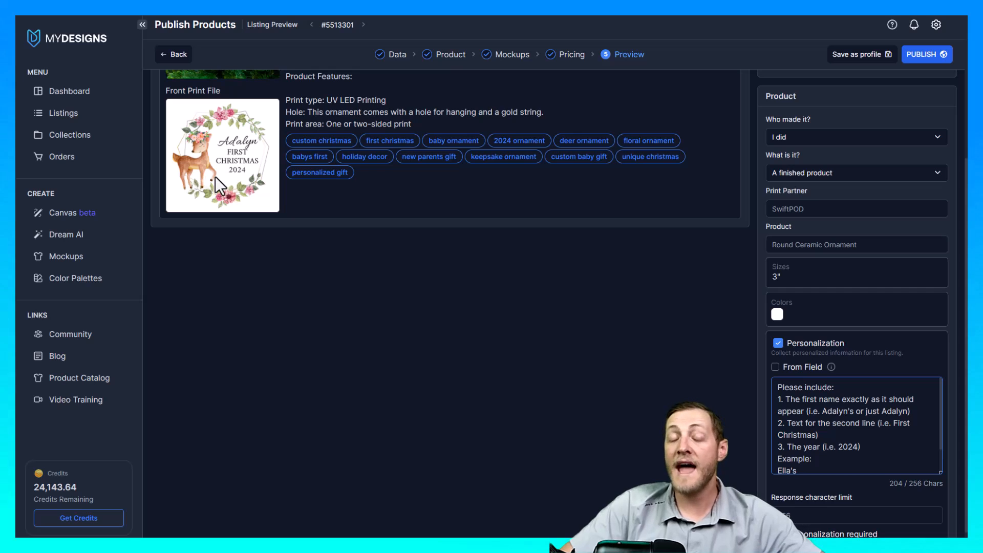
mouse_move(257, 182)
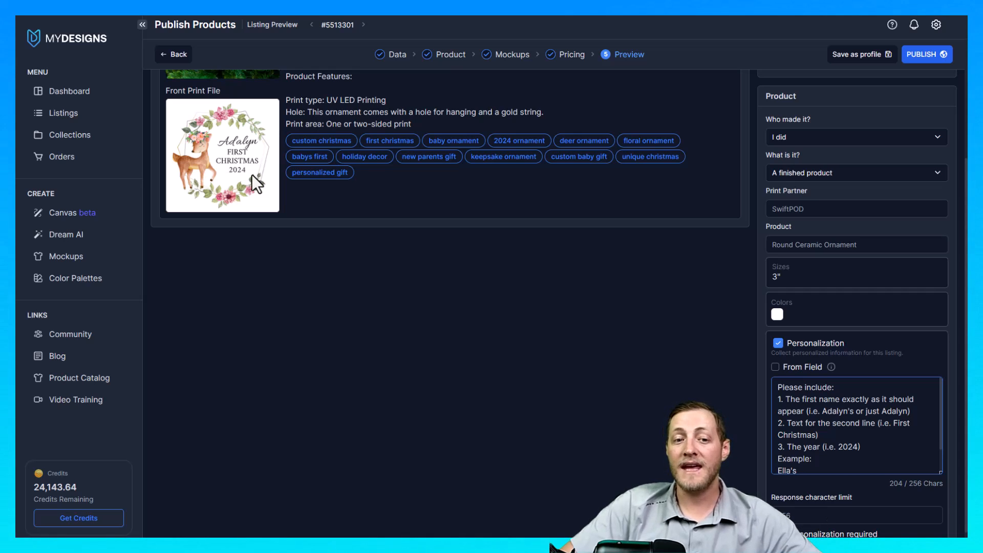
mouse_move(837, 433)
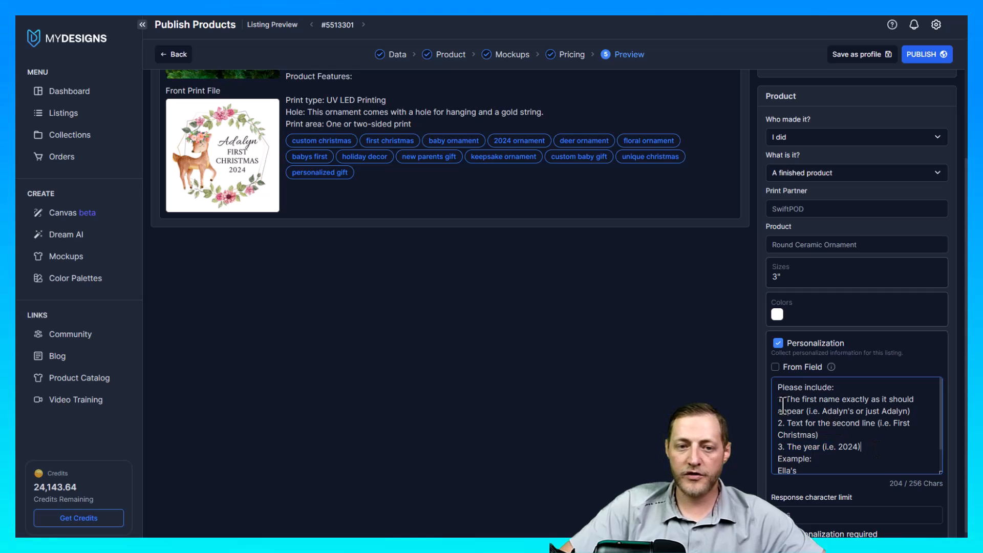
scroll("down", 3)
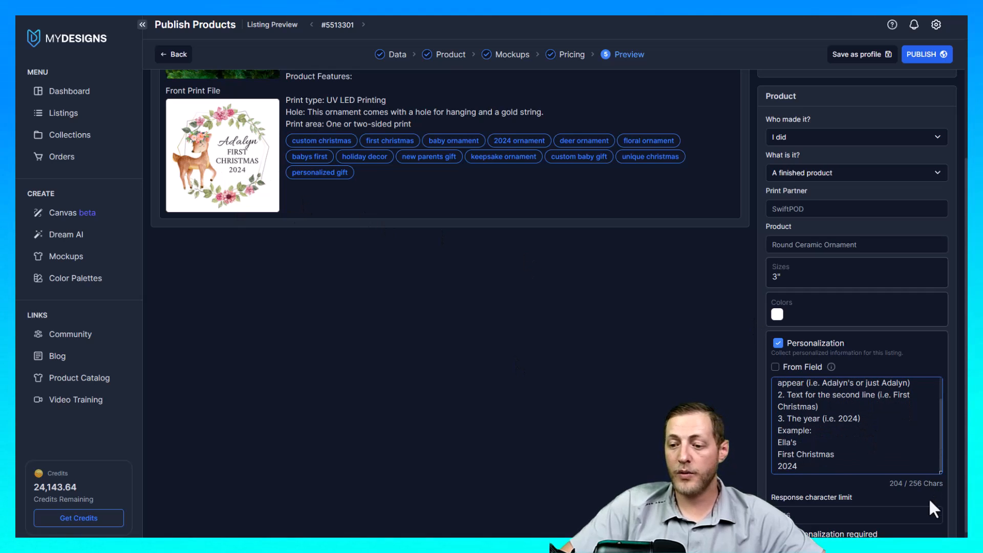
mouse_move(238, 149)
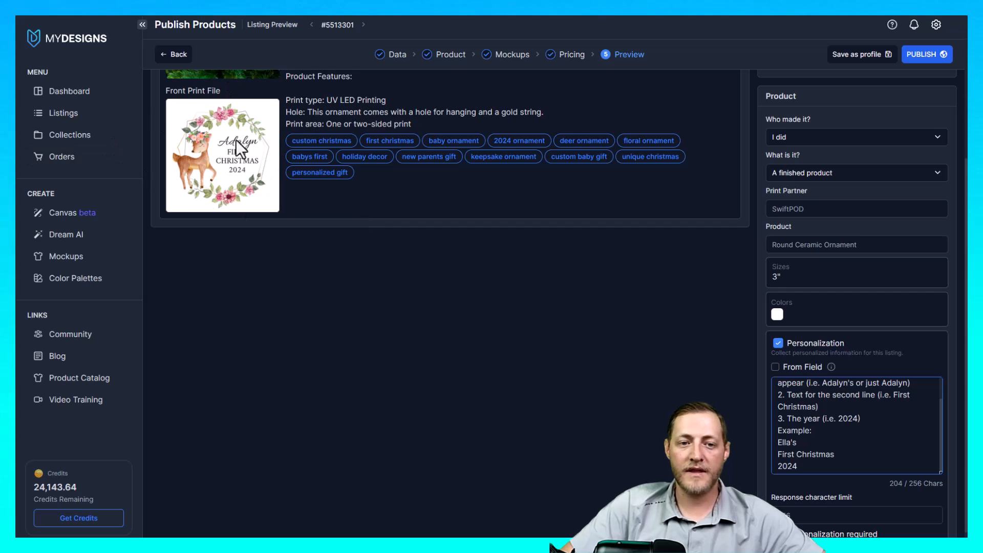
mouse_move(797, 370)
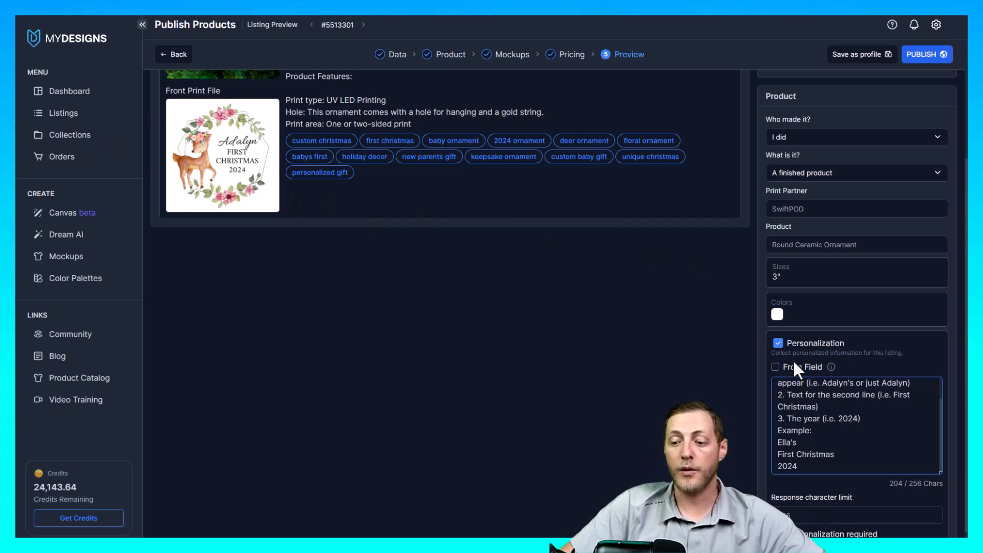
scroll("down", 3)
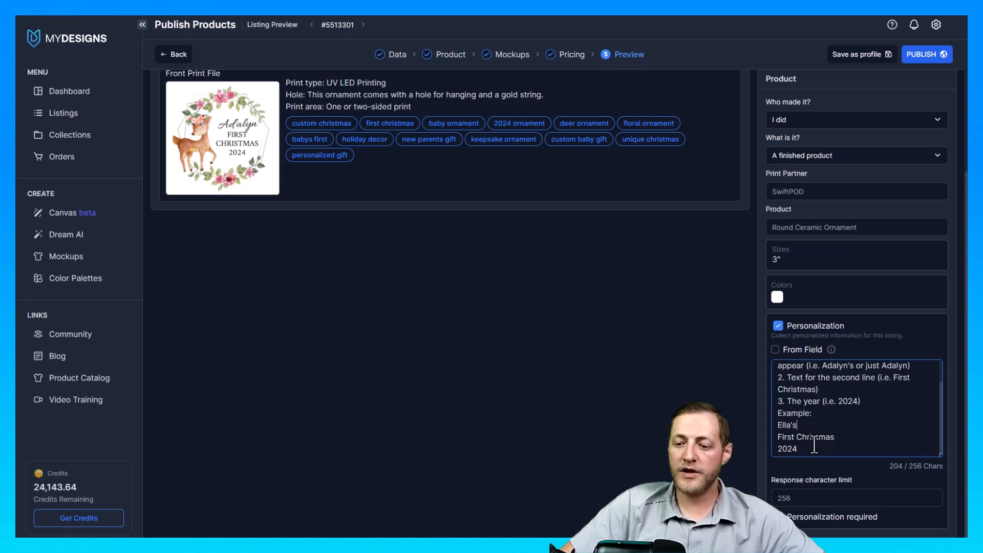
left_click(852, 498)
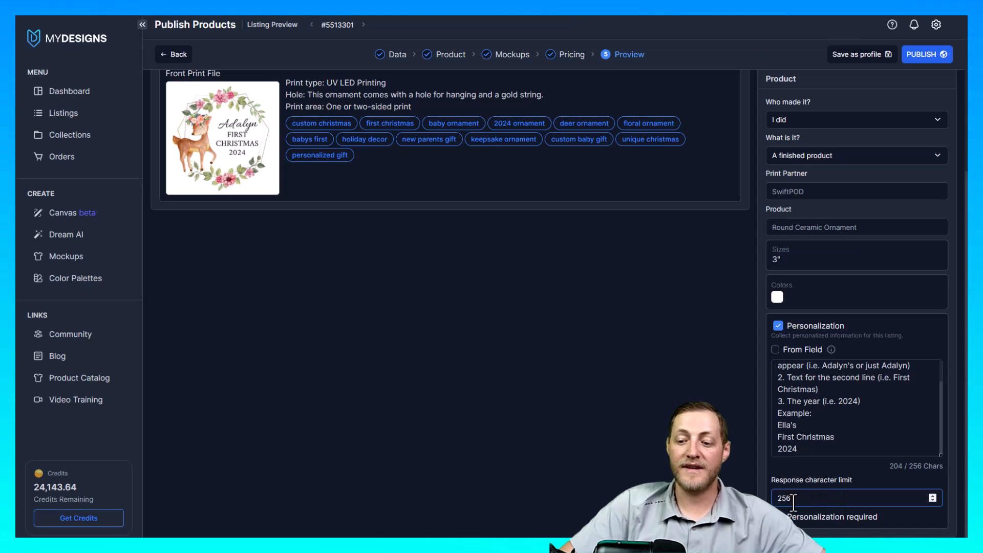
scroll("up", 3)
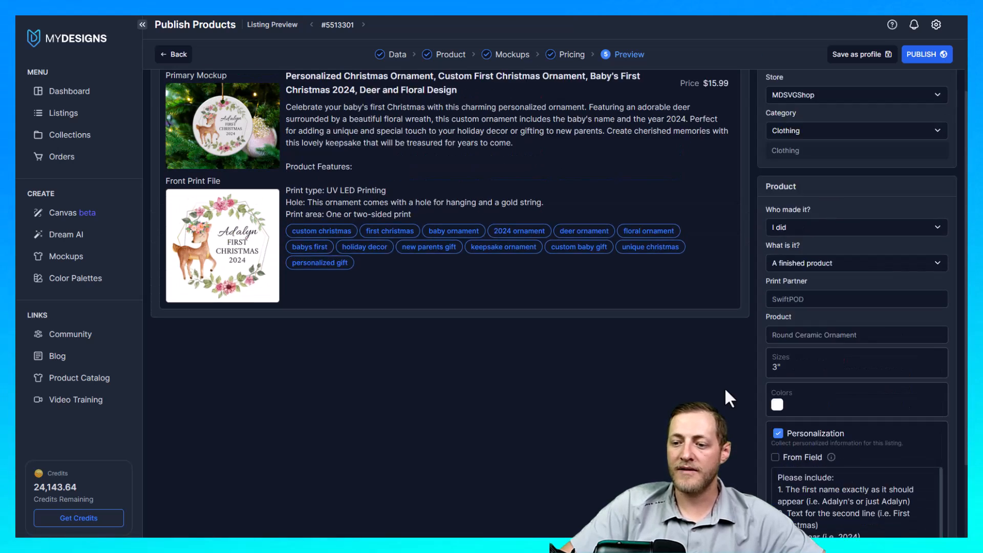
Scroll back up the listing page toward Publish Products
scroll("up", 3)
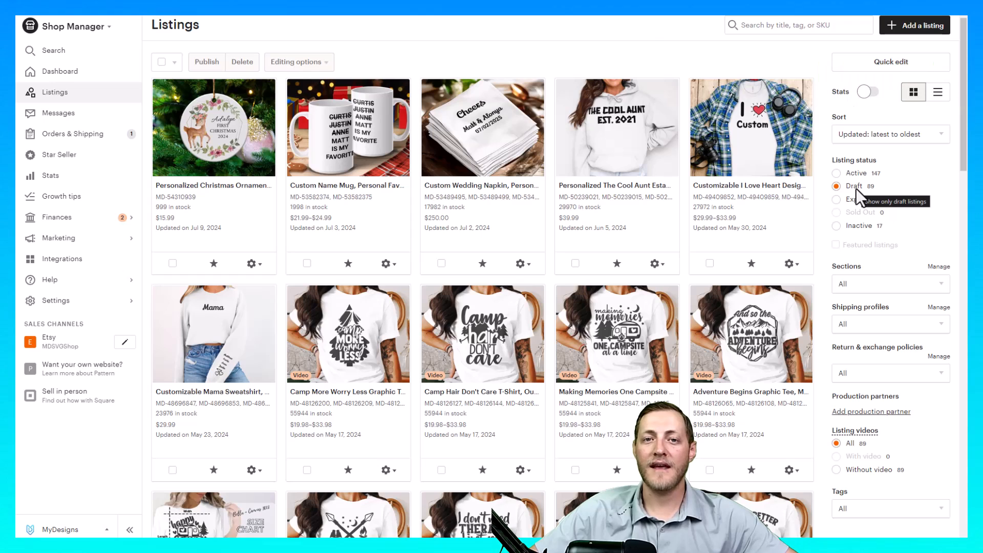
mouse_move(854, 199)
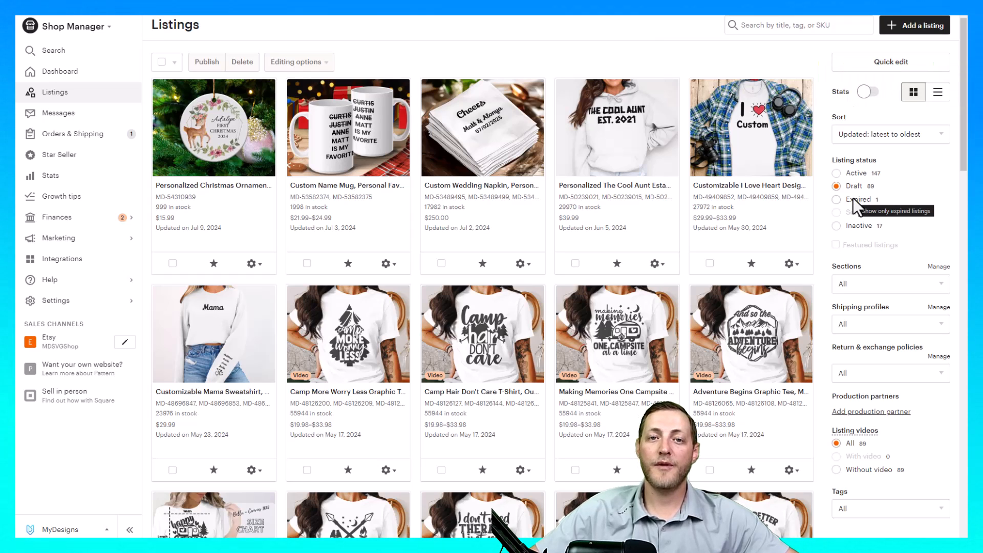
mouse_move(201, 185)
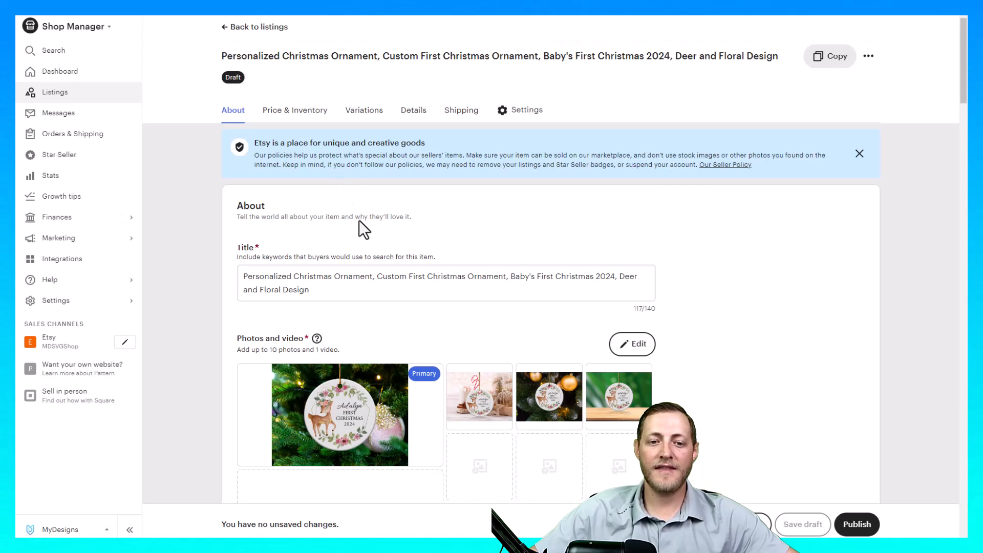
Scroll through the draft's photos and personalization, then leave without saving
scroll("down", 3)
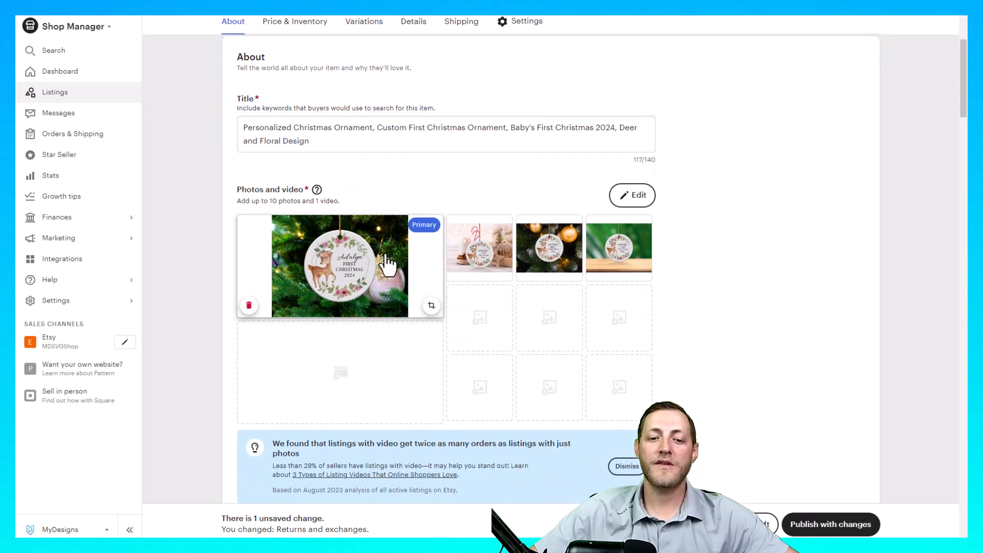
mouse_move(382, 266)
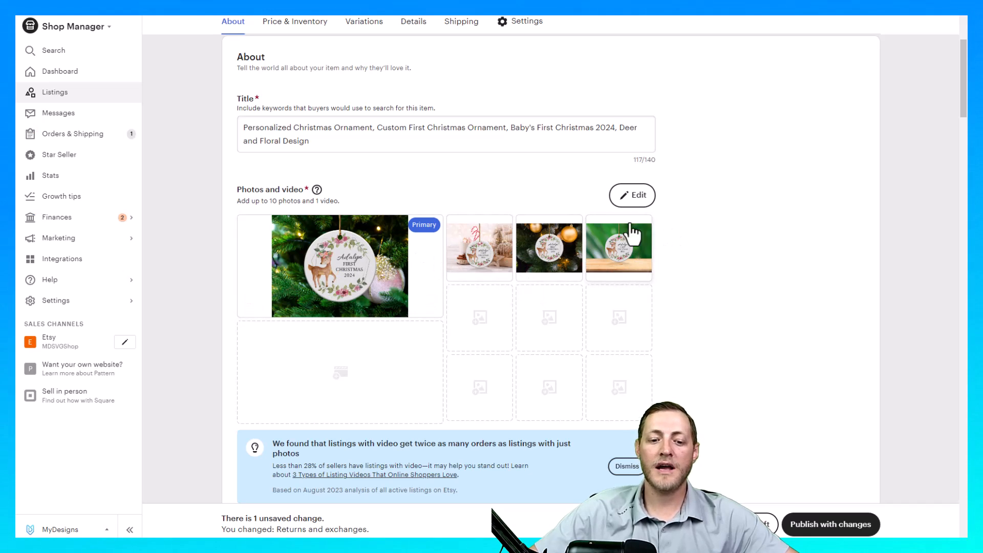
scroll("down", 3)
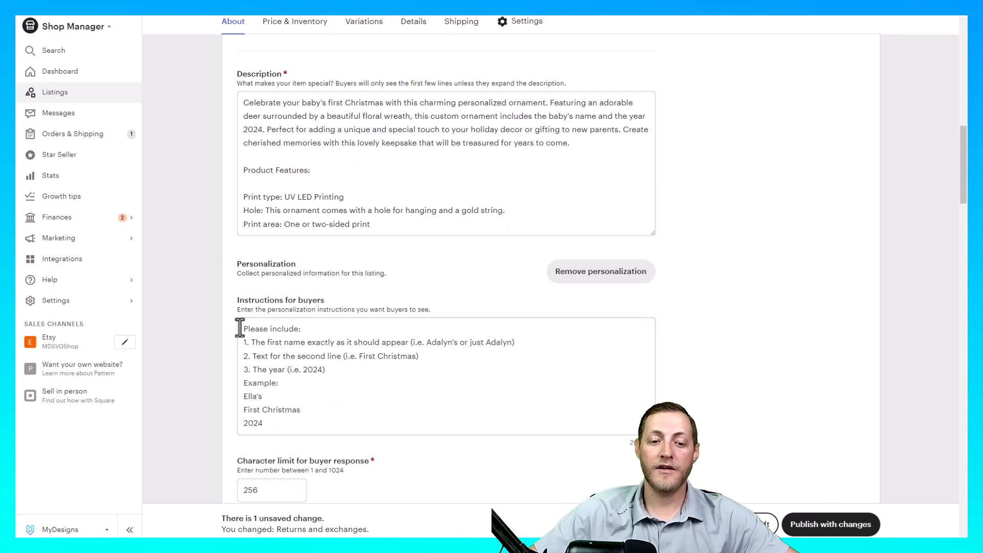
scroll("up", 3)
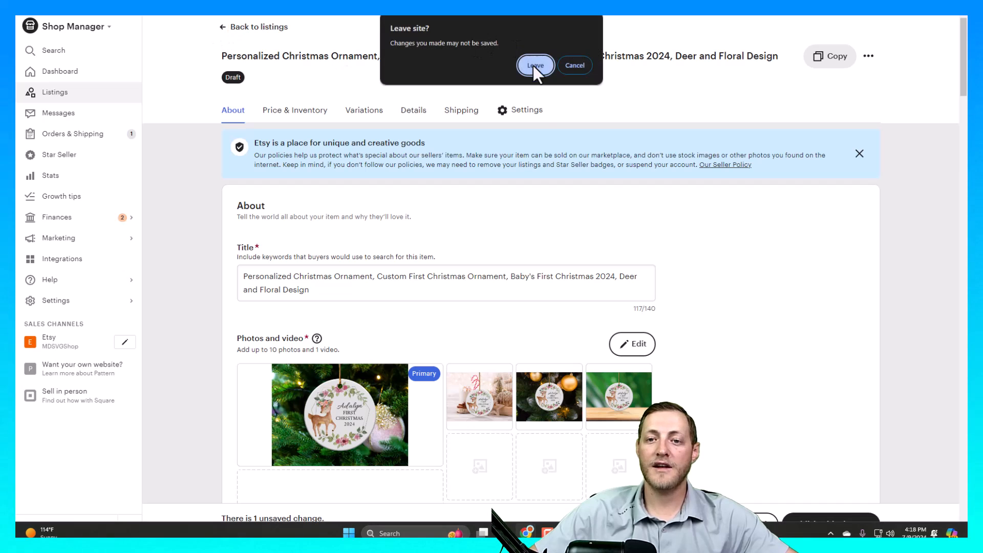
left_click(535, 65)
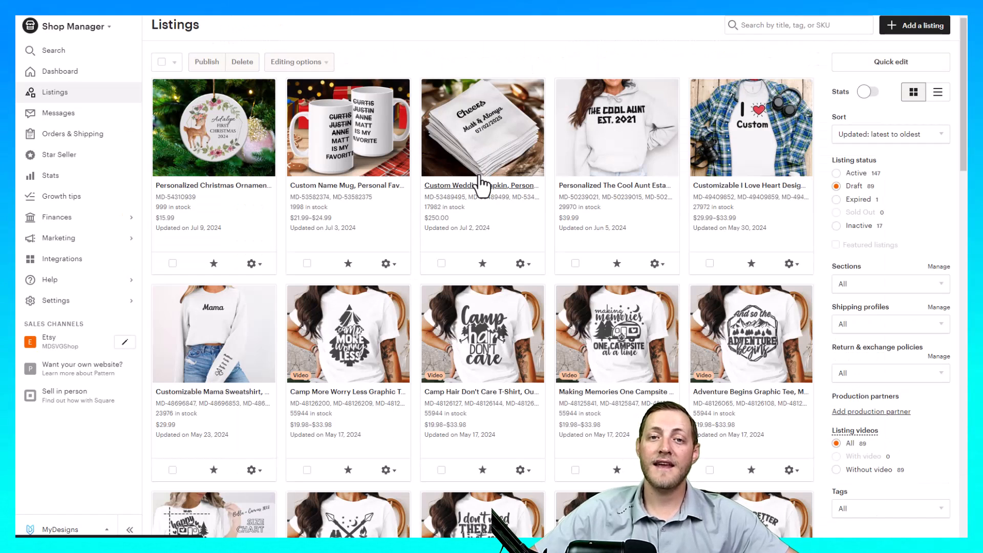
mouse_move(477, 145)
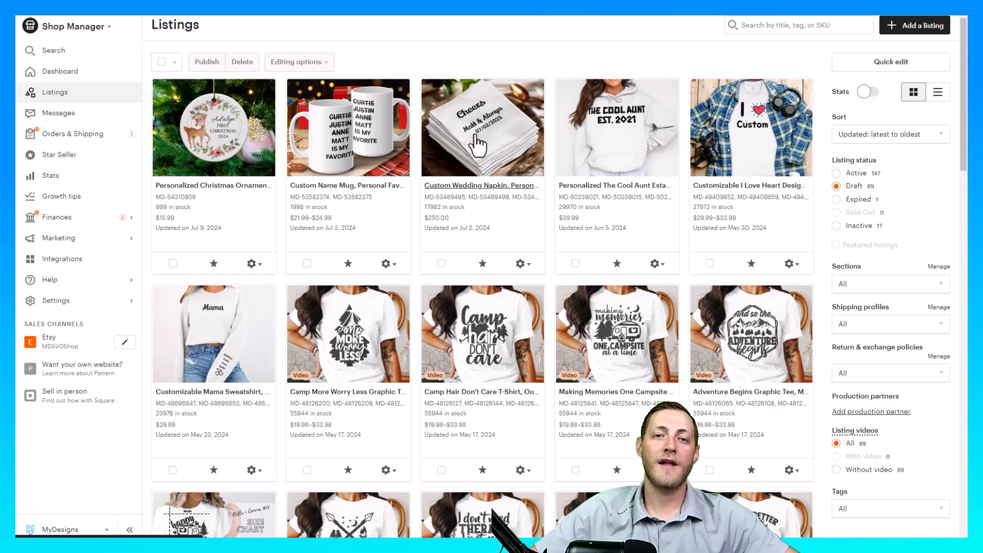
mouse_move(409, 170)
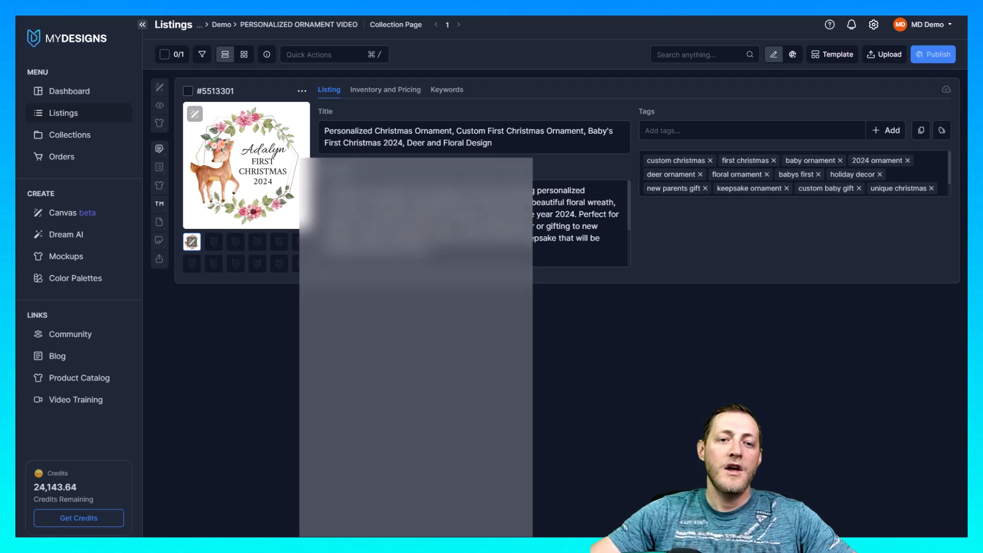
mouse_move(66, 100)
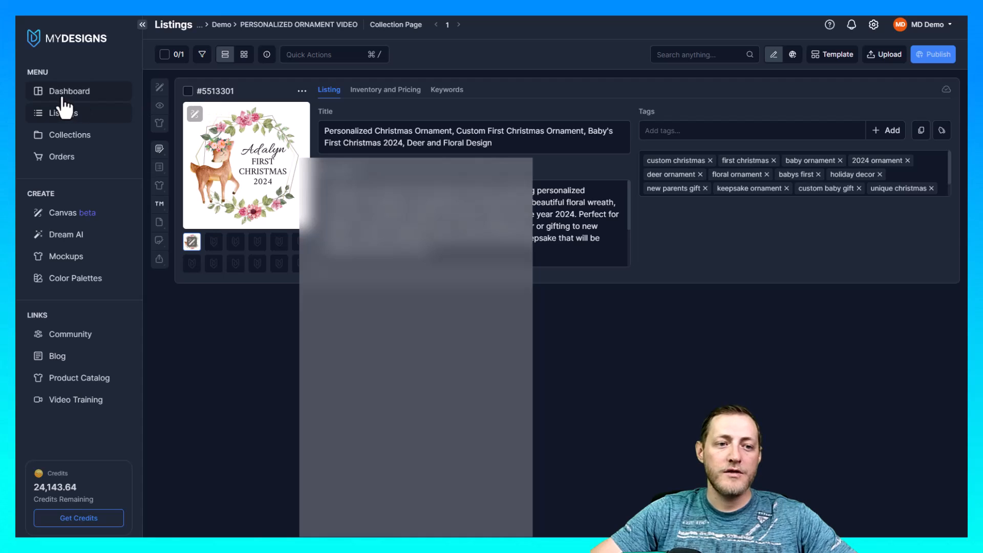
mouse_move(72, 162)
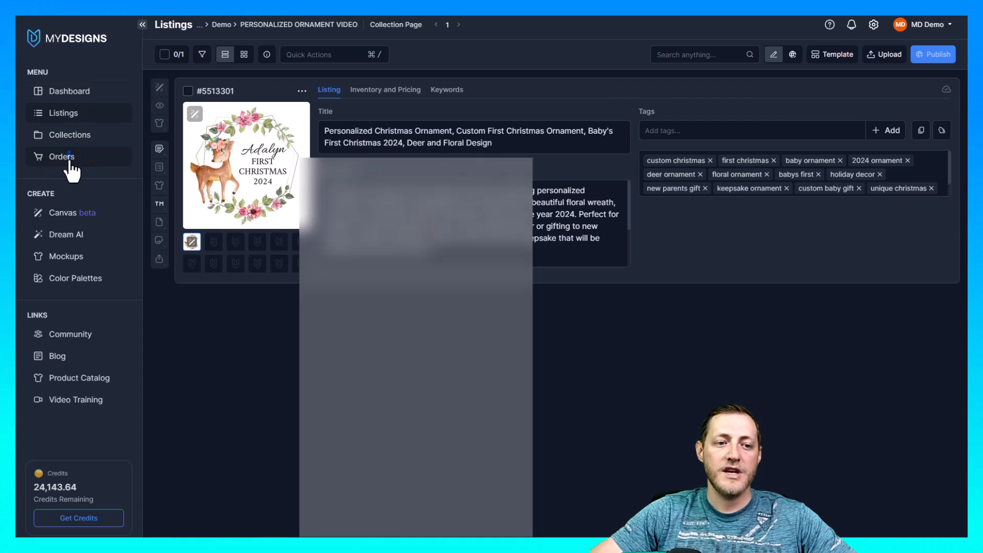
Go to Orders and open pending Etsy order #501999
left_click(61, 156)
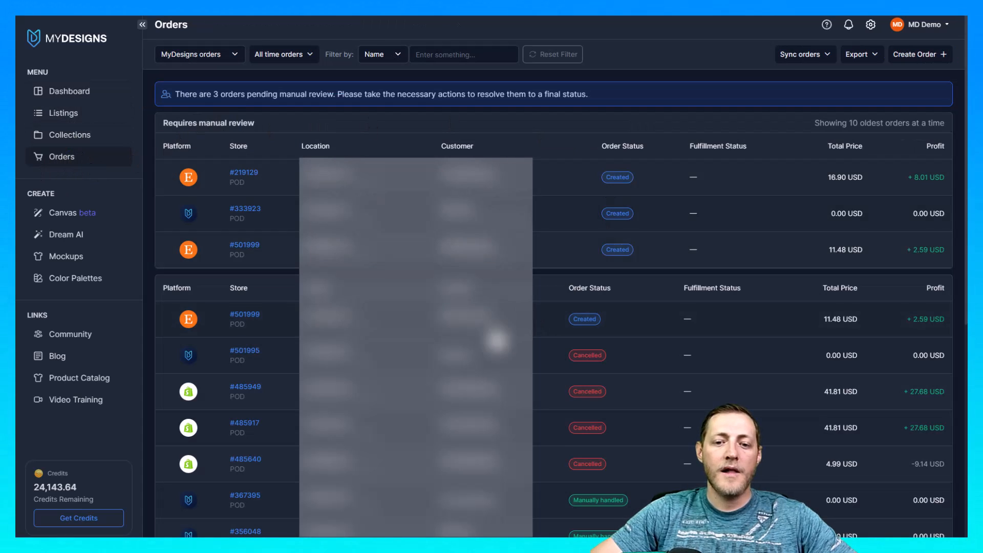
mouse_move(269, 260)
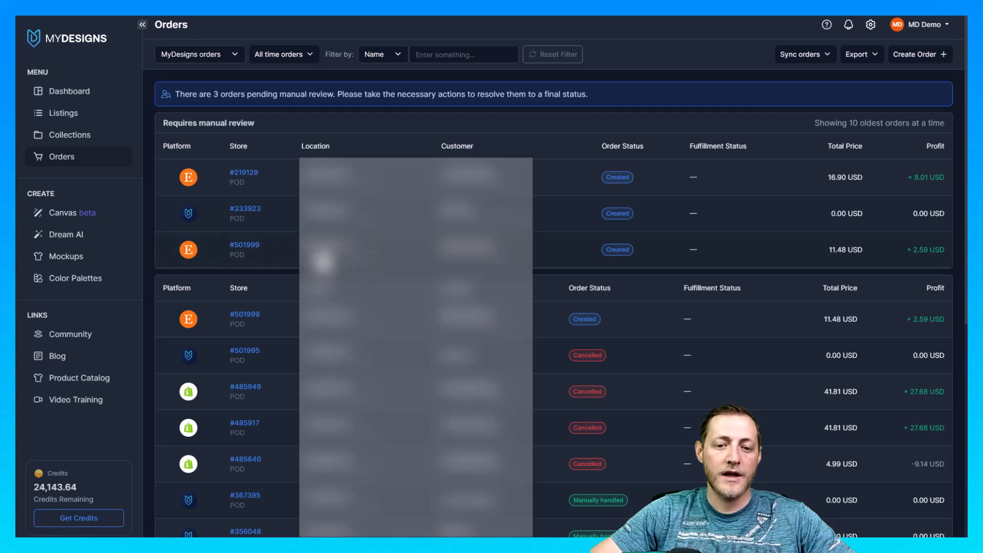
left_click(244, 249)
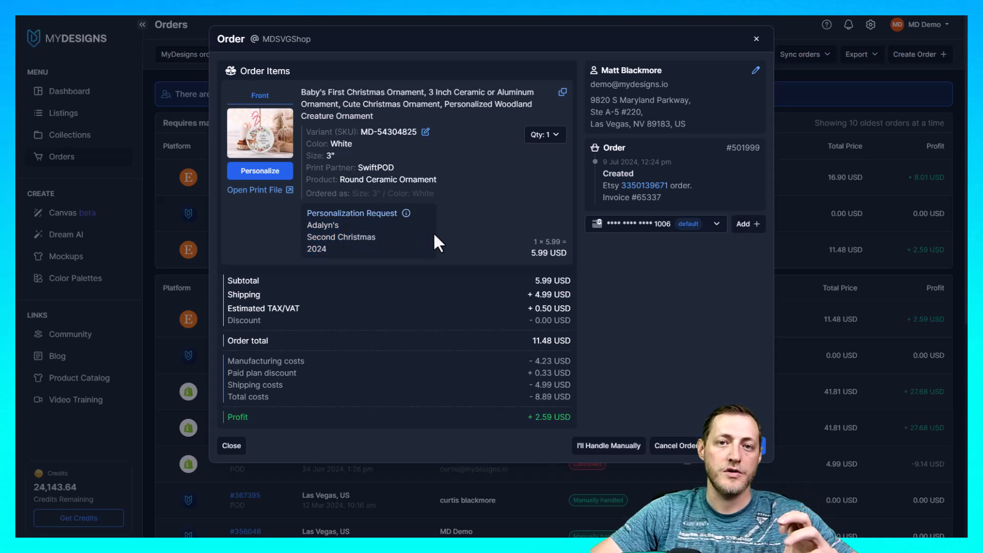
mouse_move(450, 211)
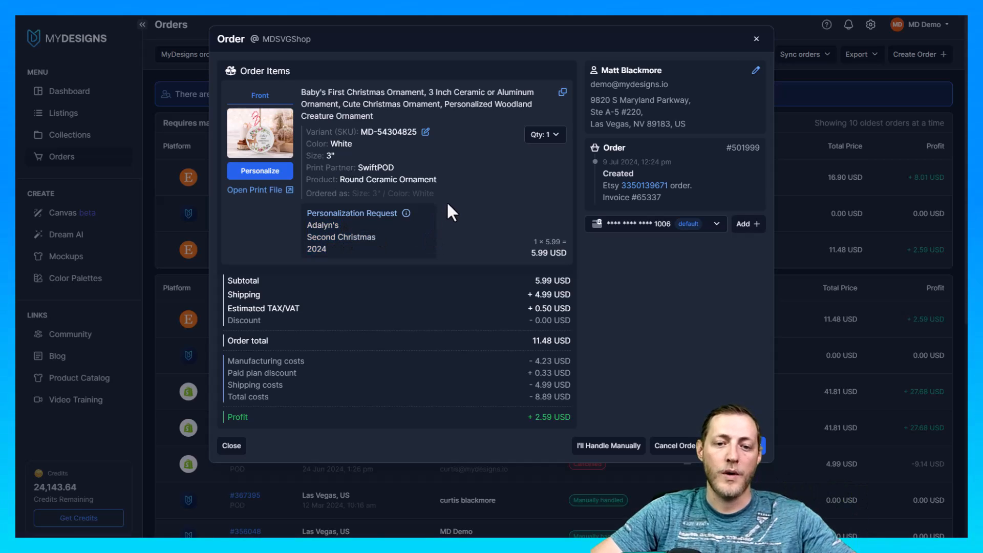
Review the personalization request and open the ornament design with Personalize
double_click(355, 237)
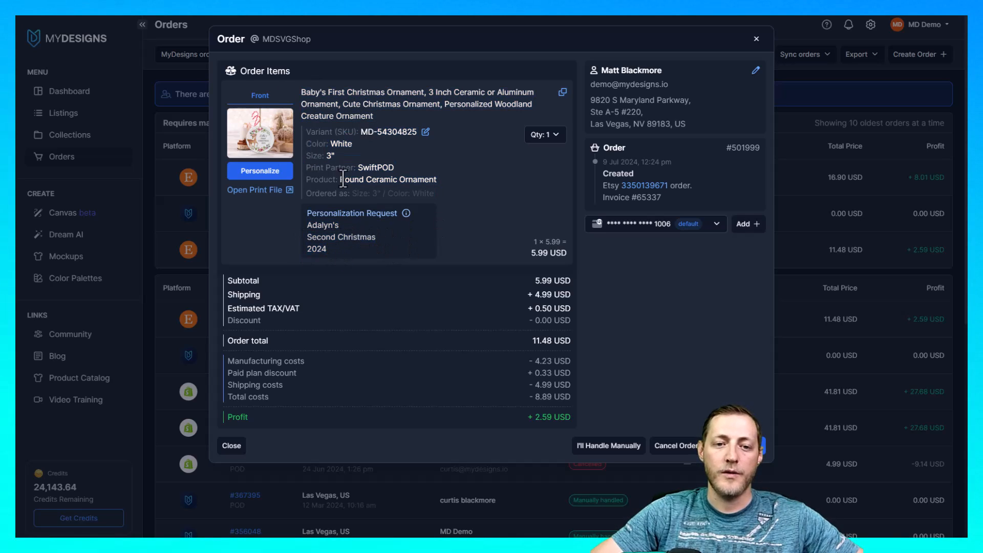
mouse_move(470, 262)
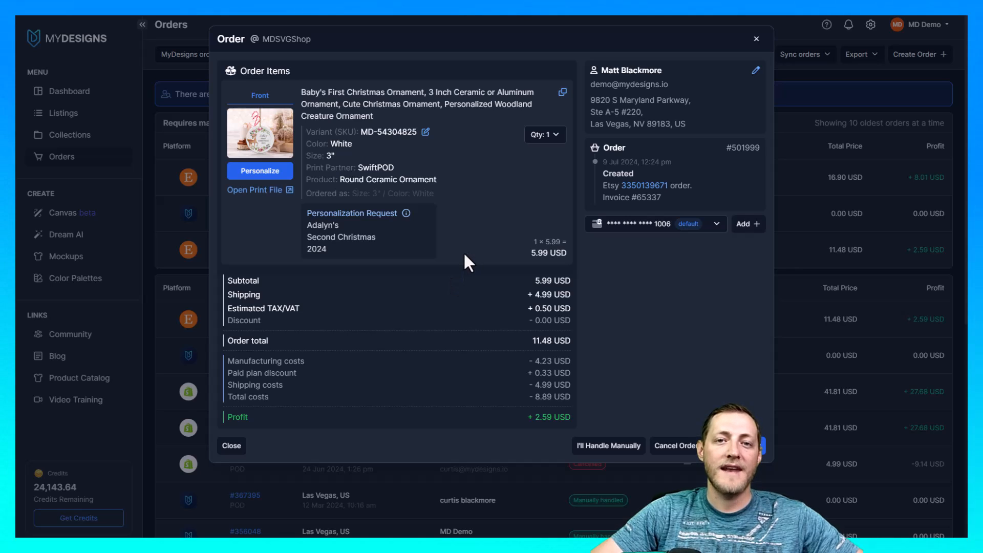
mouse_move(356, 210)
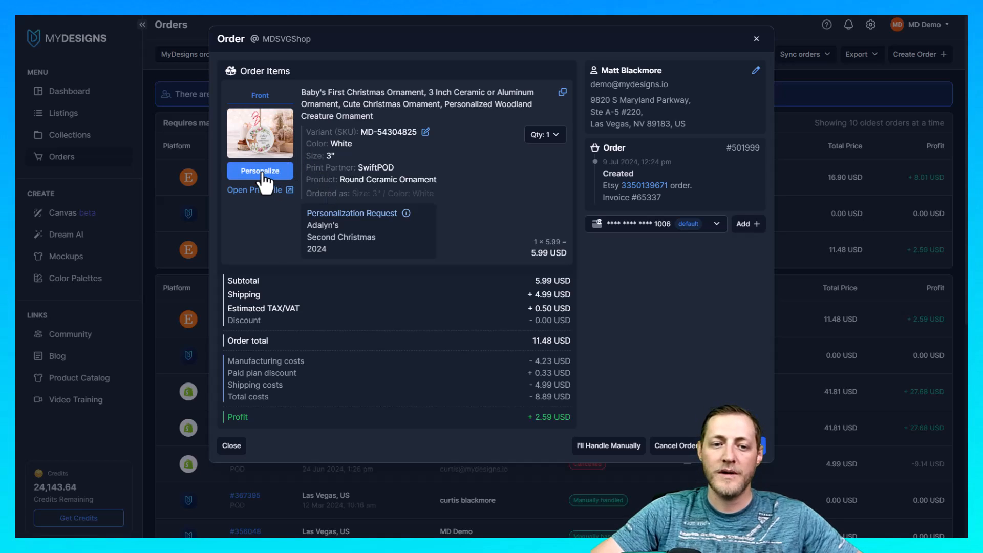
mouse_move(300, 174)
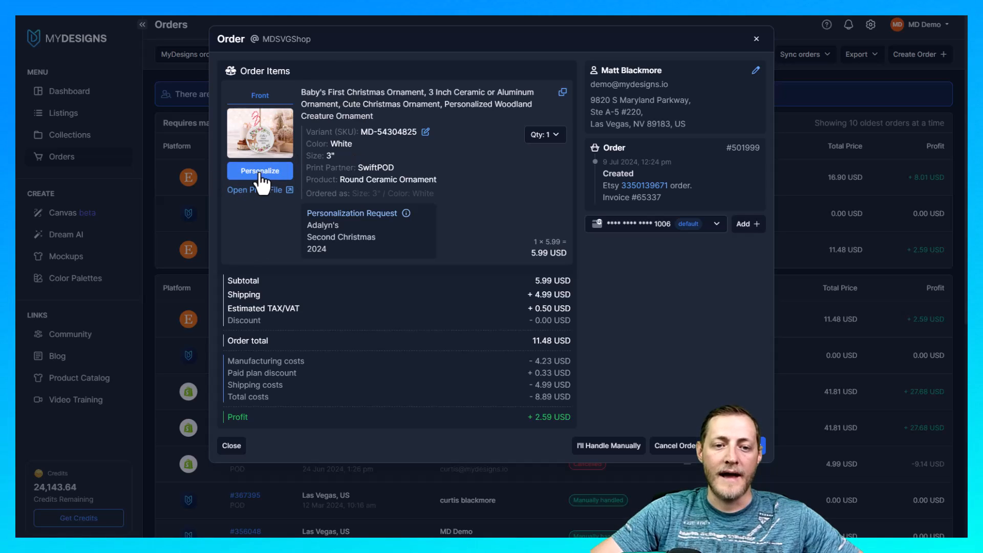
left_click(260, 170)
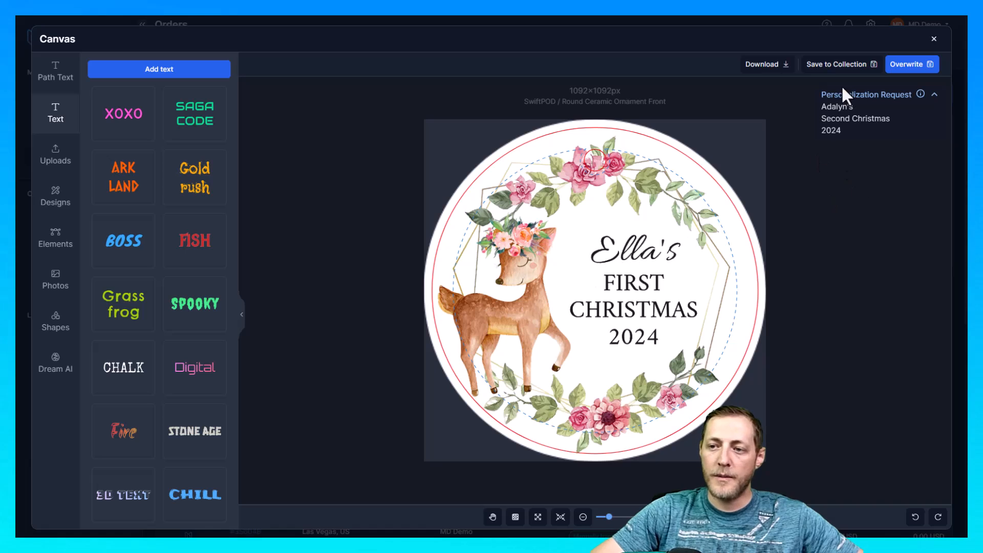
mouse_move(809, 157)
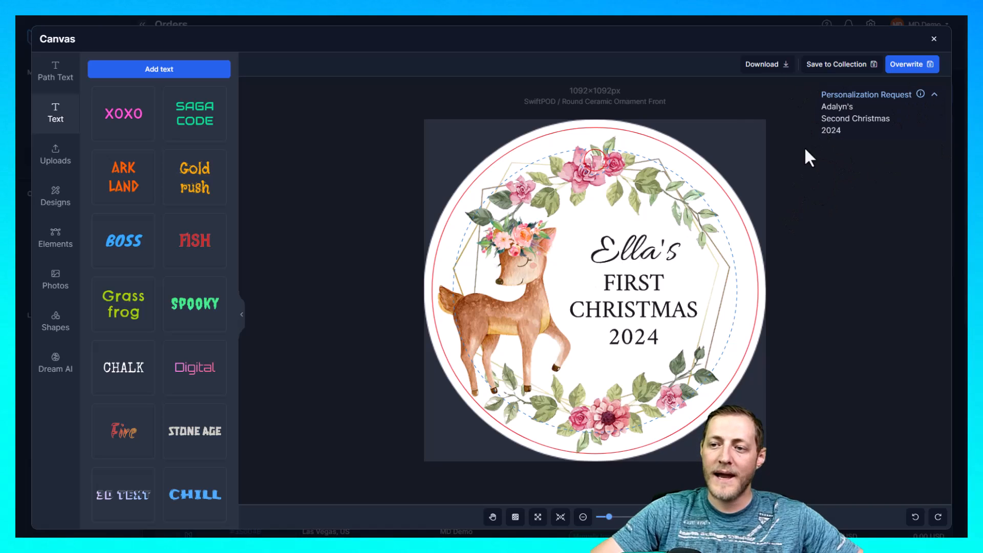
Retype the ornament's name line as "Adalyn's"
left_click(934, 94)
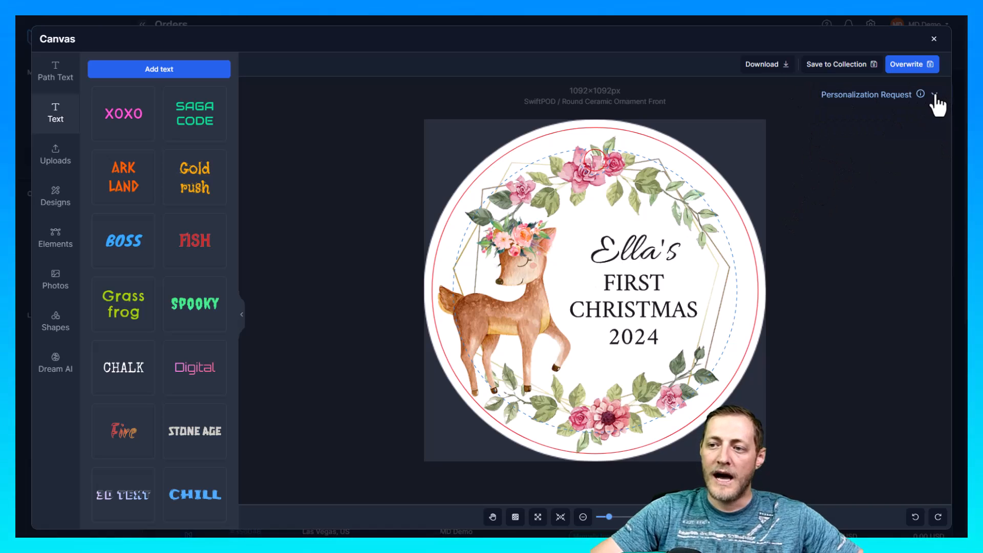
left_click(933, 94)
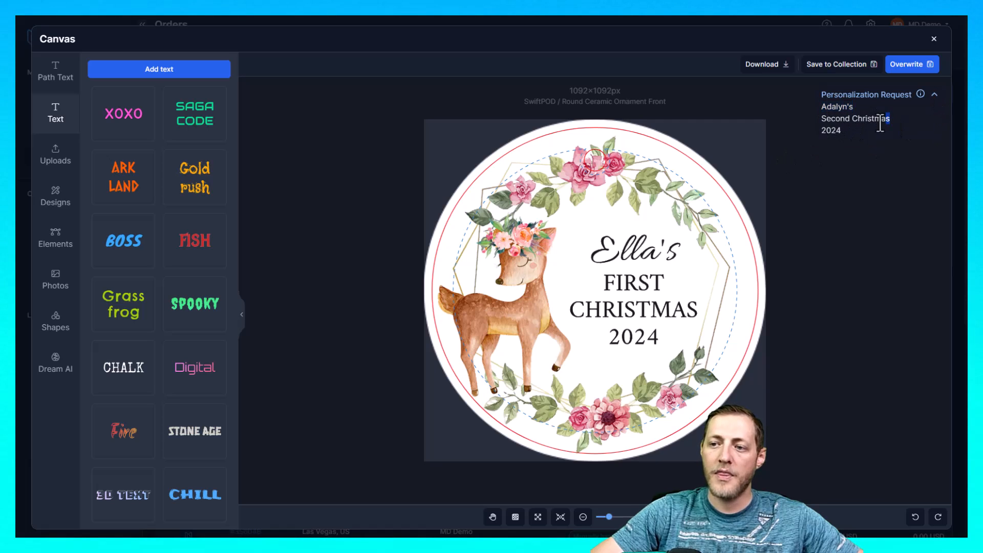
left_click(630, 254)
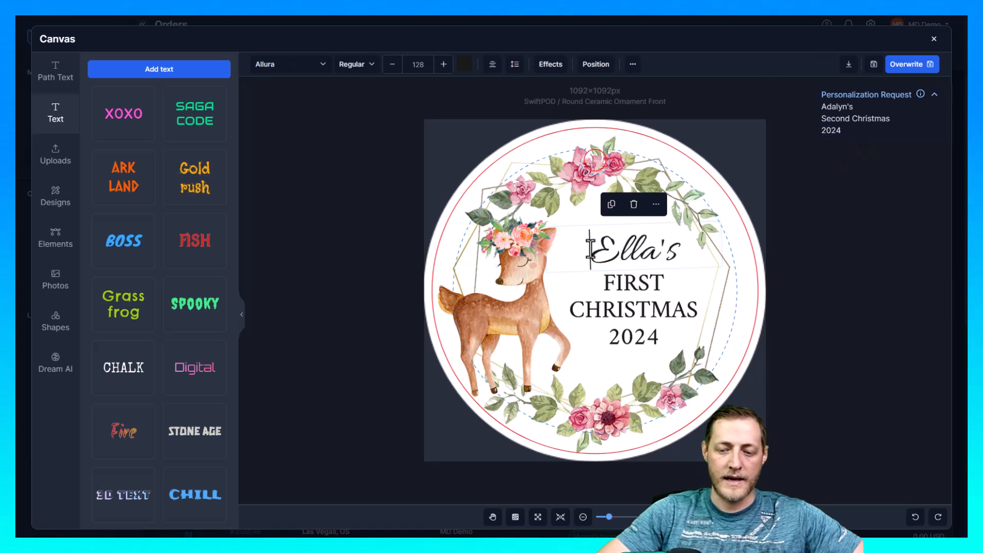
type("Ad")
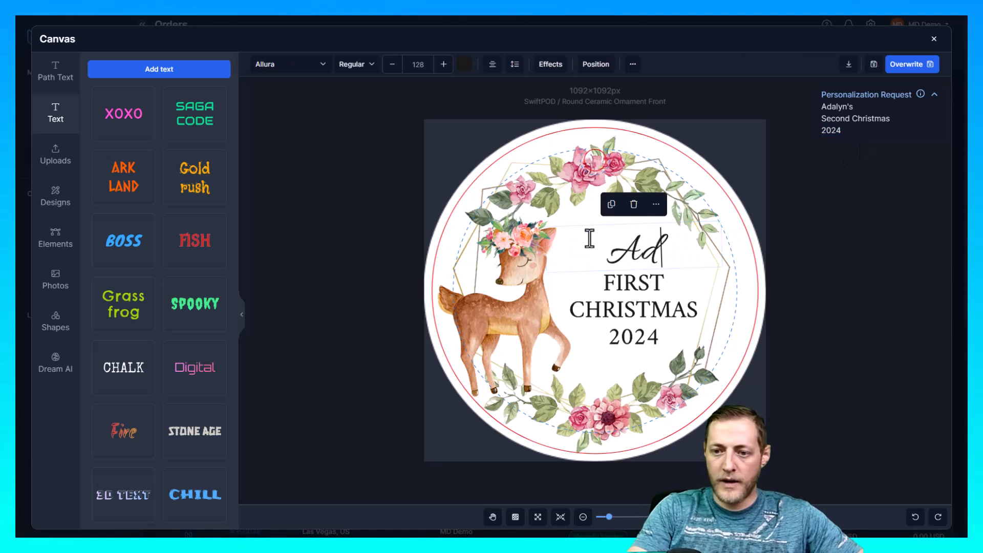
type("alyn")
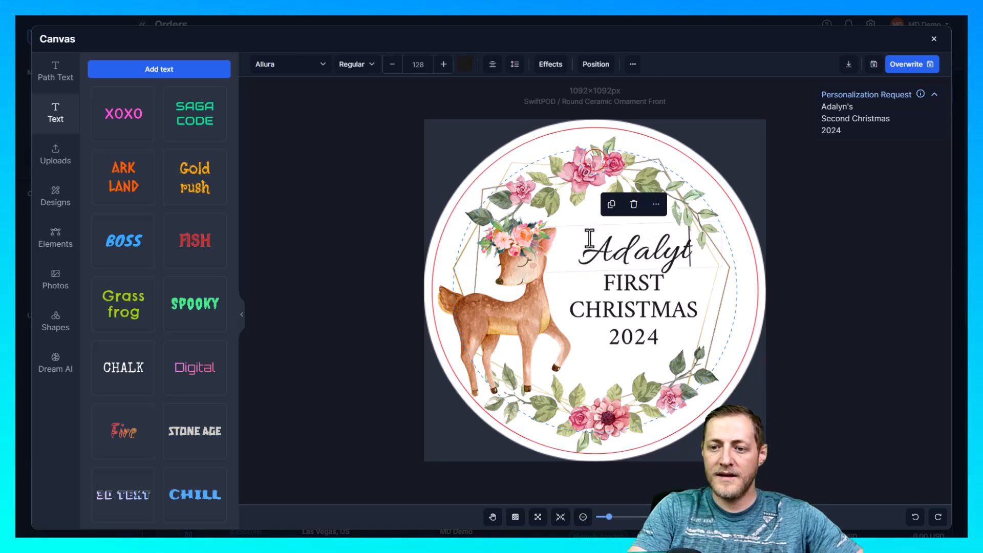
type("'s")
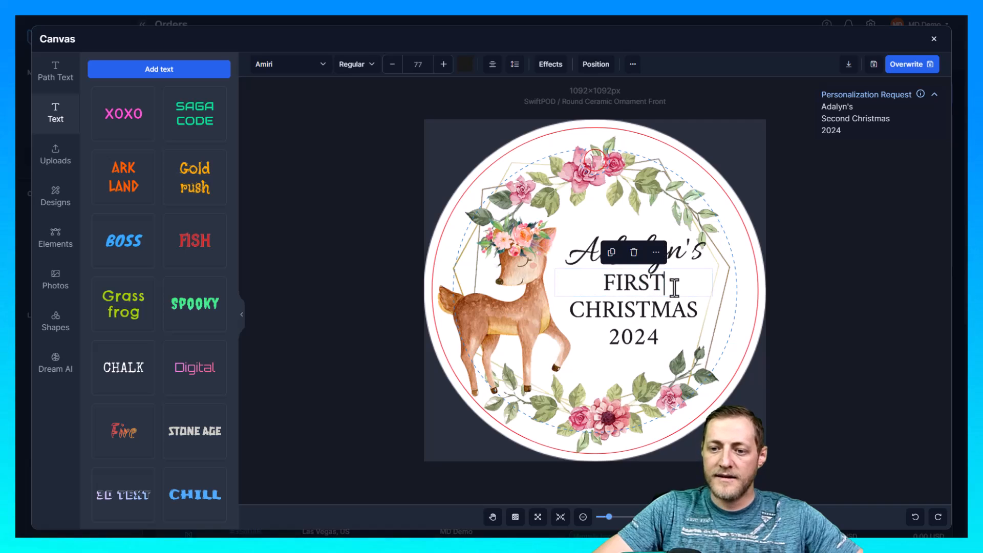
Change the second line to SECOND and overwrite the original design
type("Second")
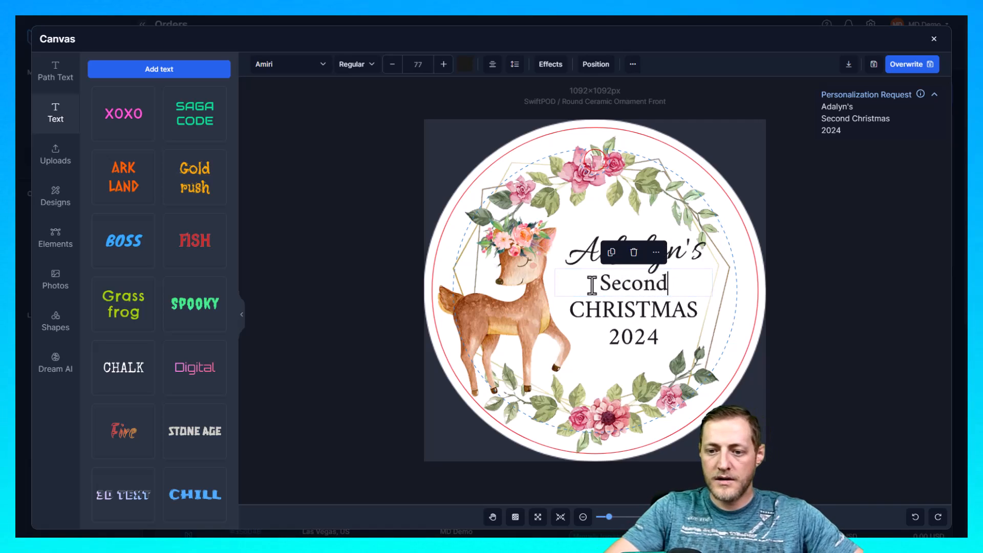
type("SECOND")
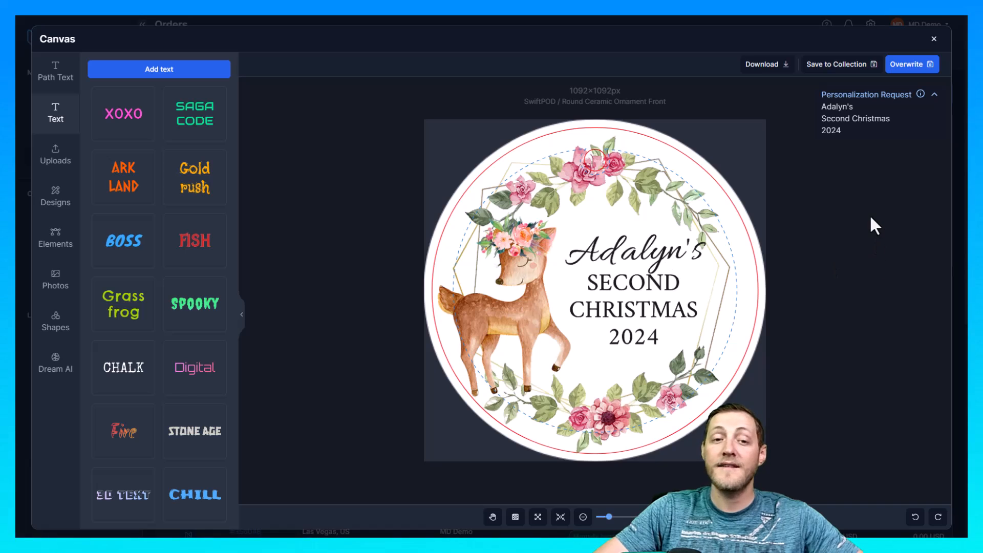
mouse_move(777, 238)
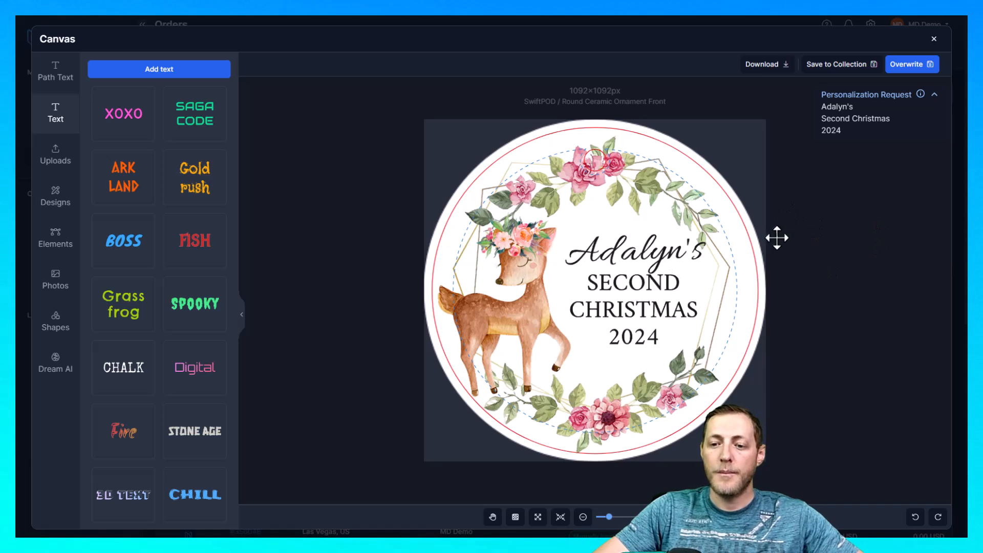
mouse_move(499, 319)
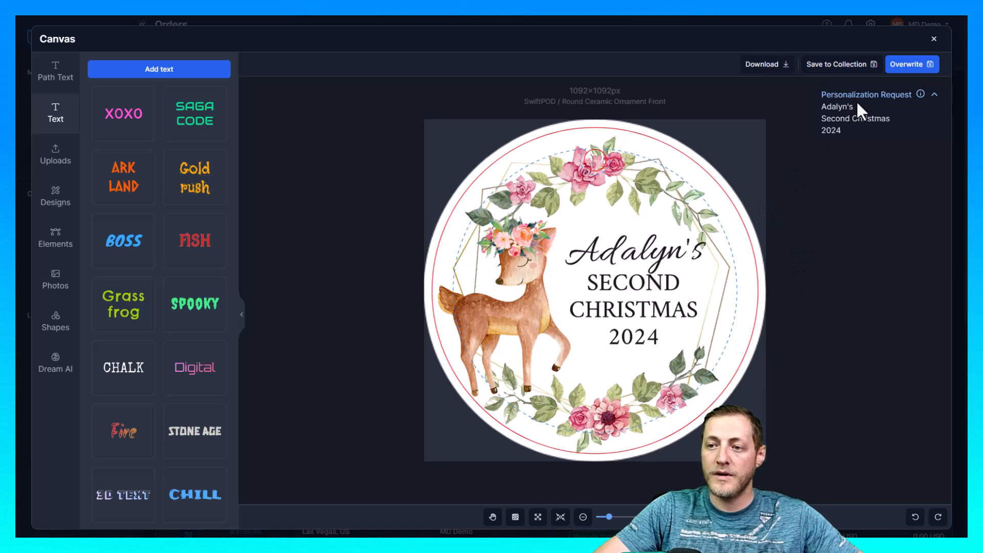
double_click(836, 106)
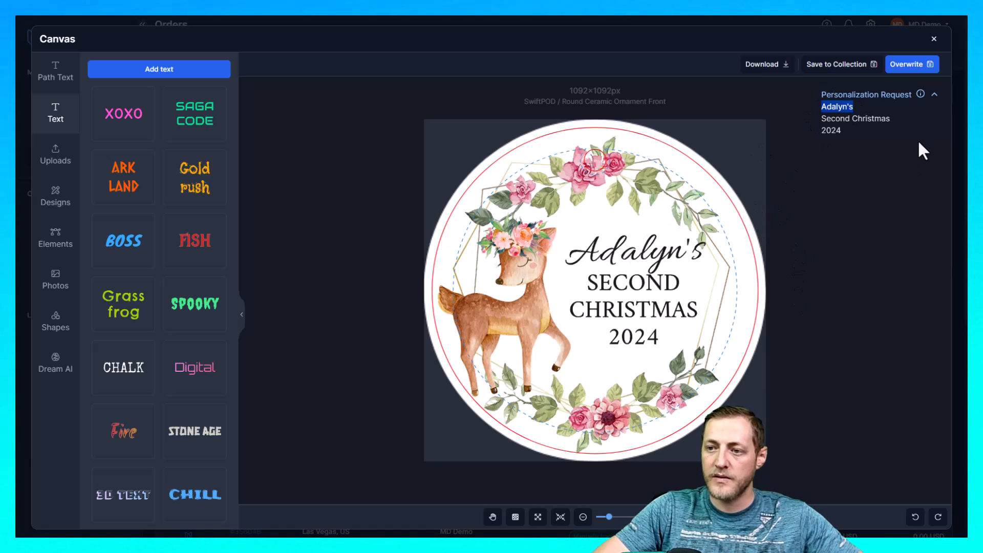
mouse_move(631, 274)
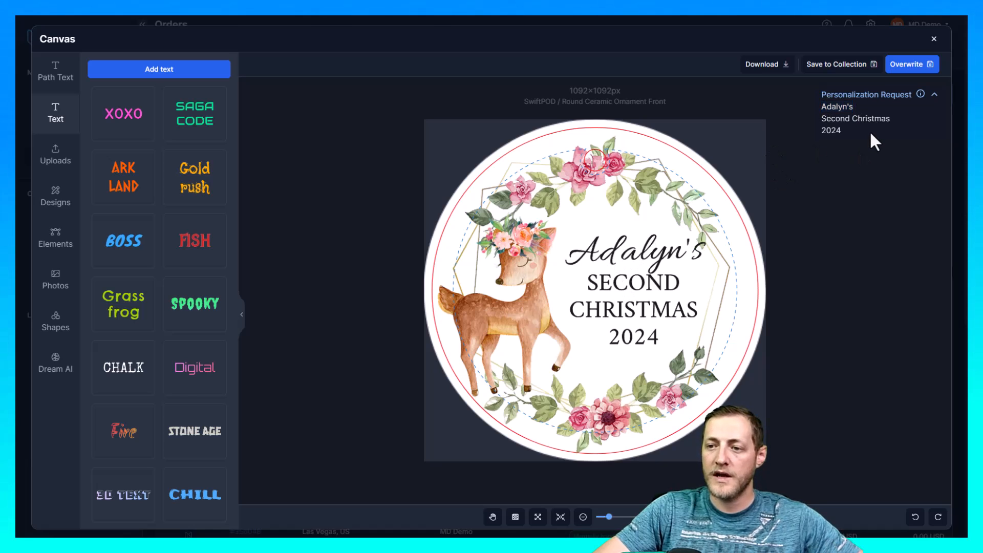
mouse_move(861, 193)
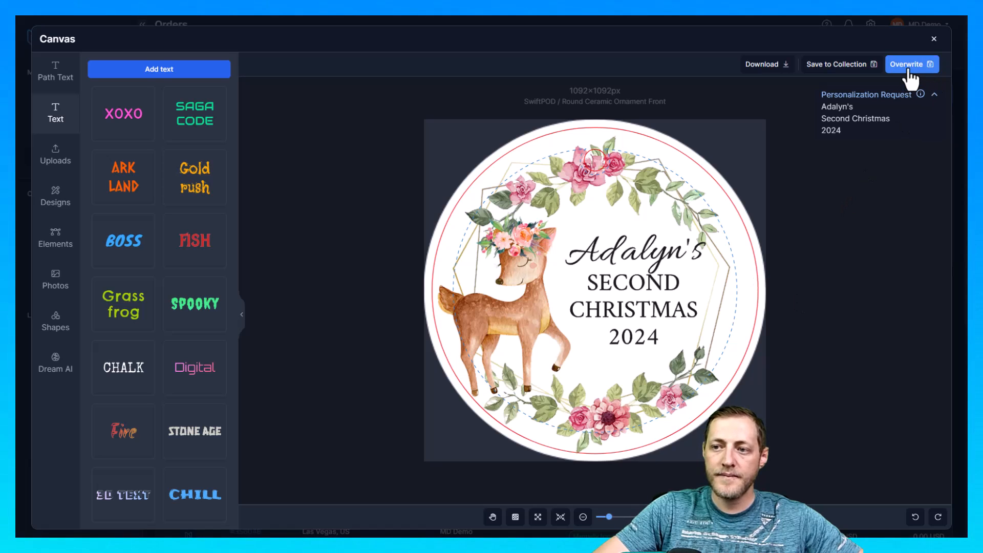
left_click(908, 64)
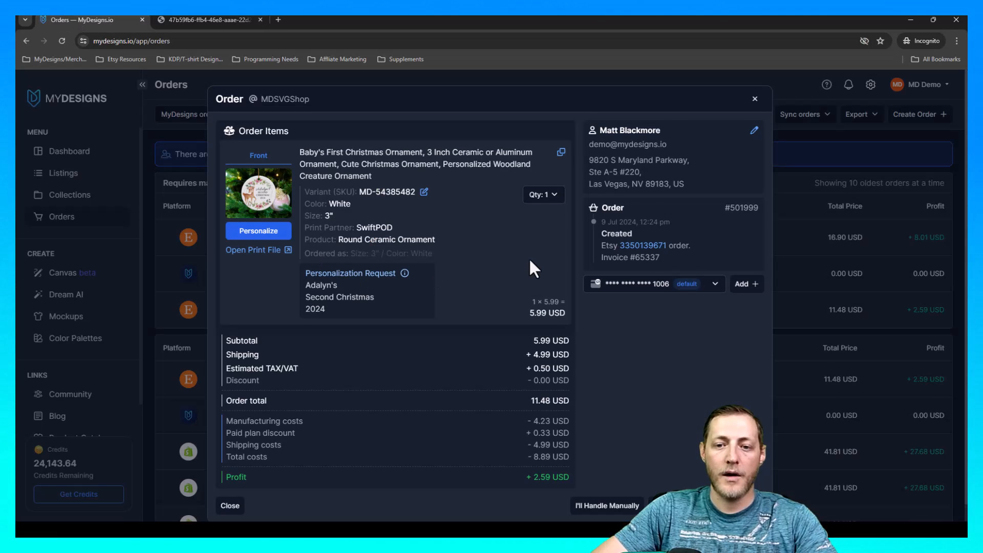
Return the browser to full screen while viewing order #501999 with the updated ornament
key("f11")
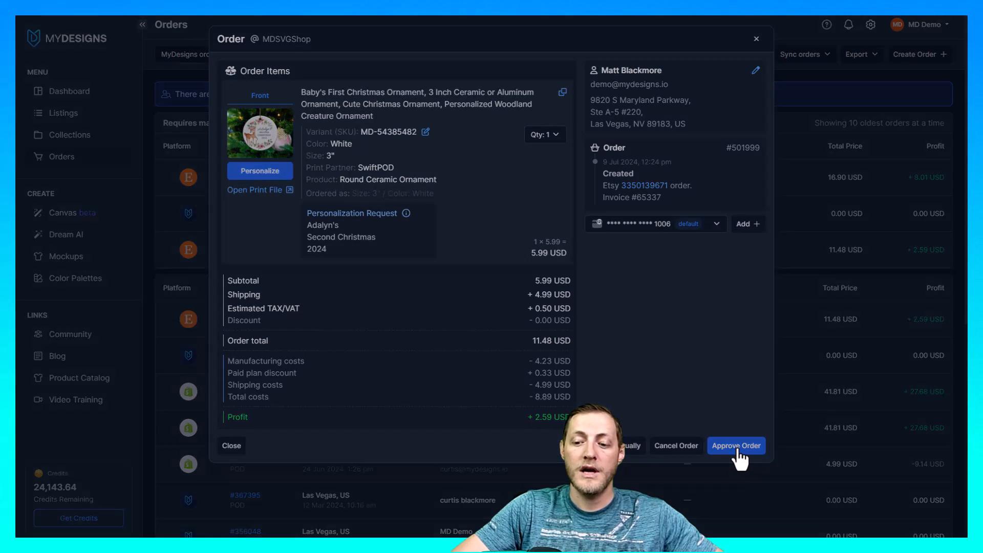
Choose Approve Order for order #501999 to bring up the confirmation prompt
left_click(735, 445)
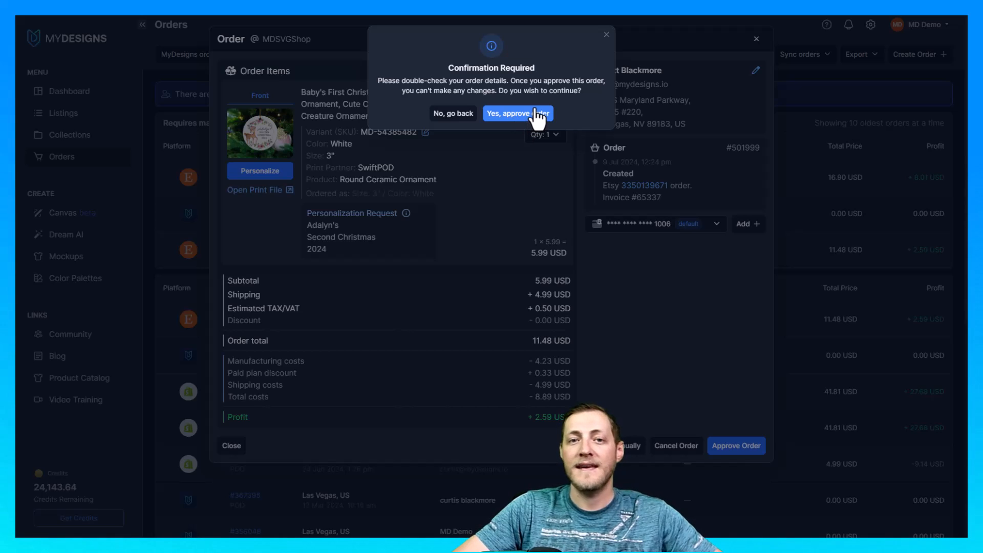
mouse_move(536, 111)
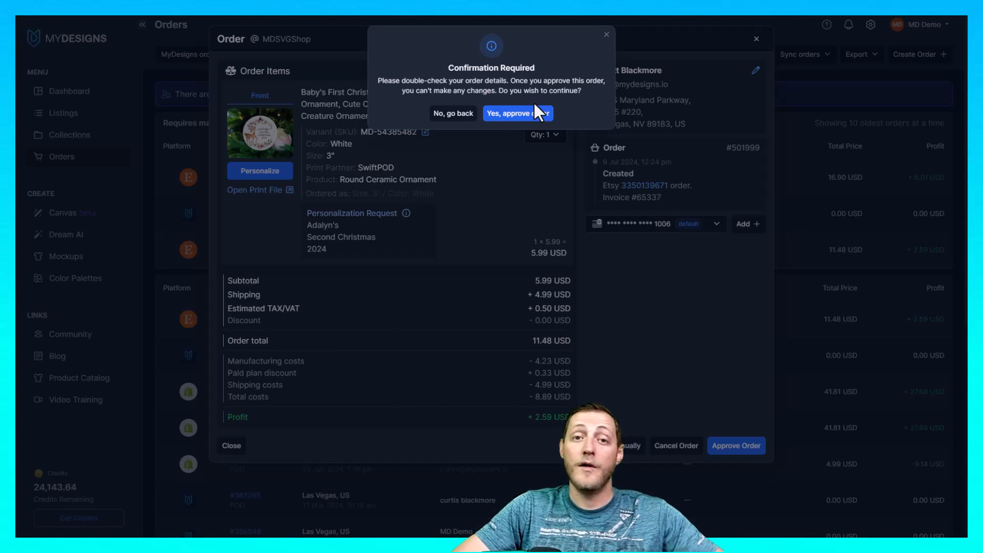
mouse_move(543, 91)
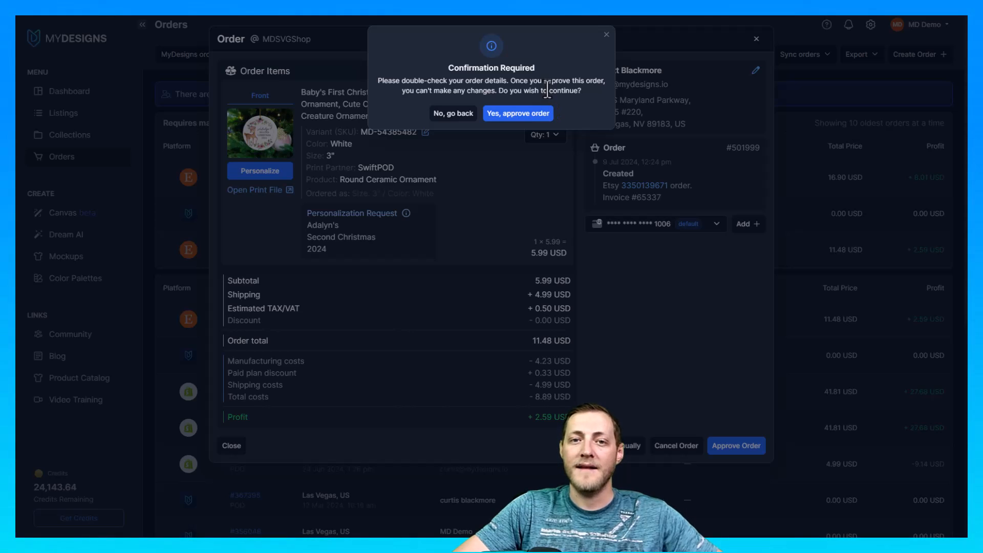
mouse_move(554, 84)
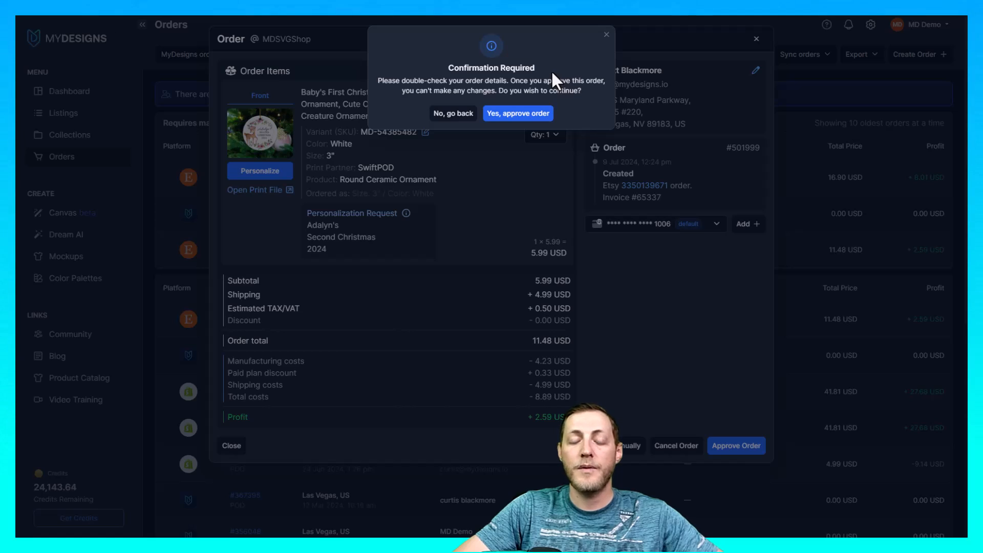
mouse_move(556, 81)
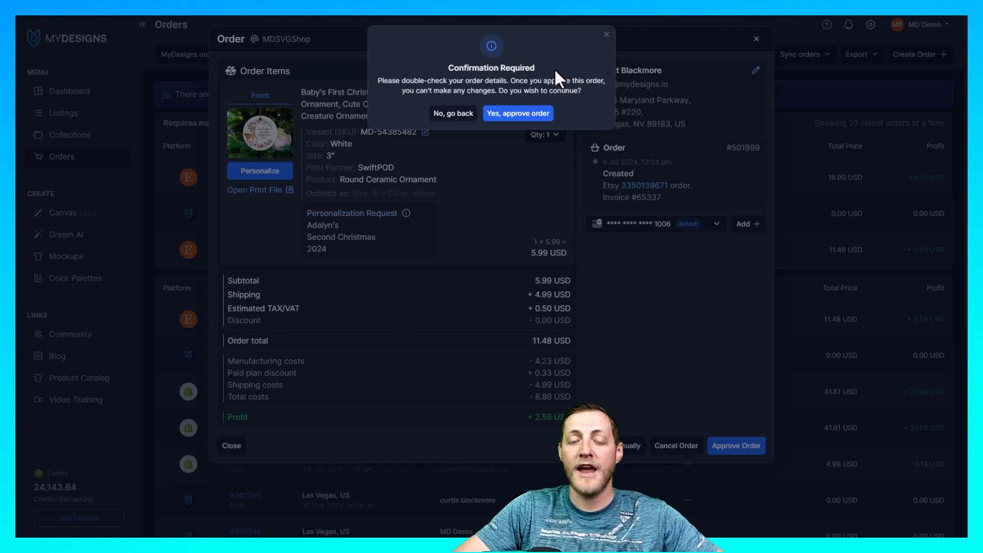